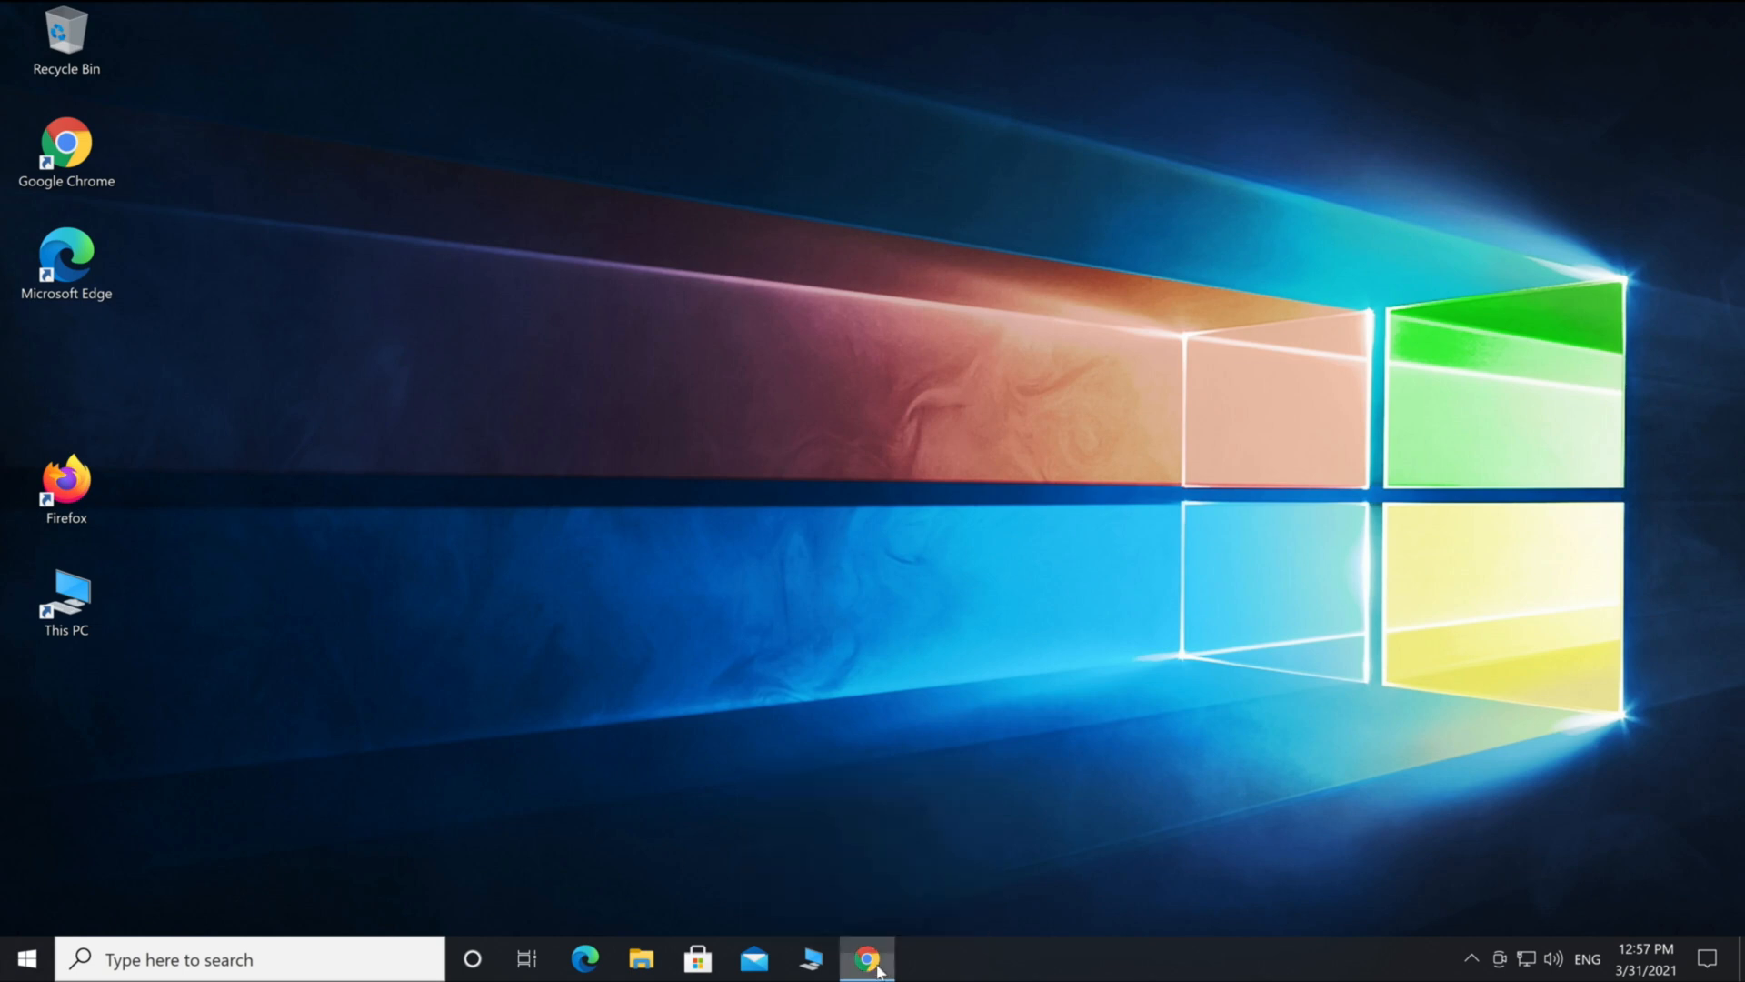
- On Microsoft's Windows 10 download page in Chrome, download the Media Creation Tool with 'Download tool now'
left_click(867, 958)
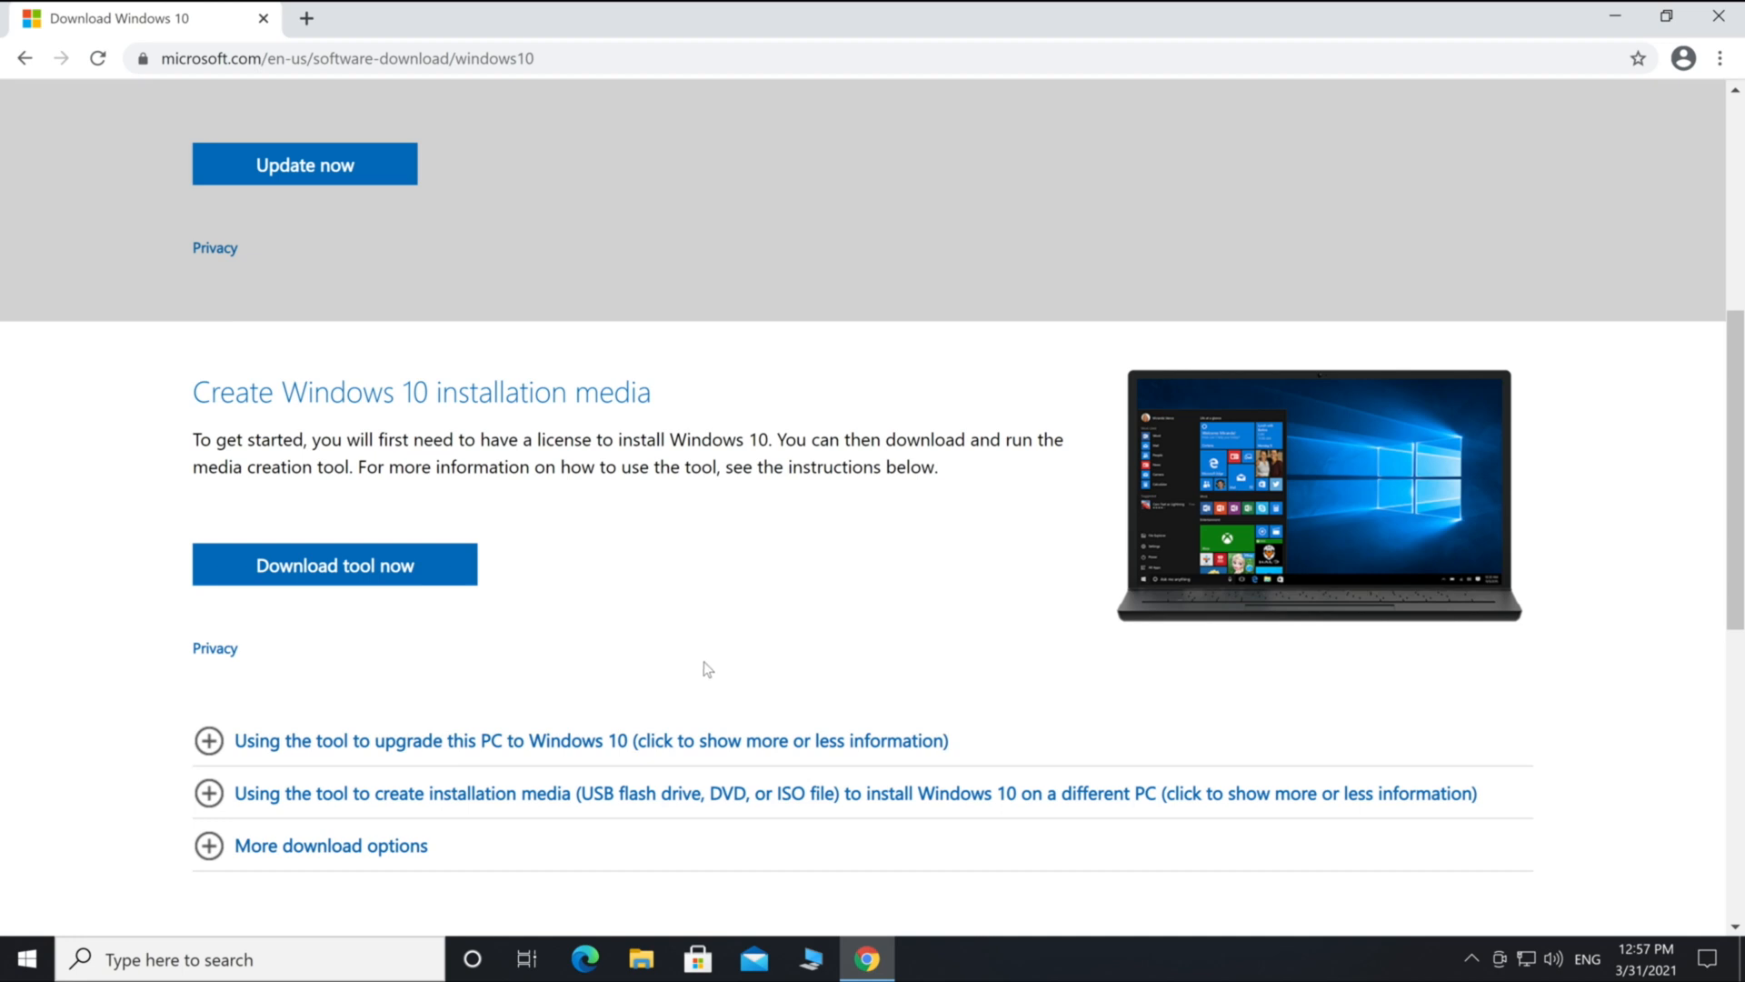
scroll("up", 3)
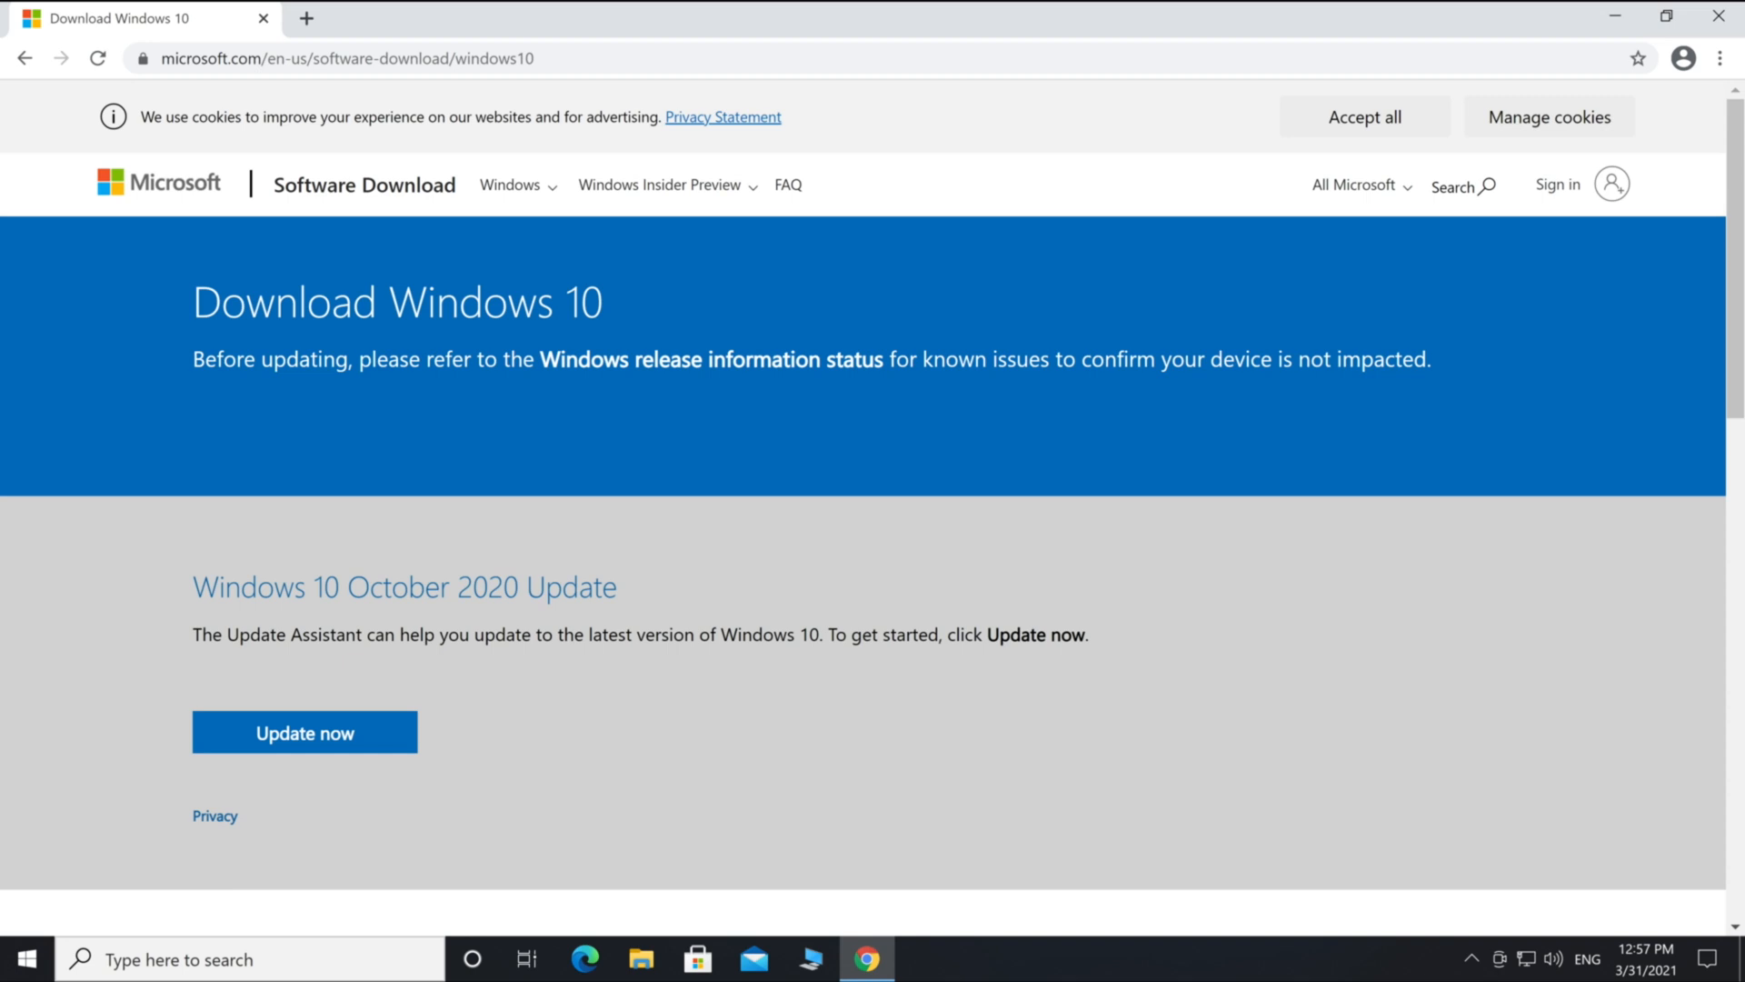
scroll("down", 3)
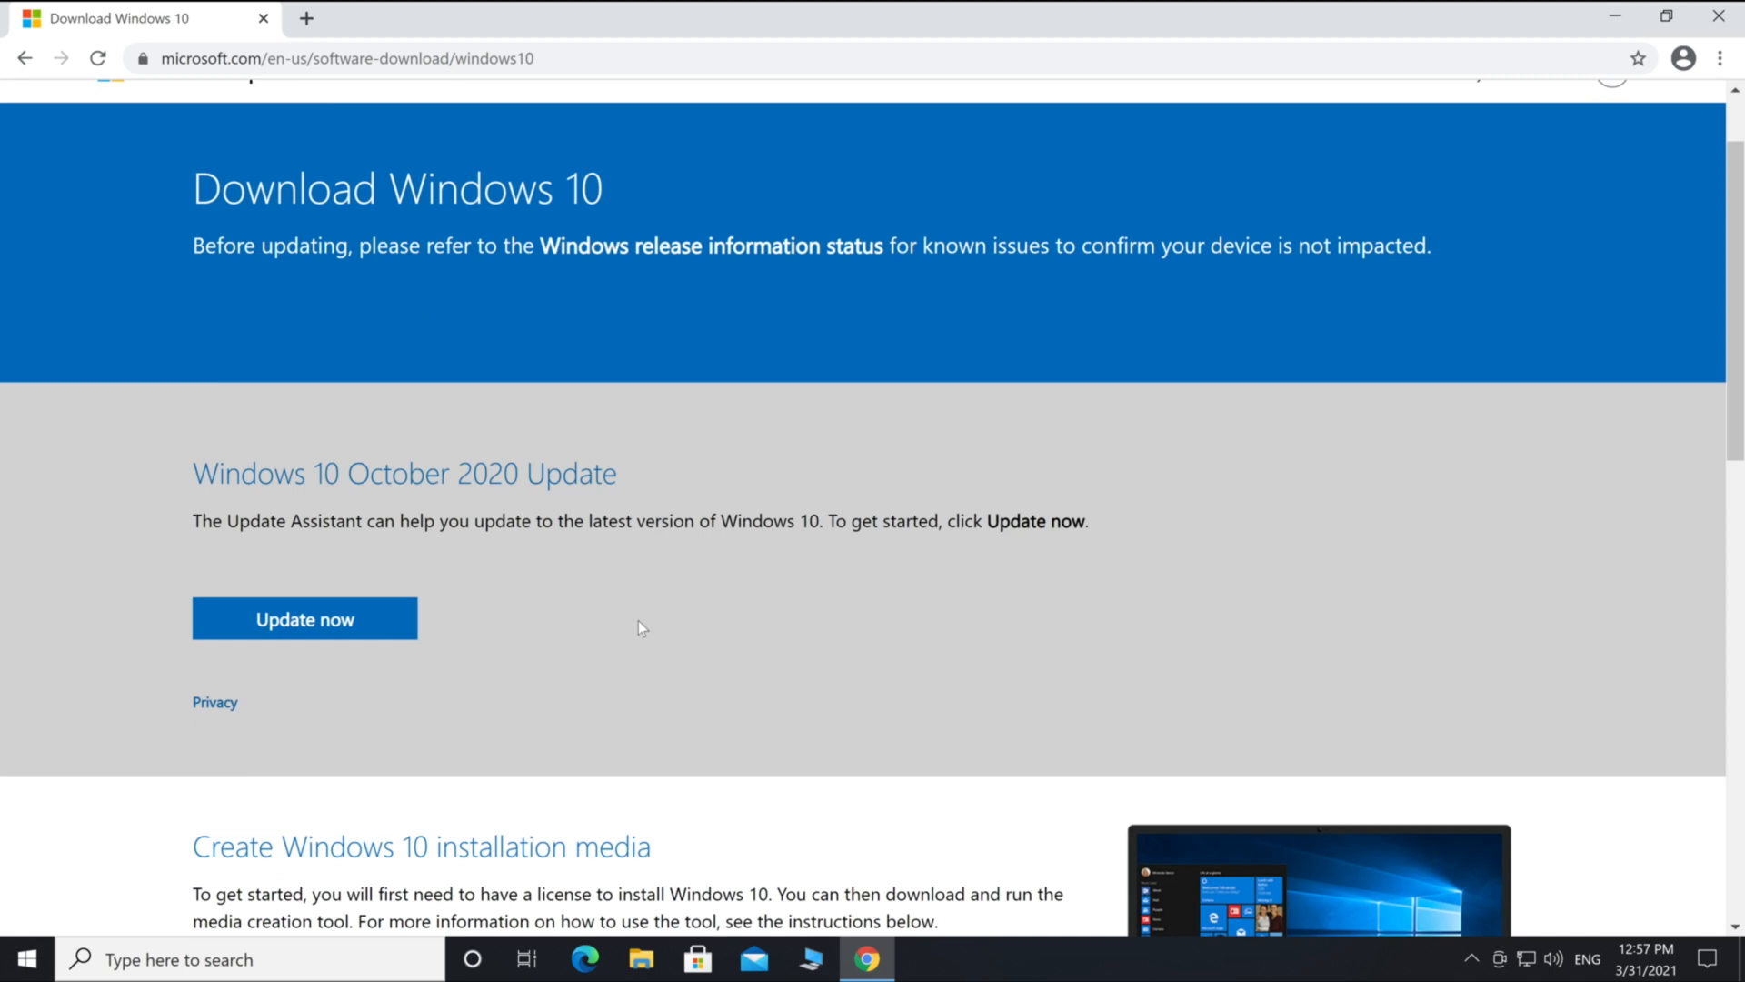
scroll("down", 3)
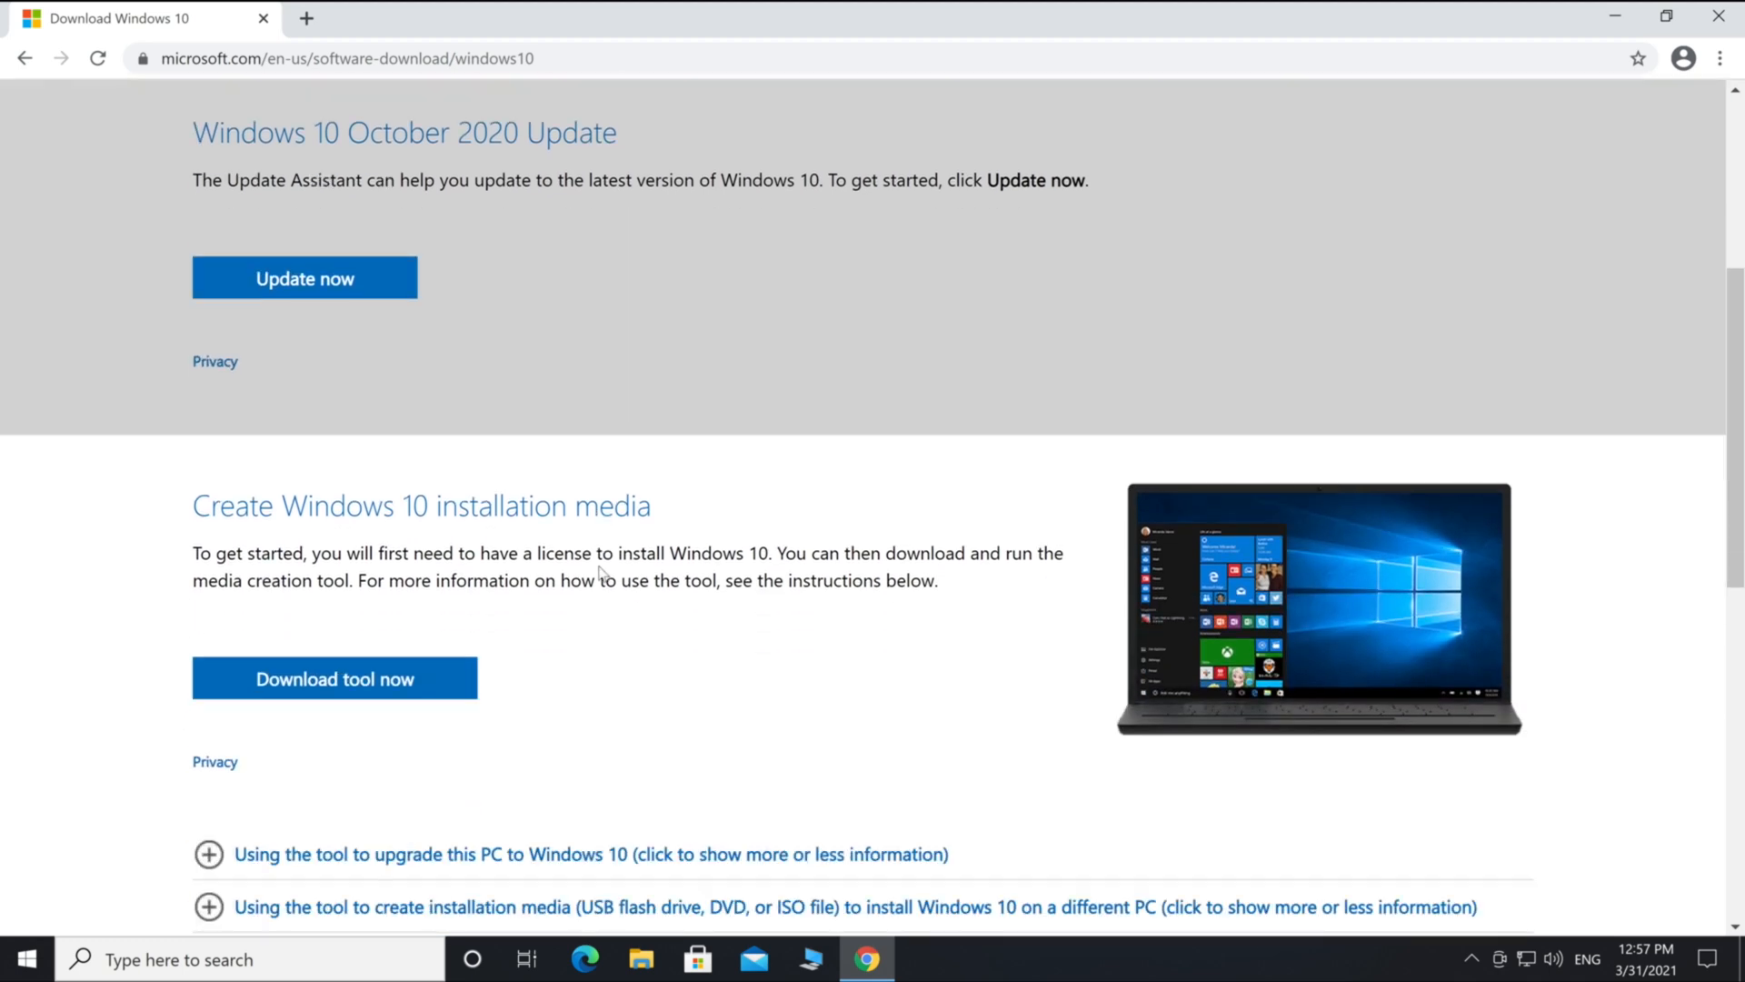
scroll("down", 3)
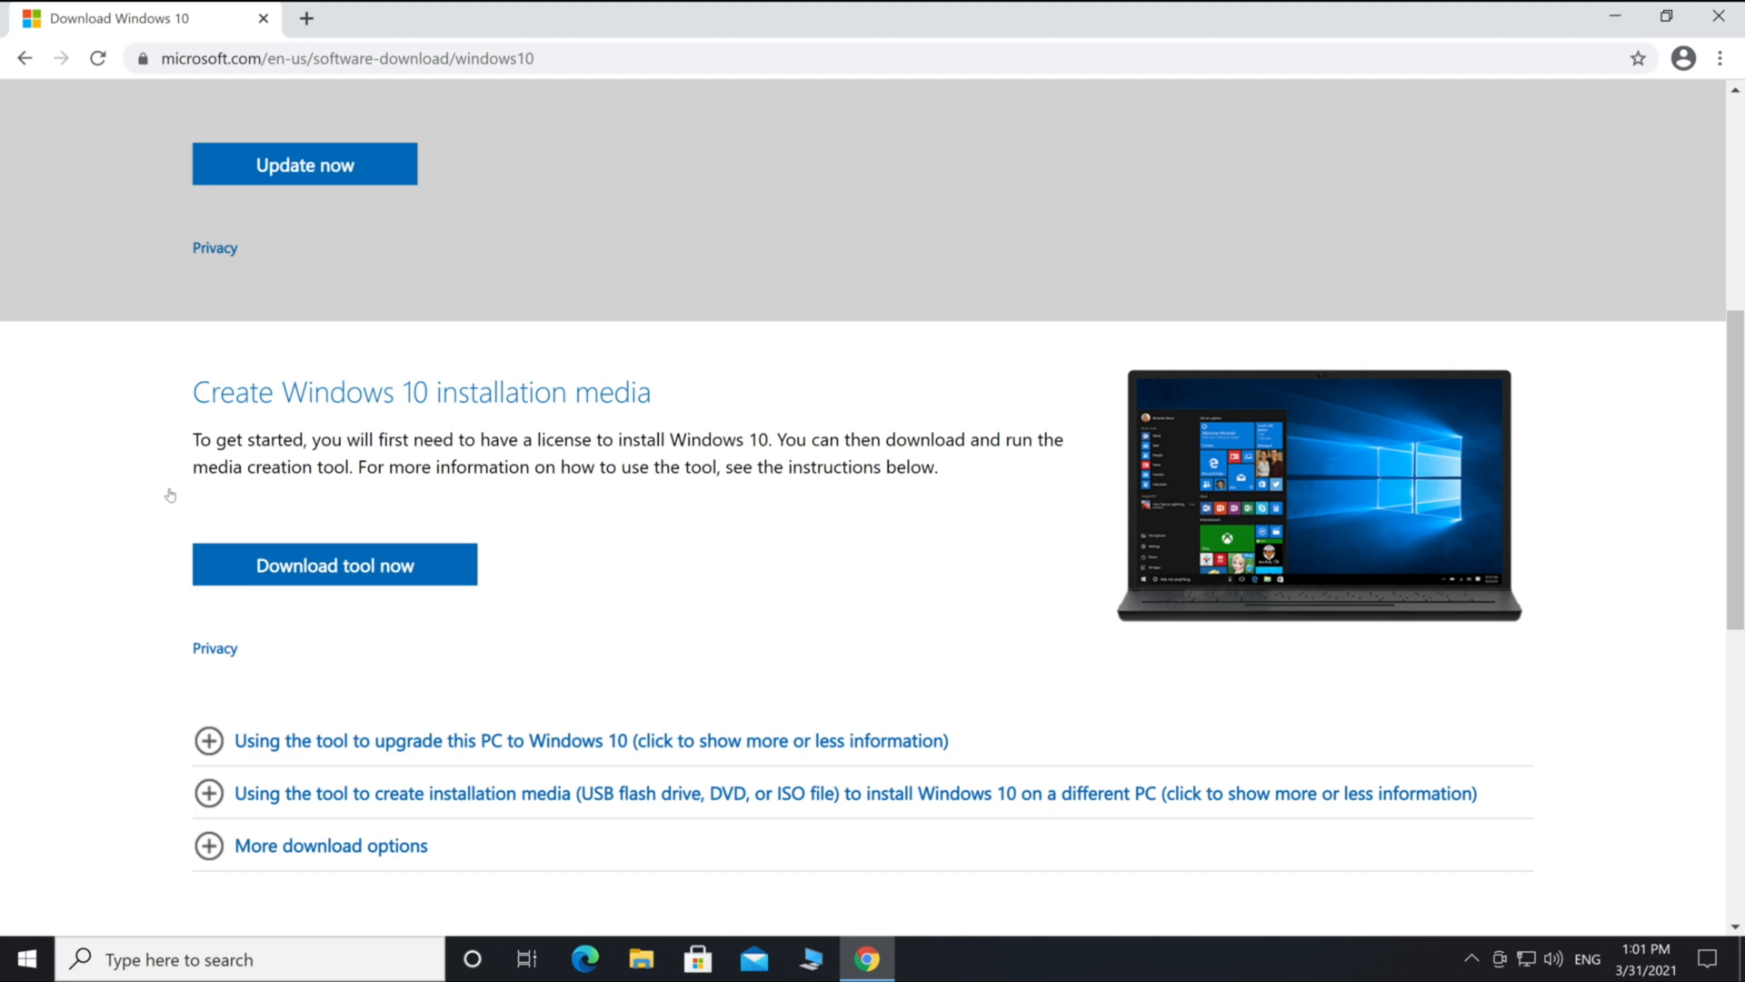
mouse_move(267, 461)
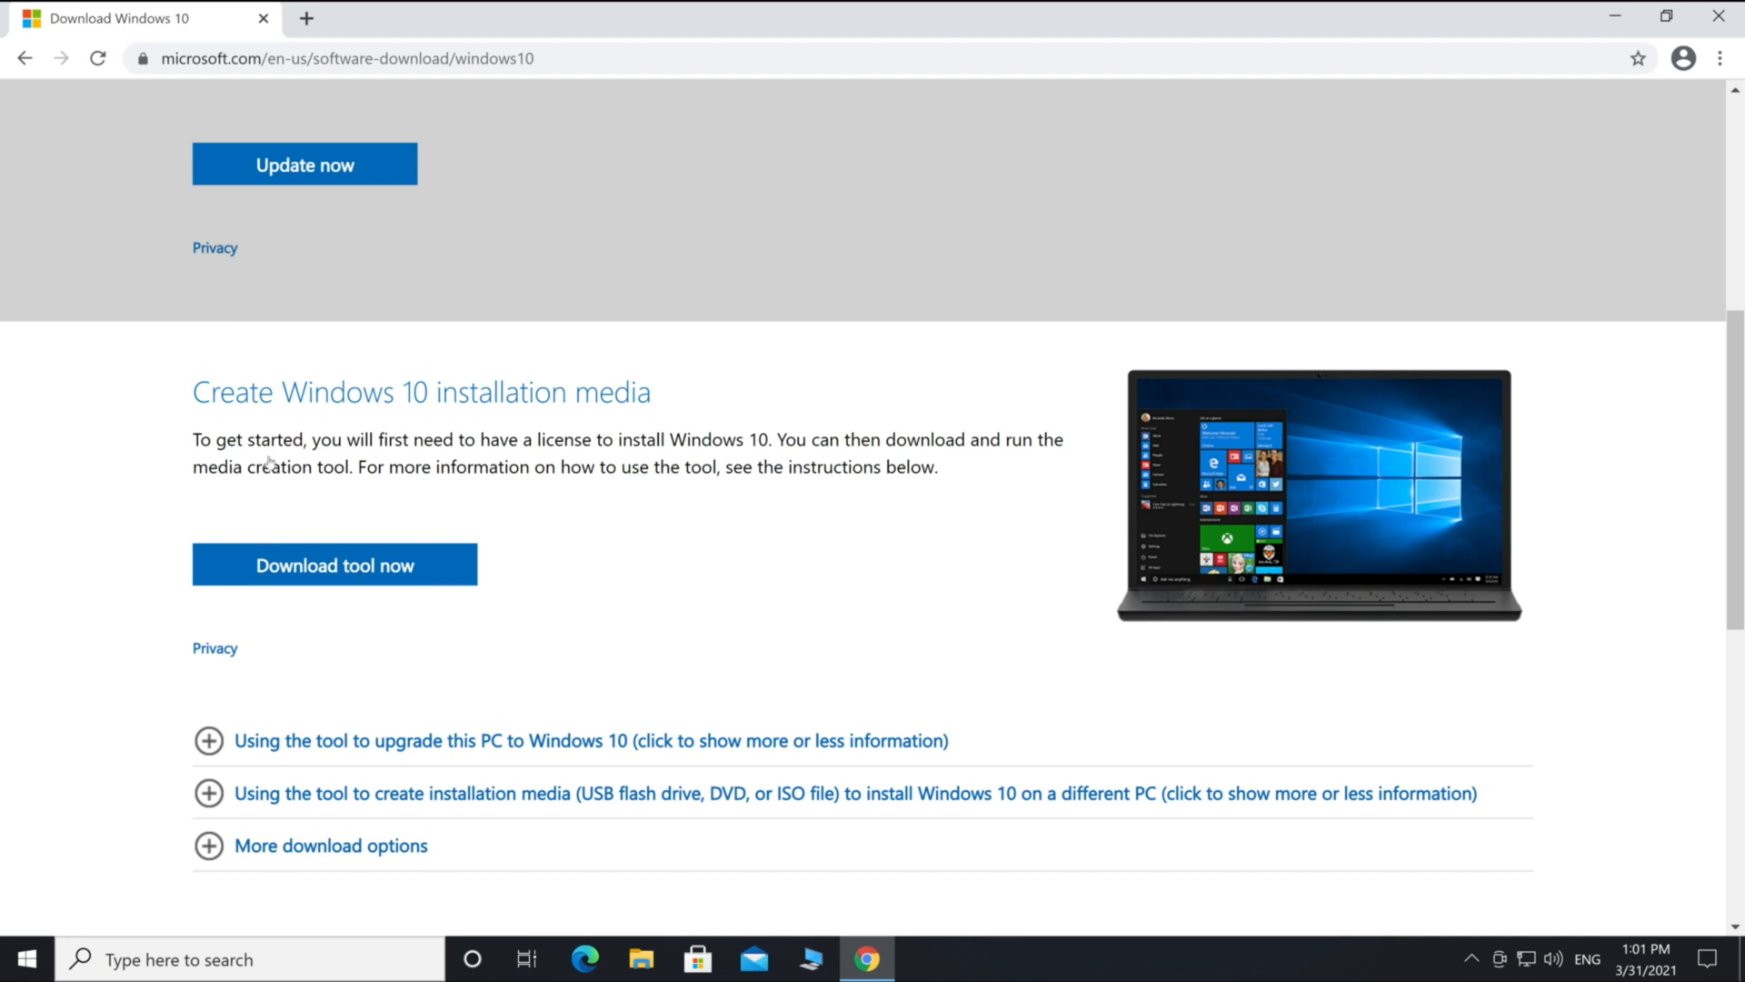
mouse_move(301, 441)
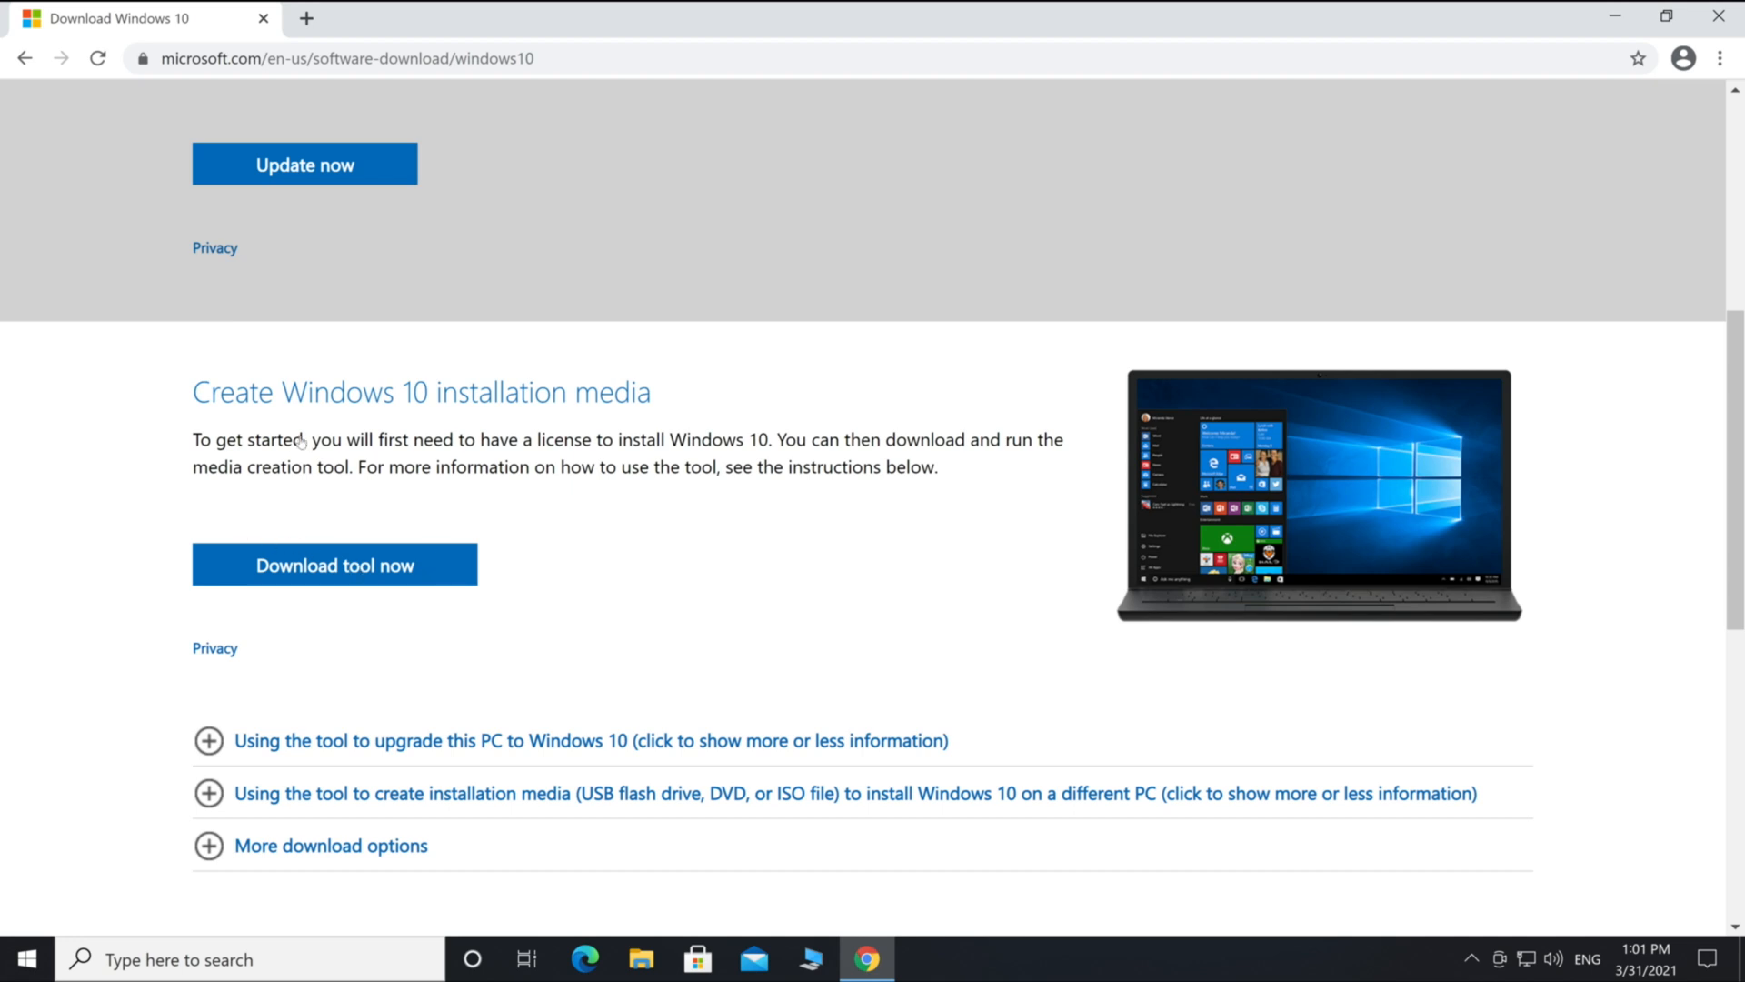
left_click(334, 564)
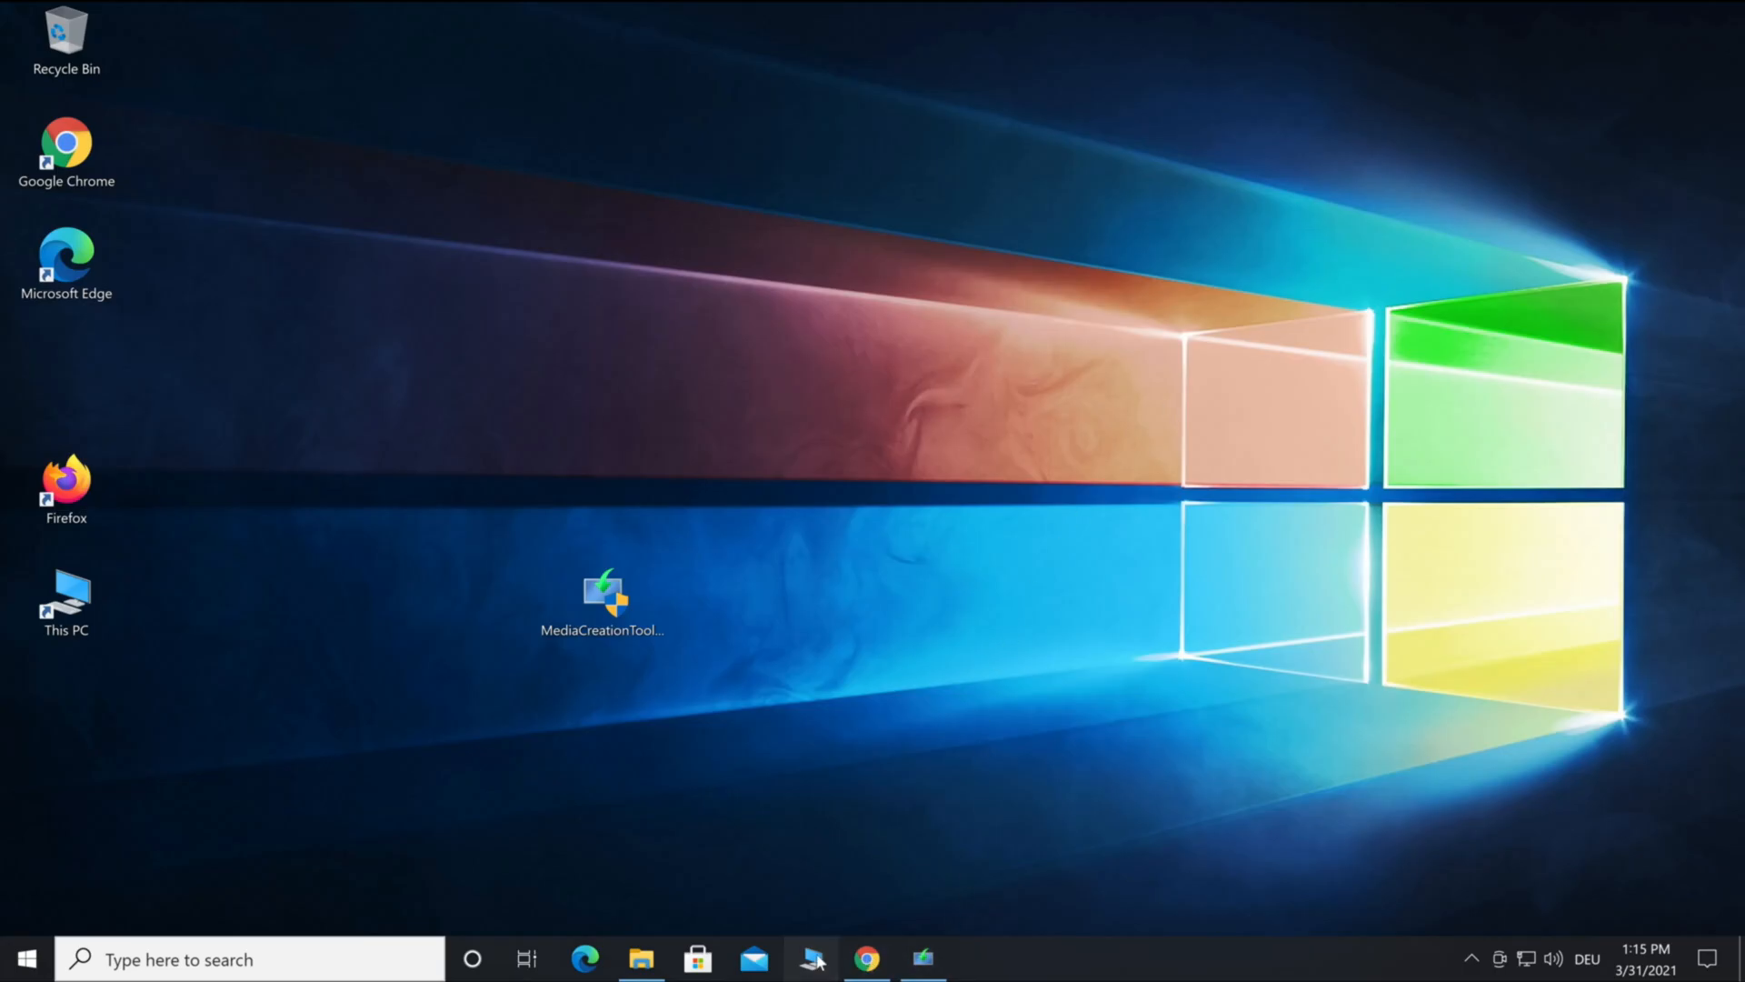
- Confirm the empty 31.9 GB USB-DEVICES (F:) drive in This PC, then launch MediaCreationTool
left_click(639, 958)
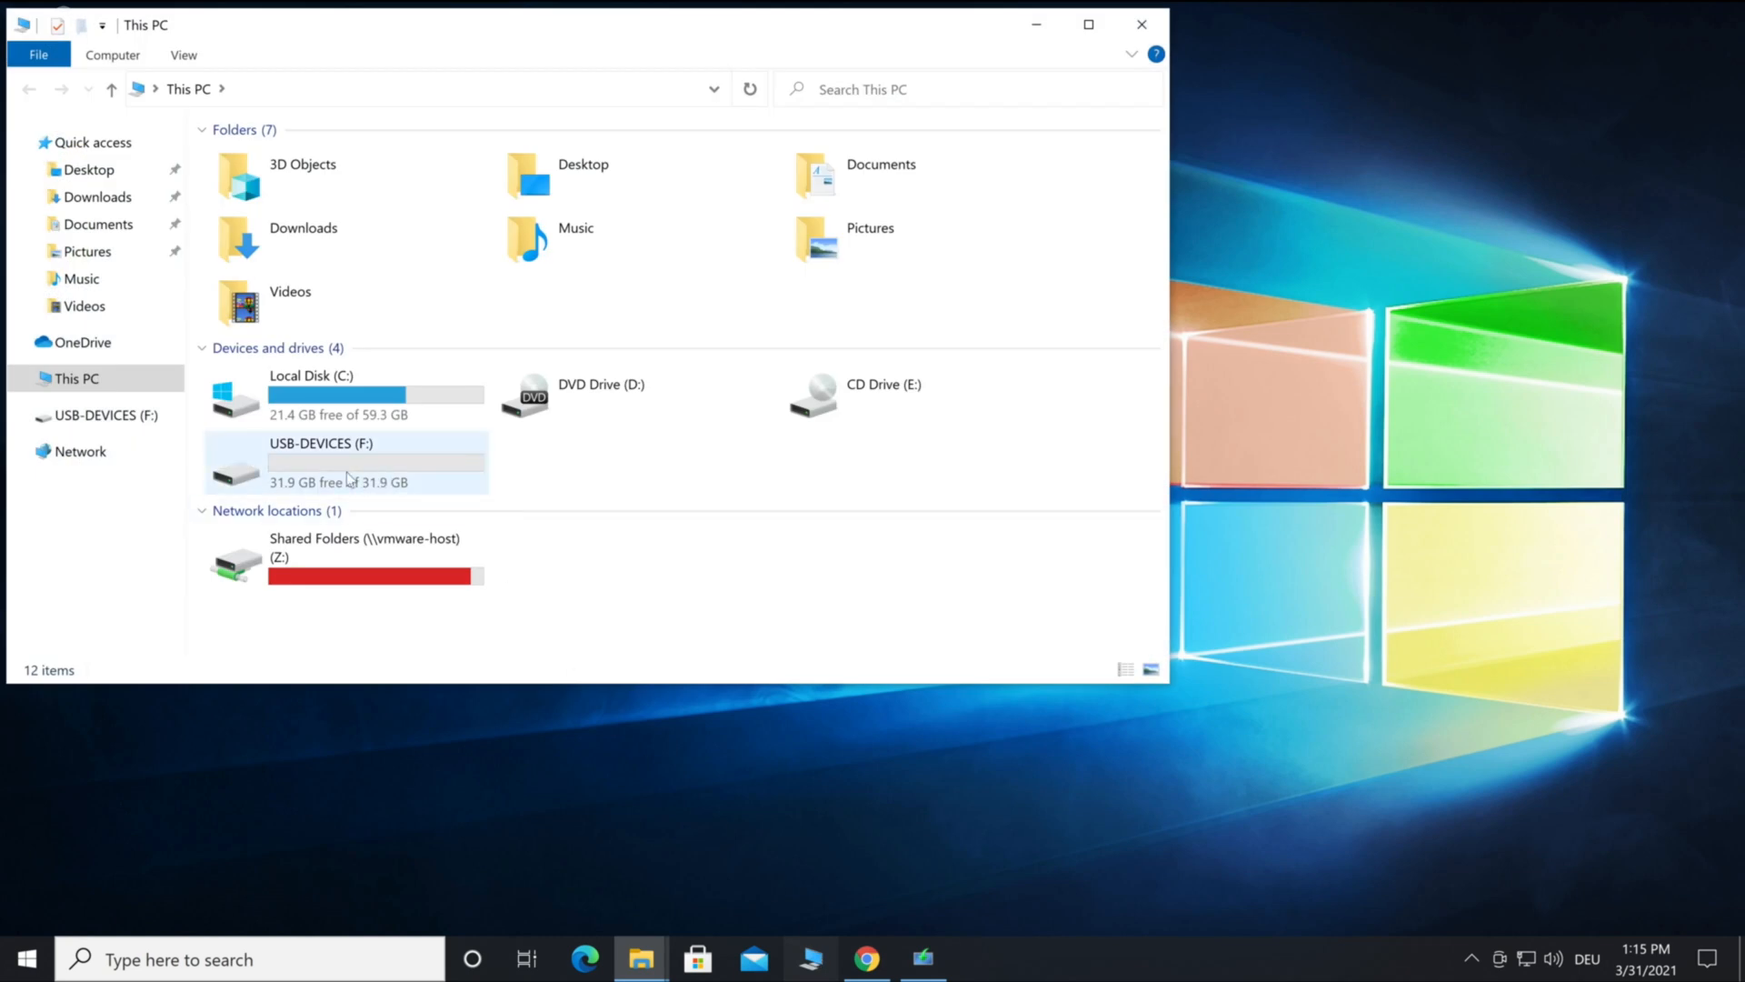
left_click(1140, 24)
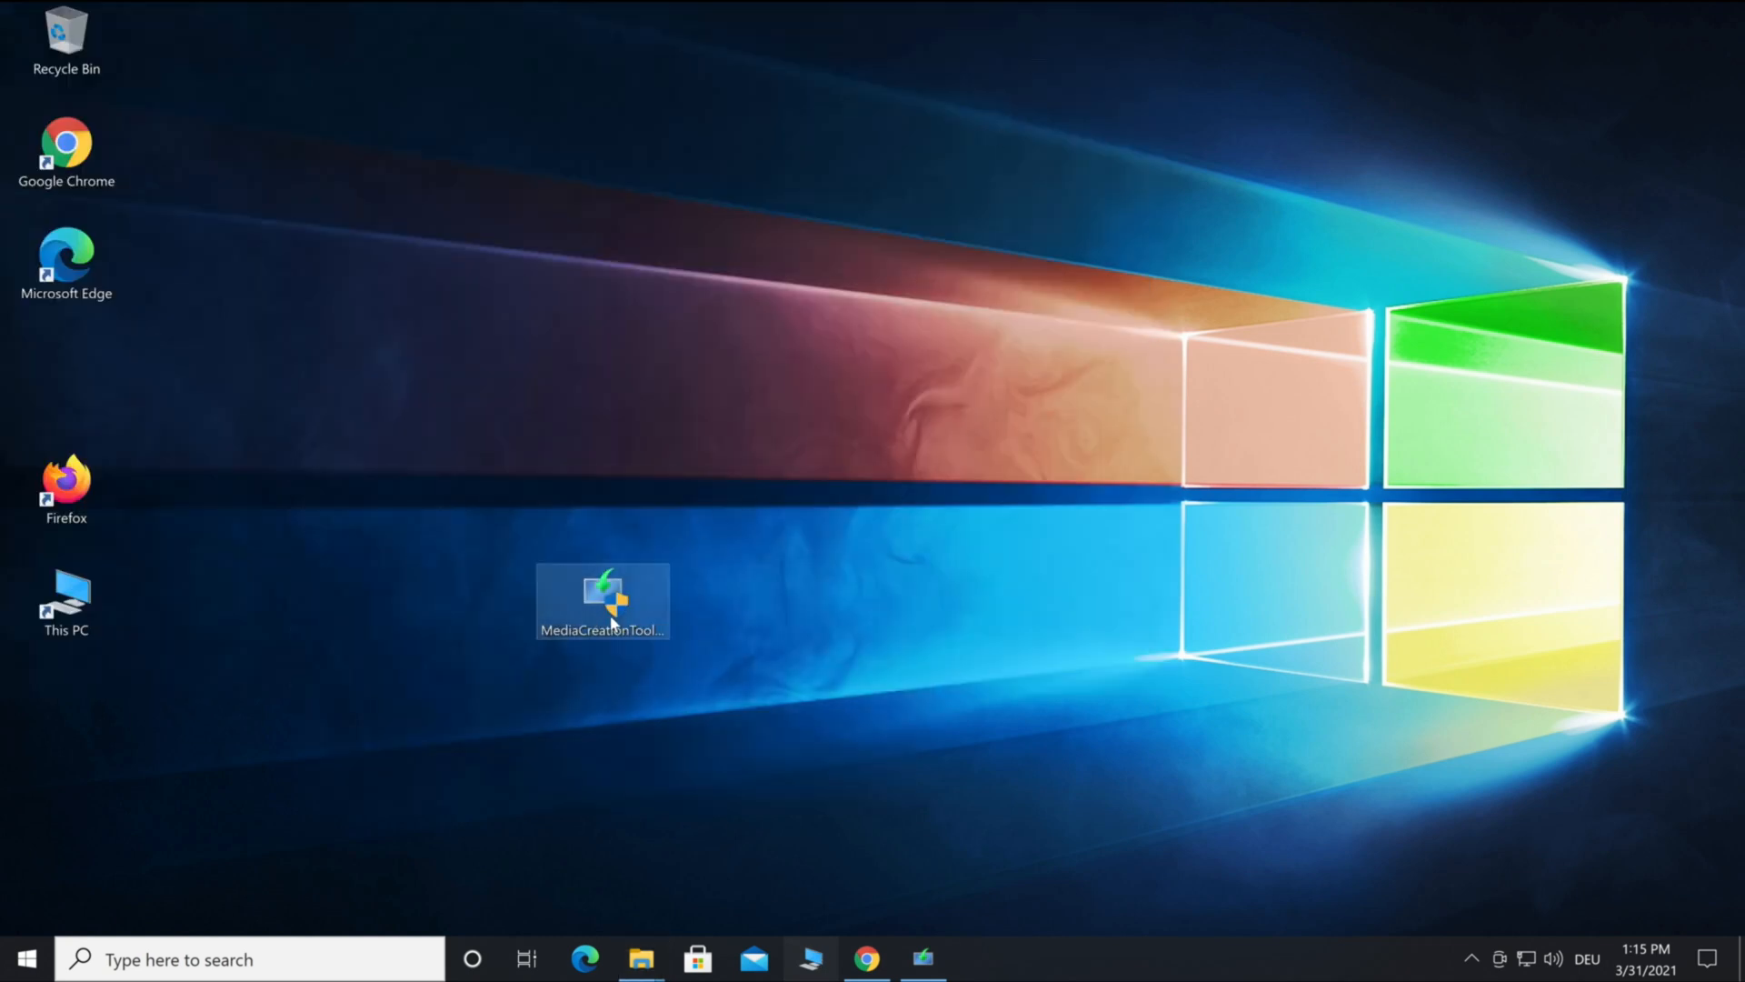
double_click(602, 600)
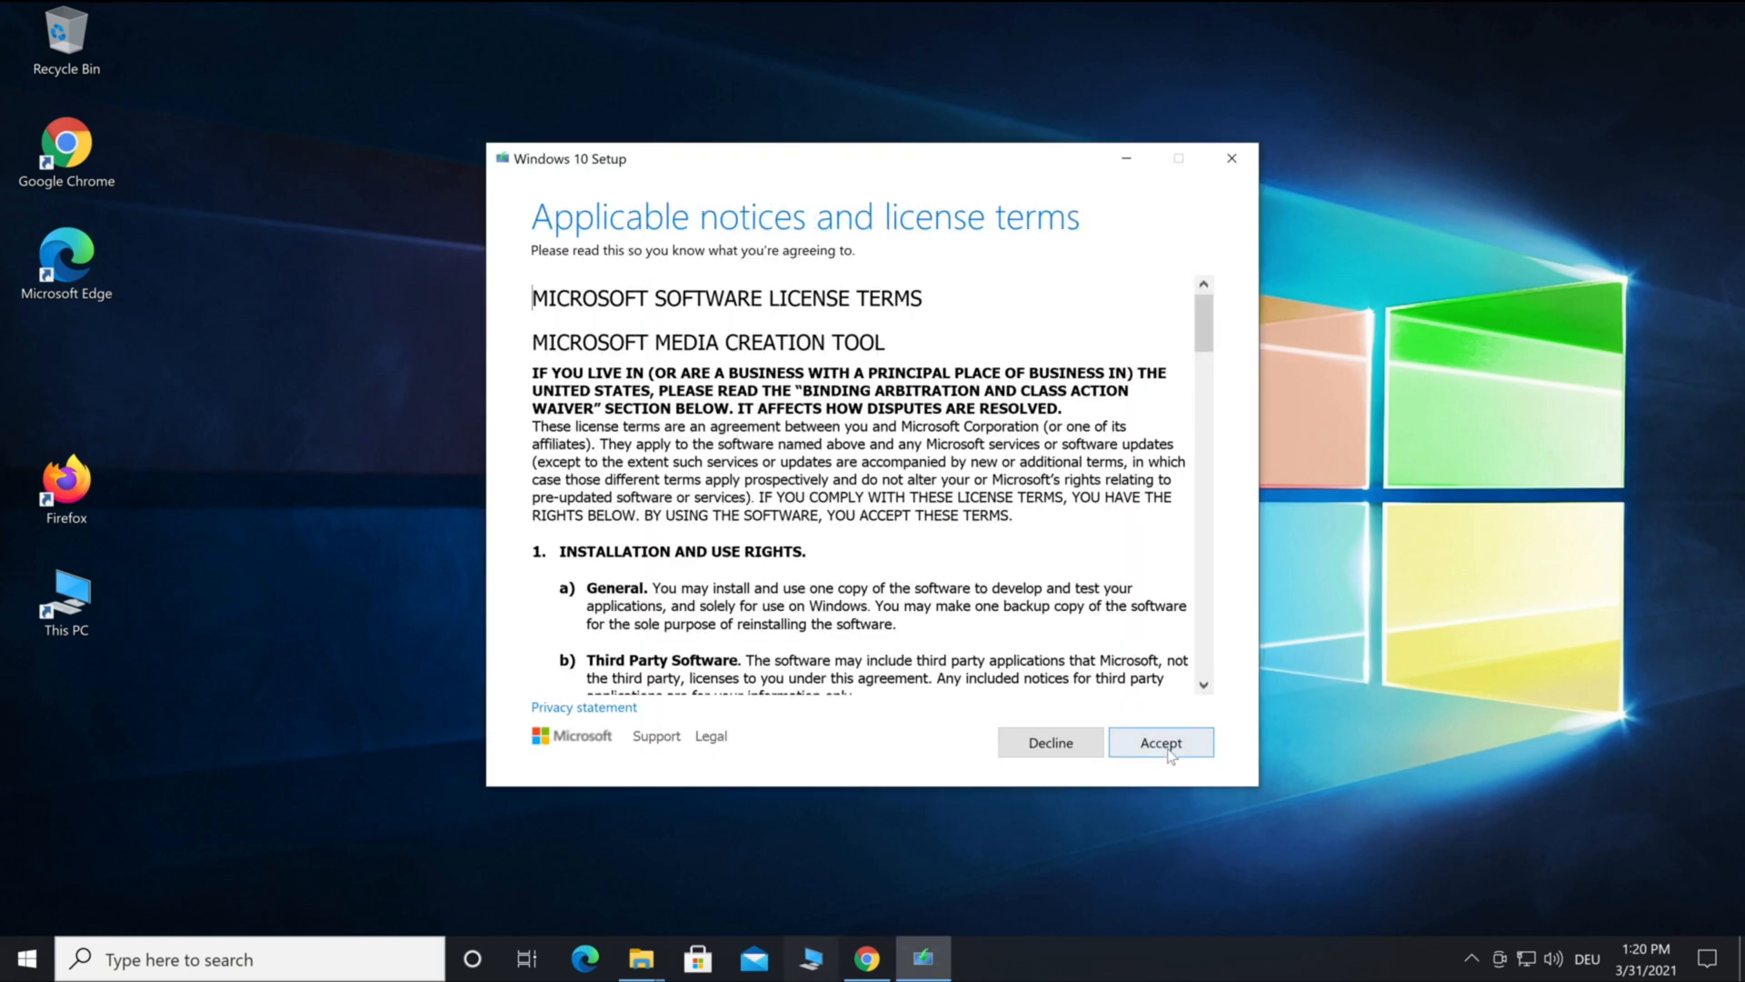
- Accept the license, choose Create installation media, and set language to English (United States)
left_click(1160, 742)
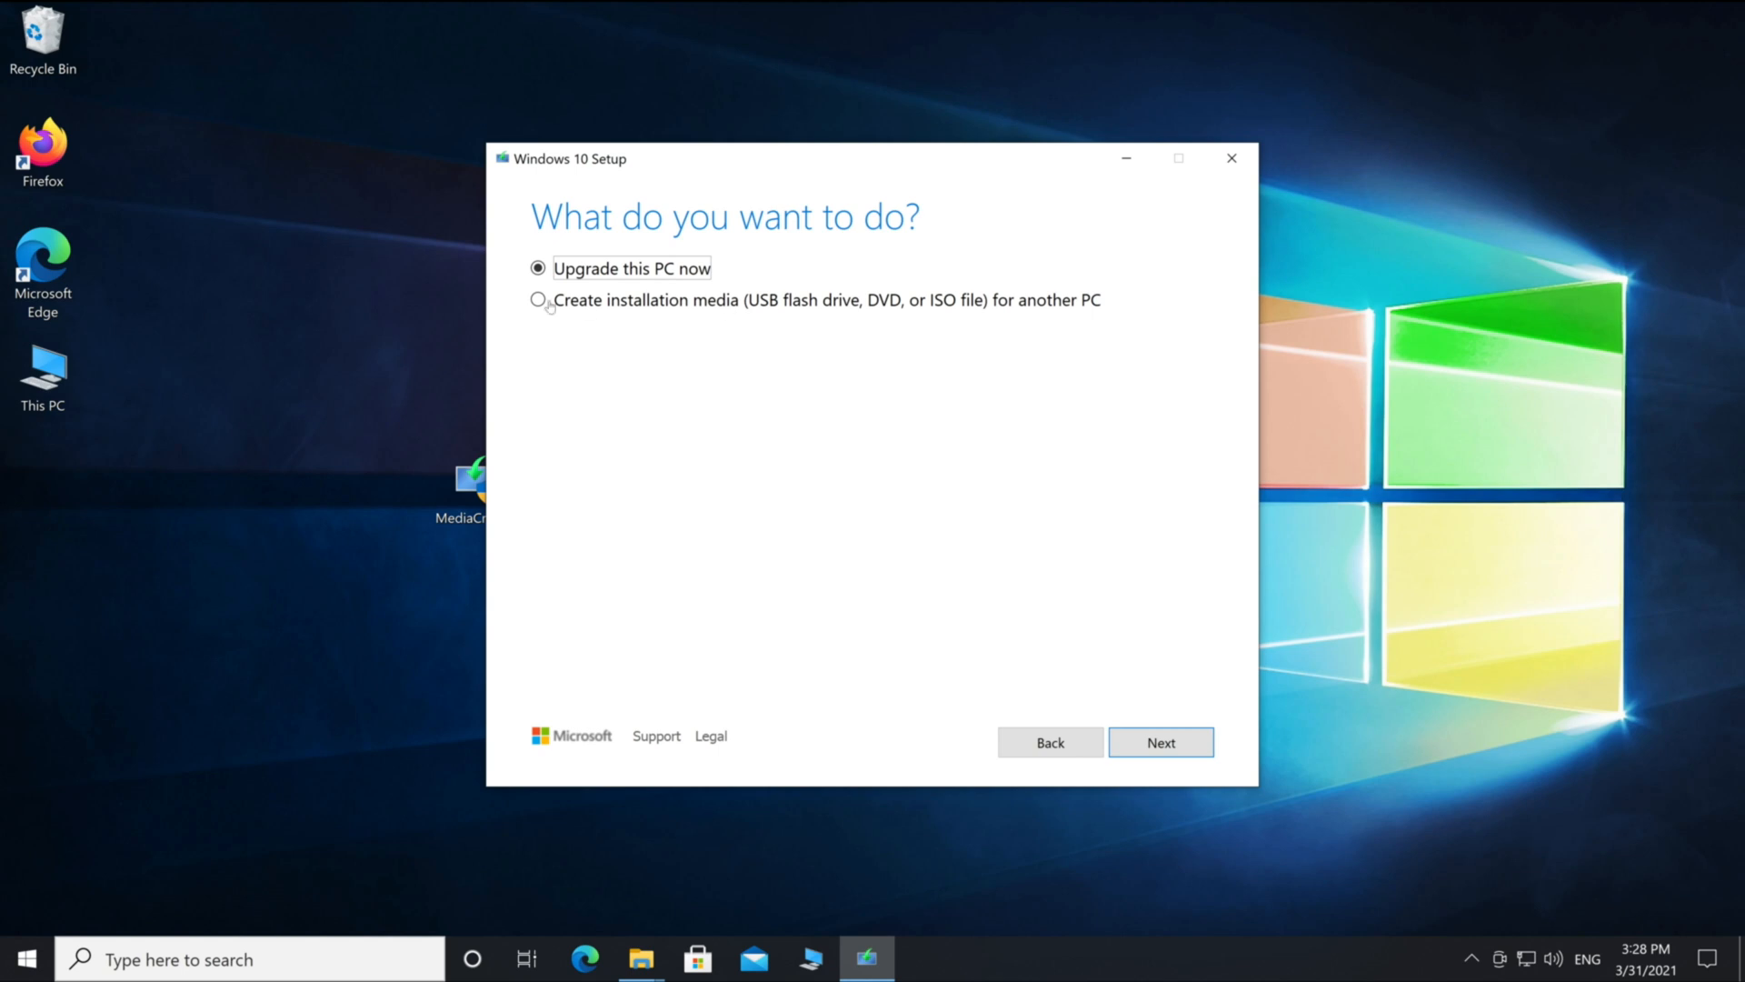
left_click(540, 299)
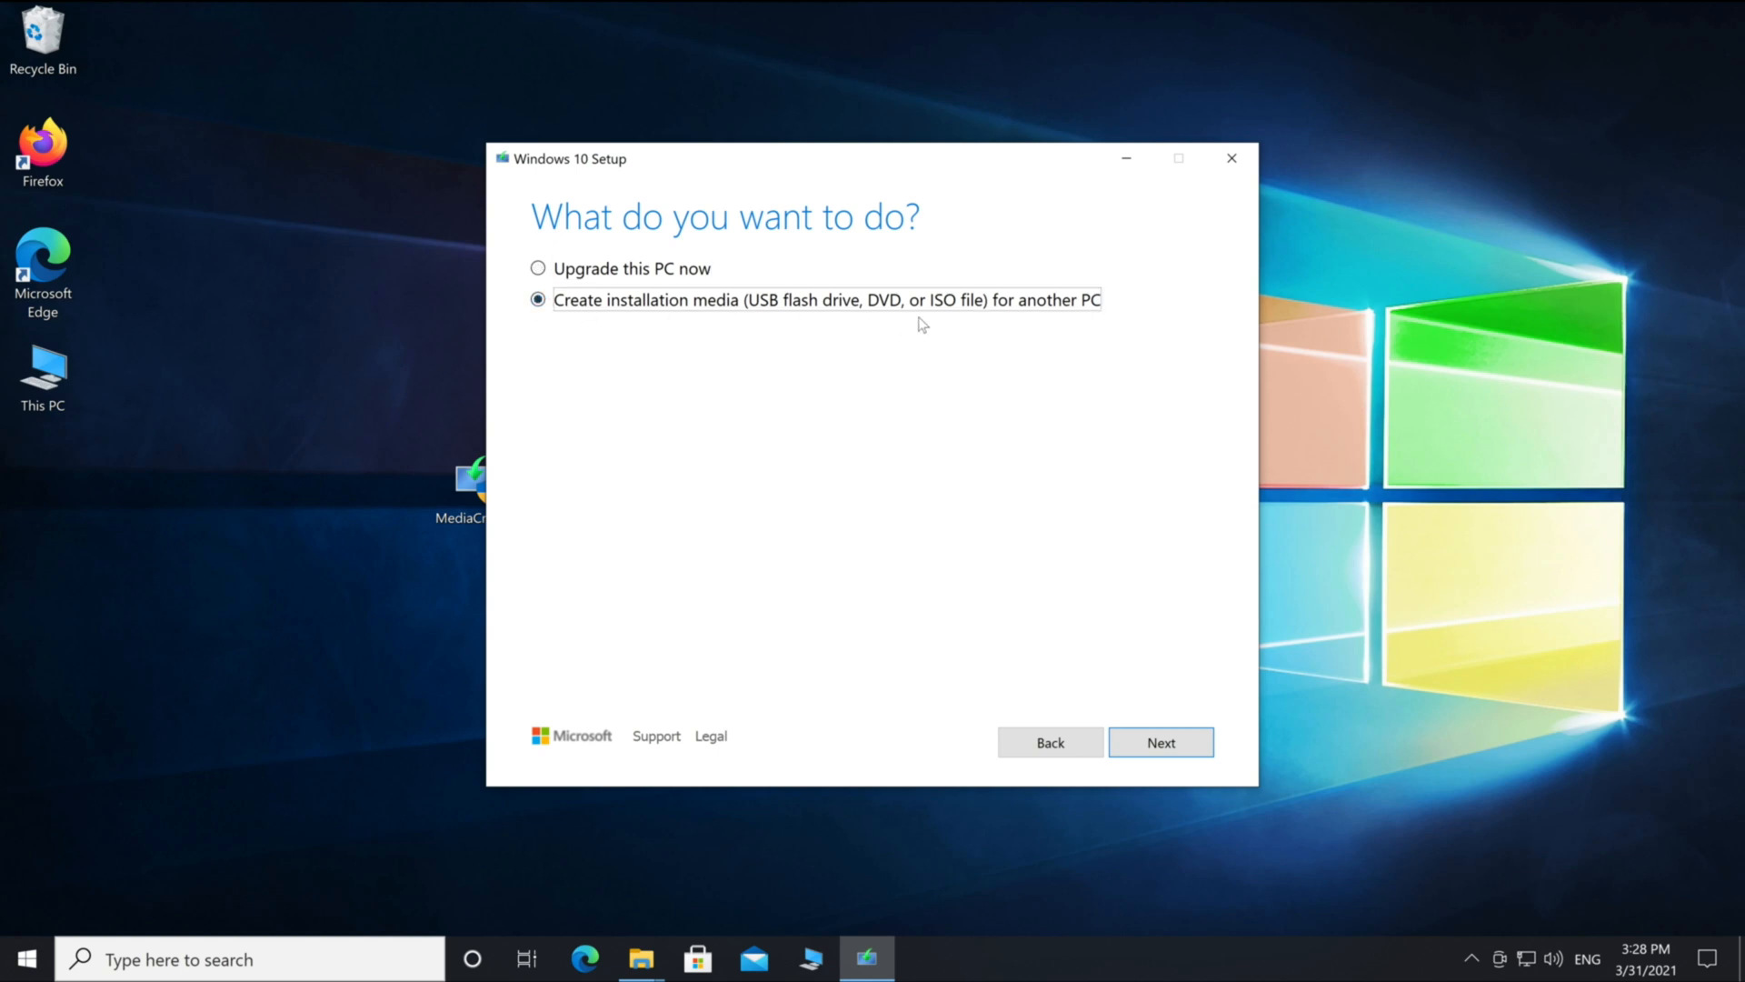
left_click(1160, 743)
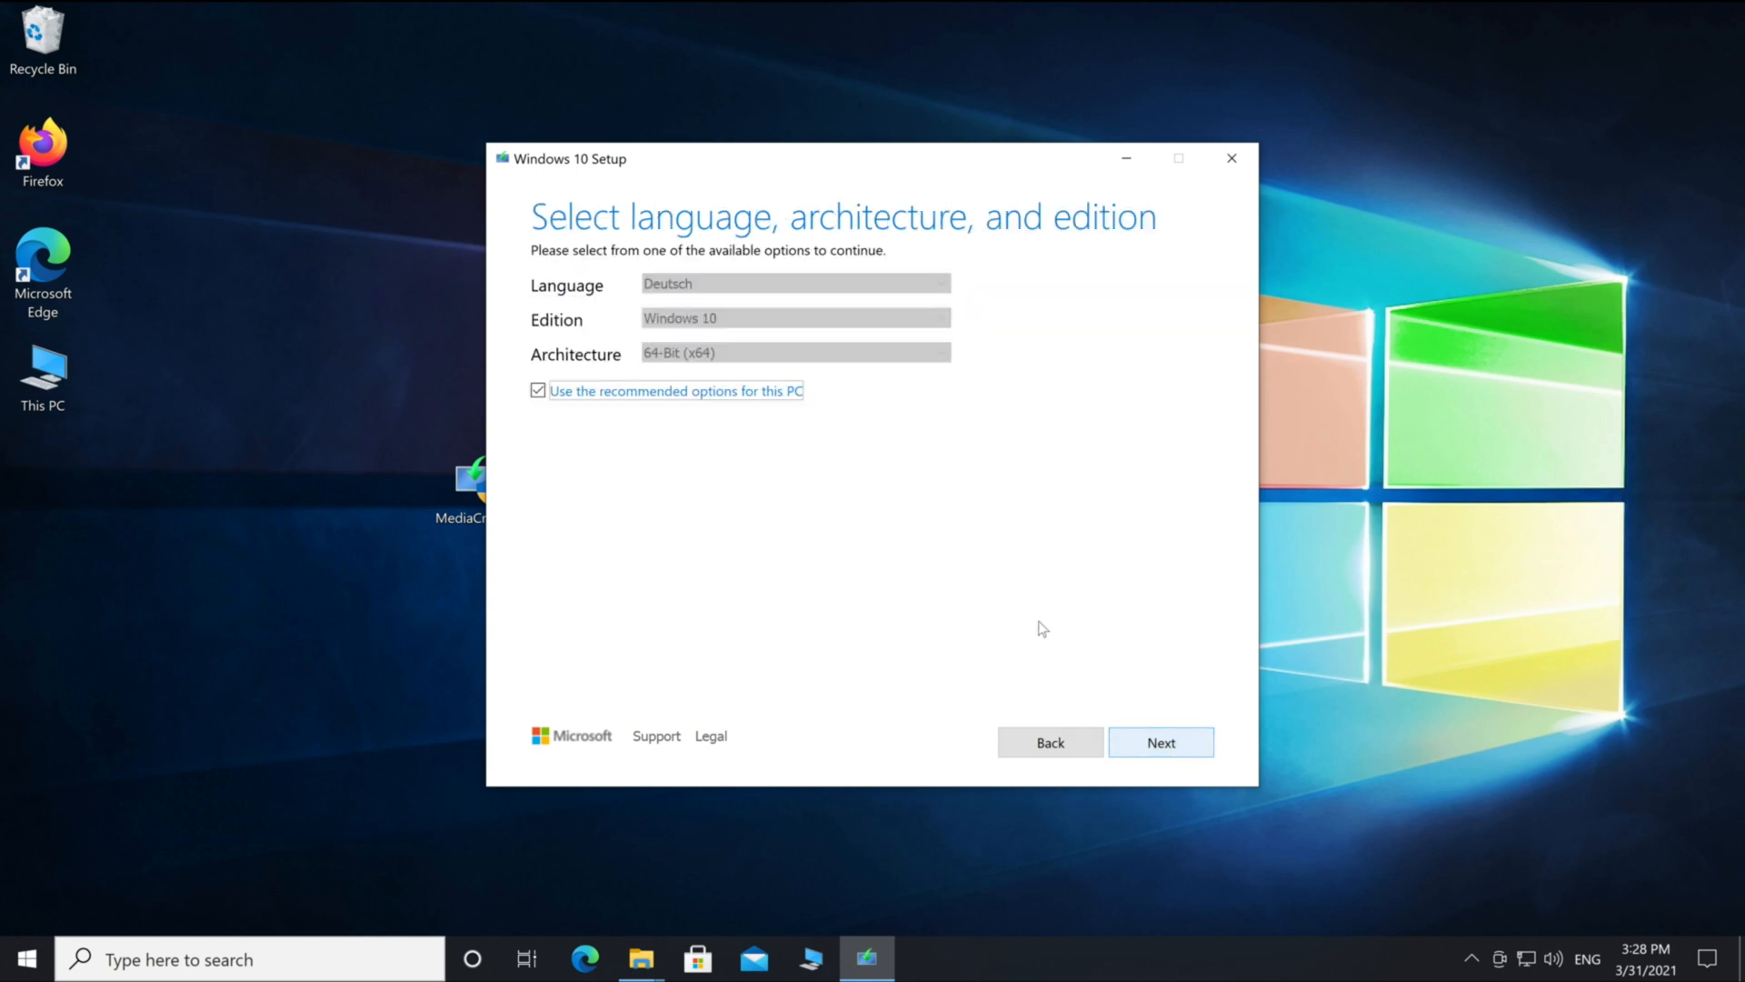
left_click(793, 284)
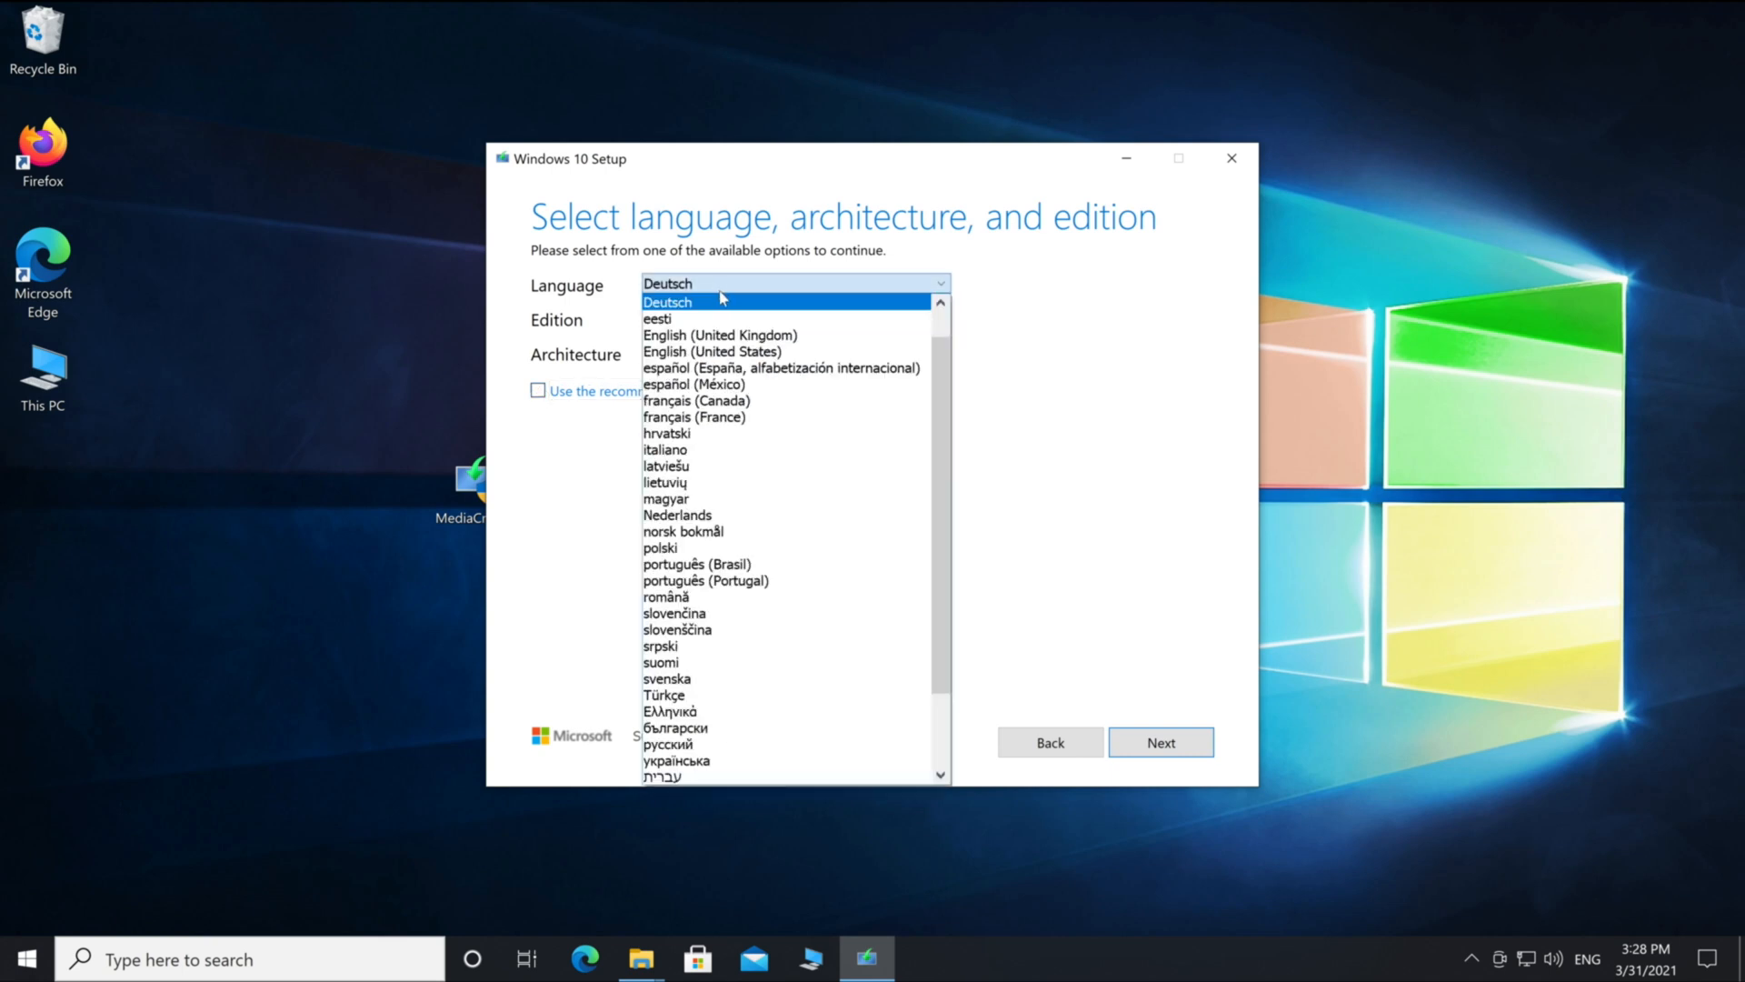
left_click(713, 351)
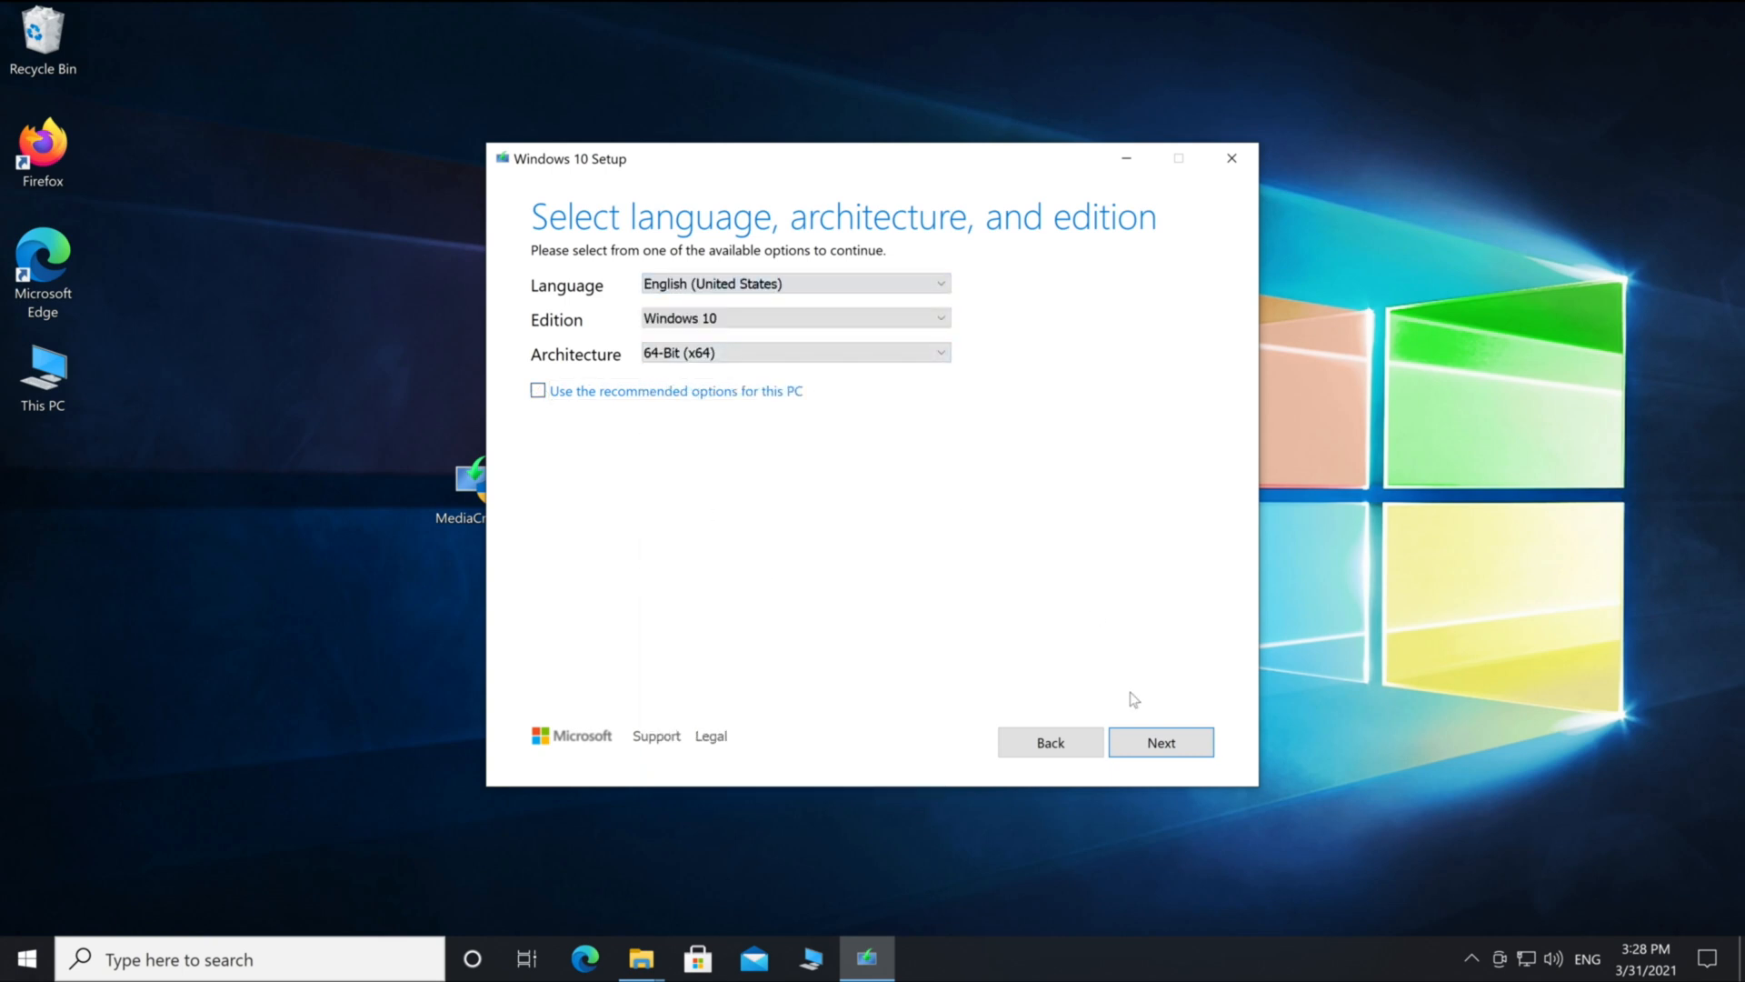
left_click(1160, 743)
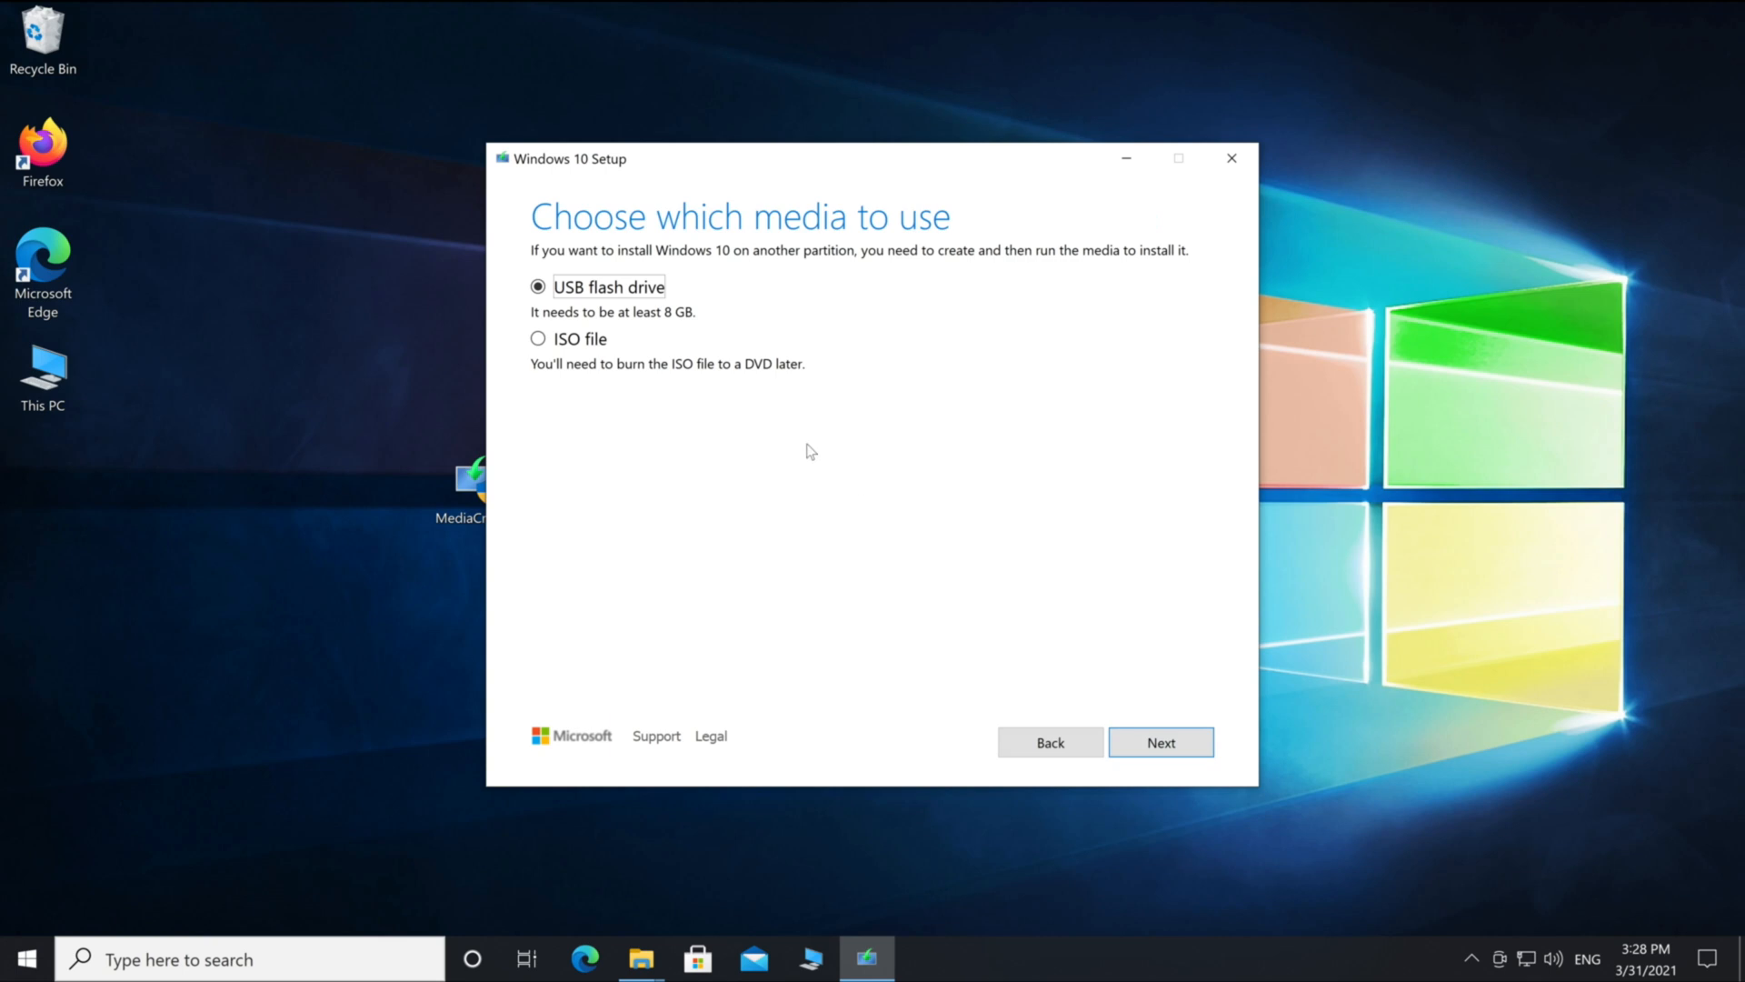
mouse_move(691, 324)
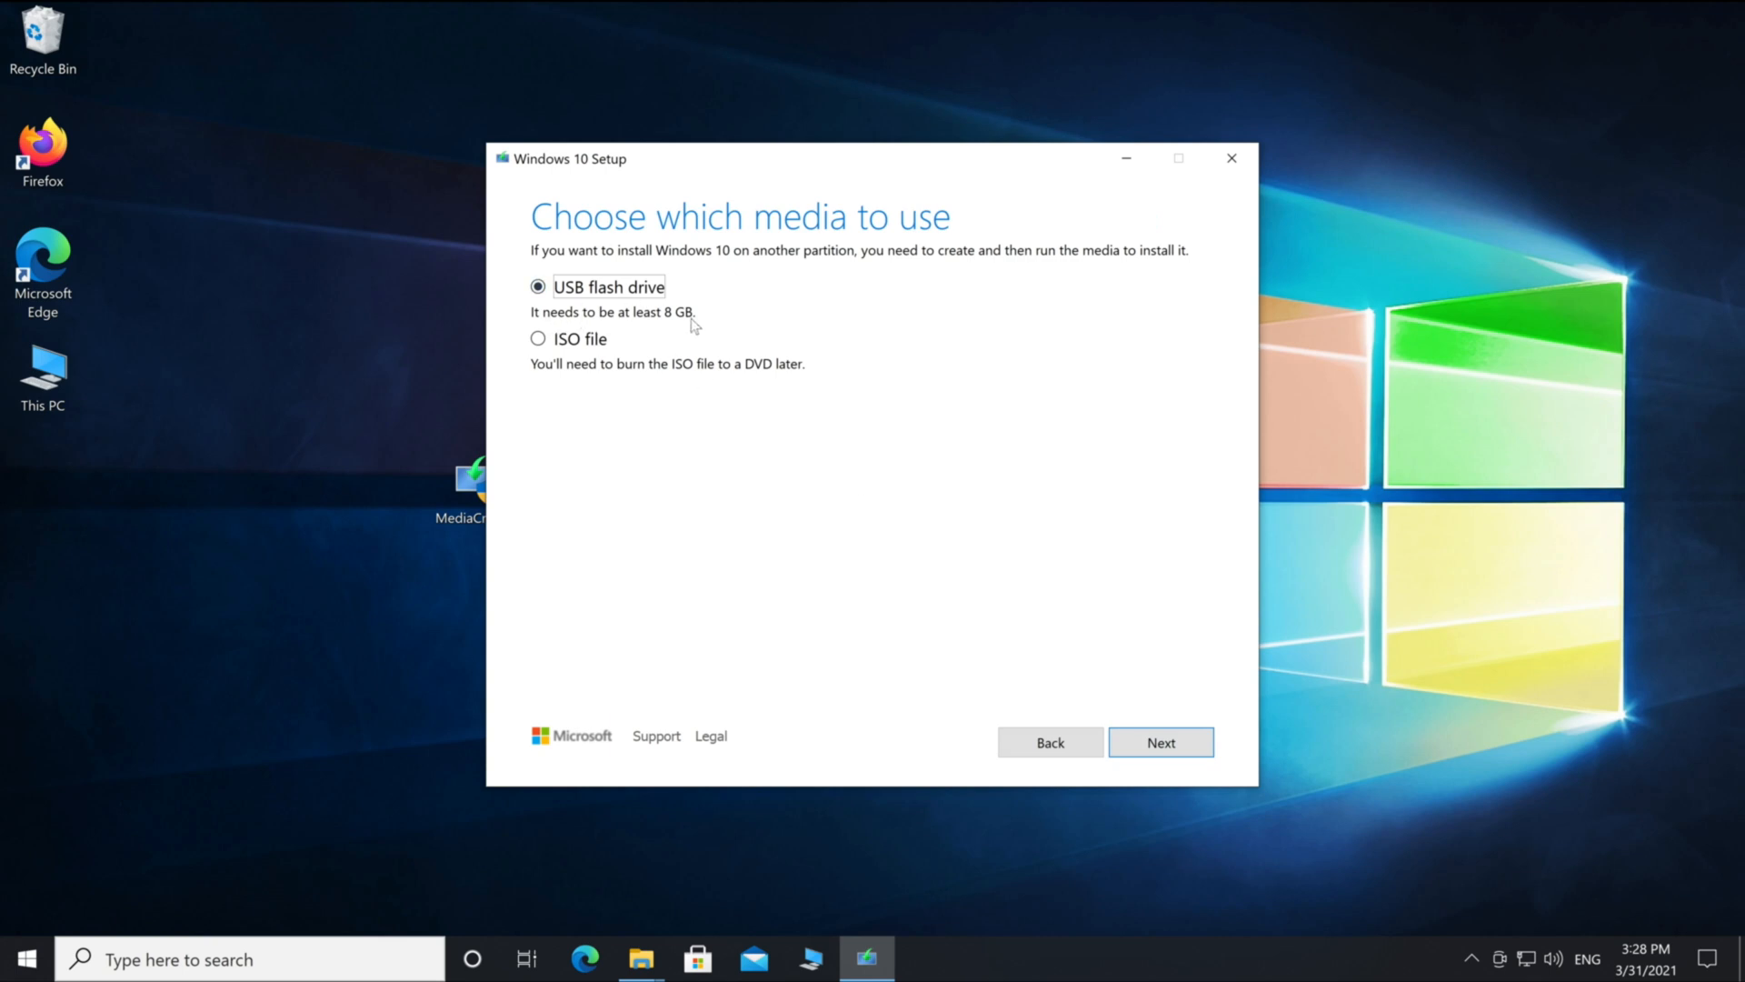
- Write the Windows 10 installation media to the USB-DEVICES (F:) flash drive
left_click(1160, 742)
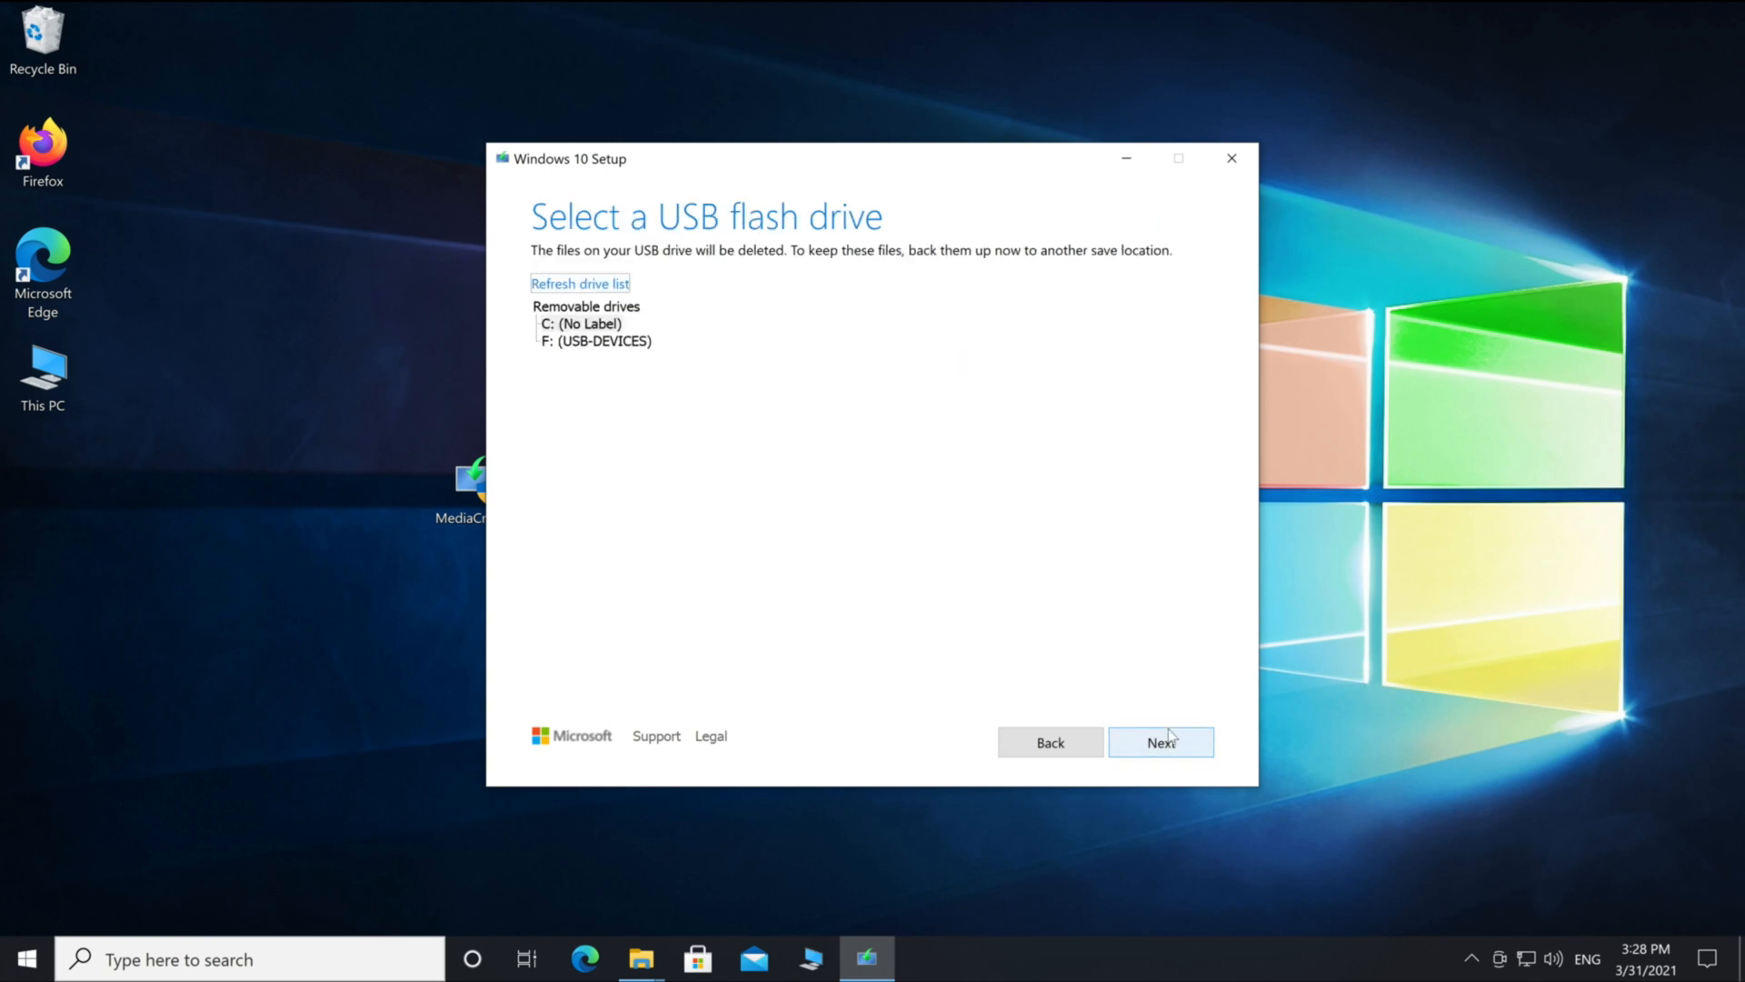
mouse_move(595, 347)
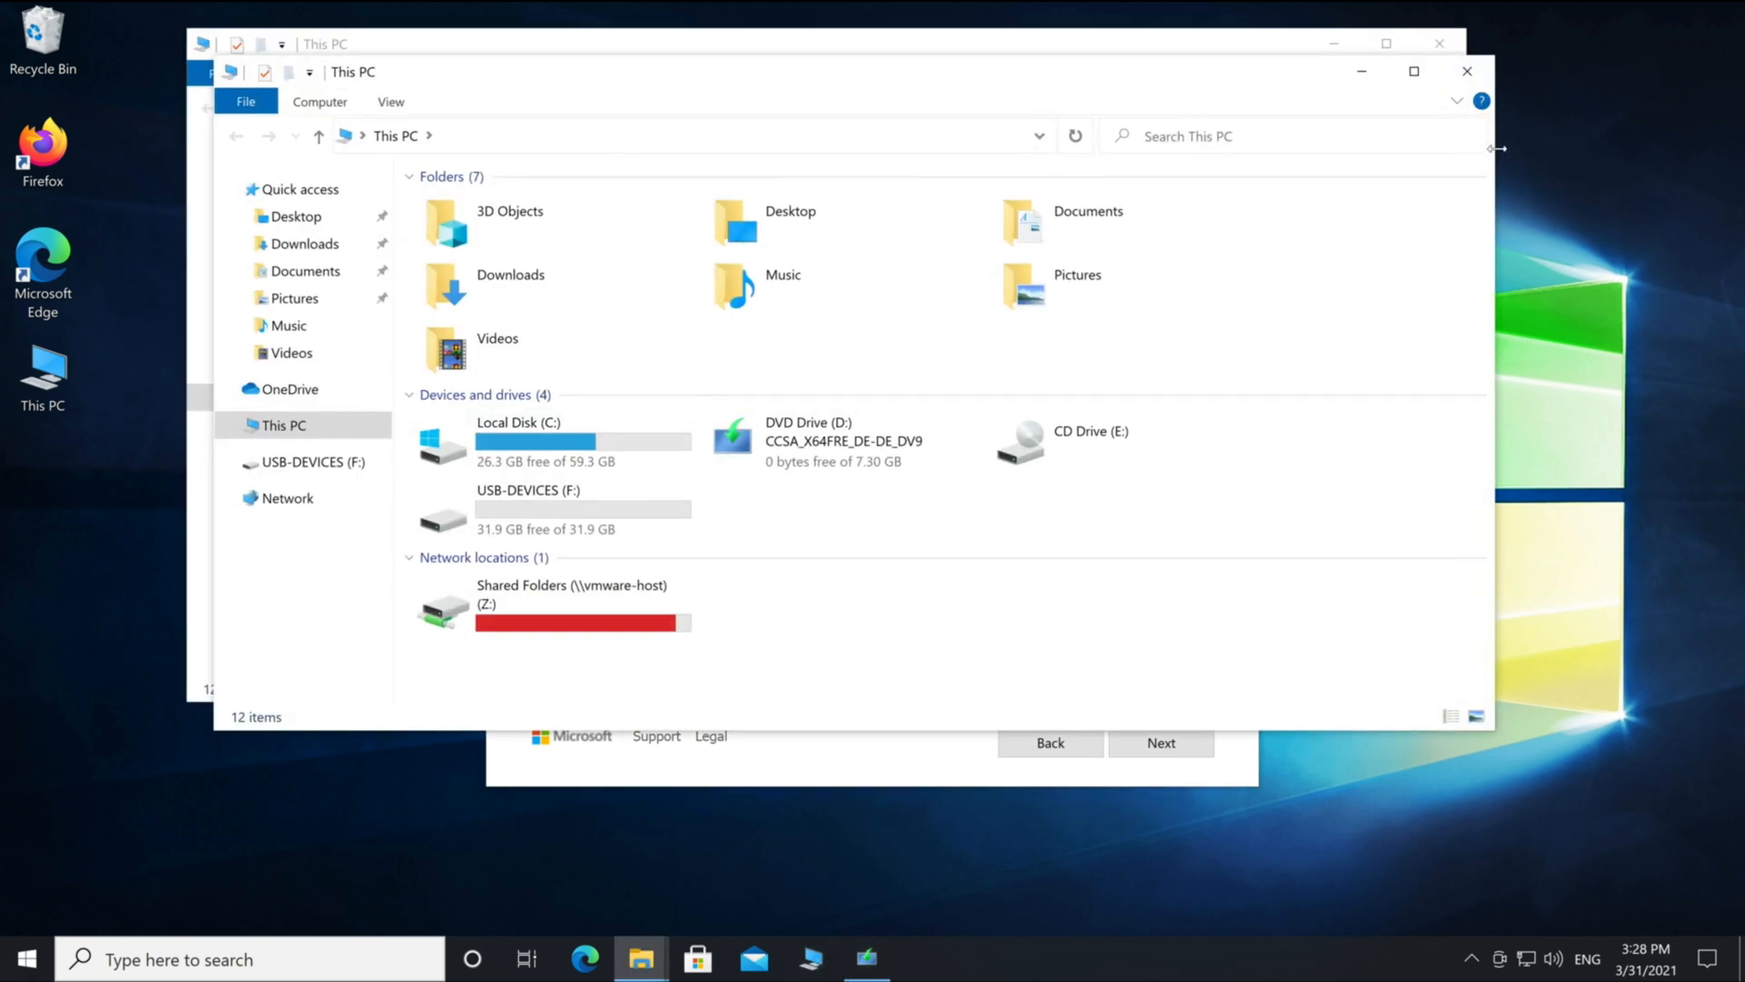
left_click(501, 484)
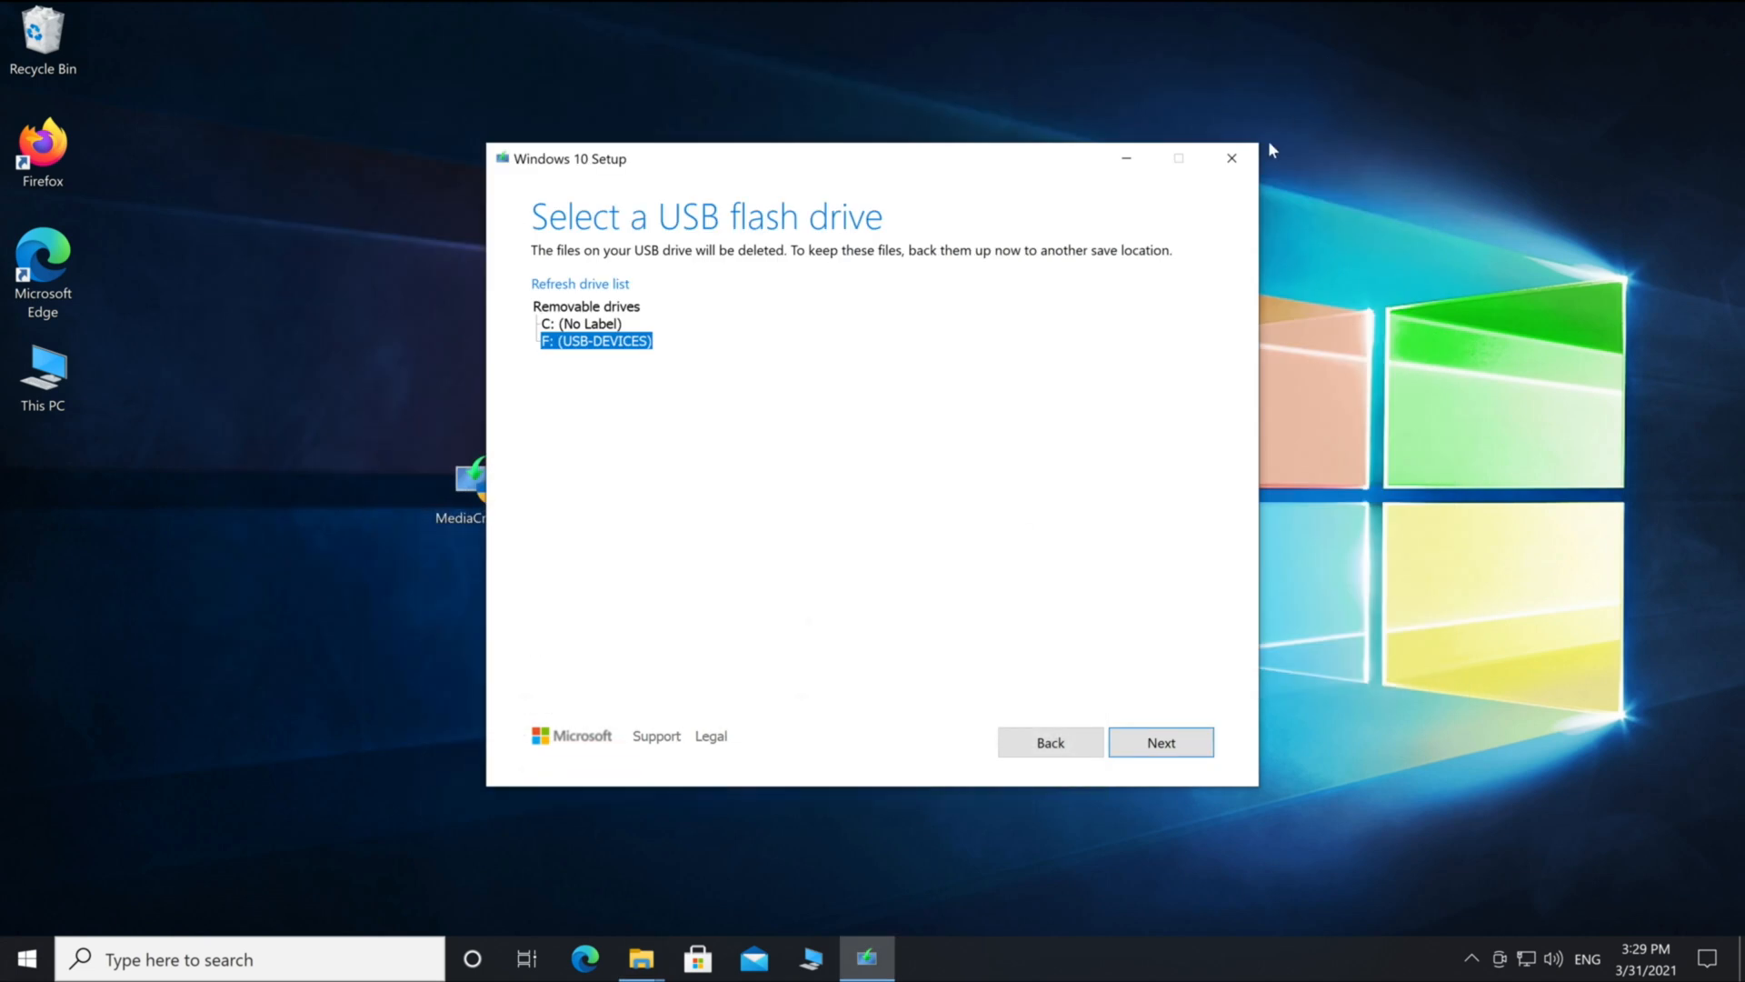
mouse_move(1161, 743)
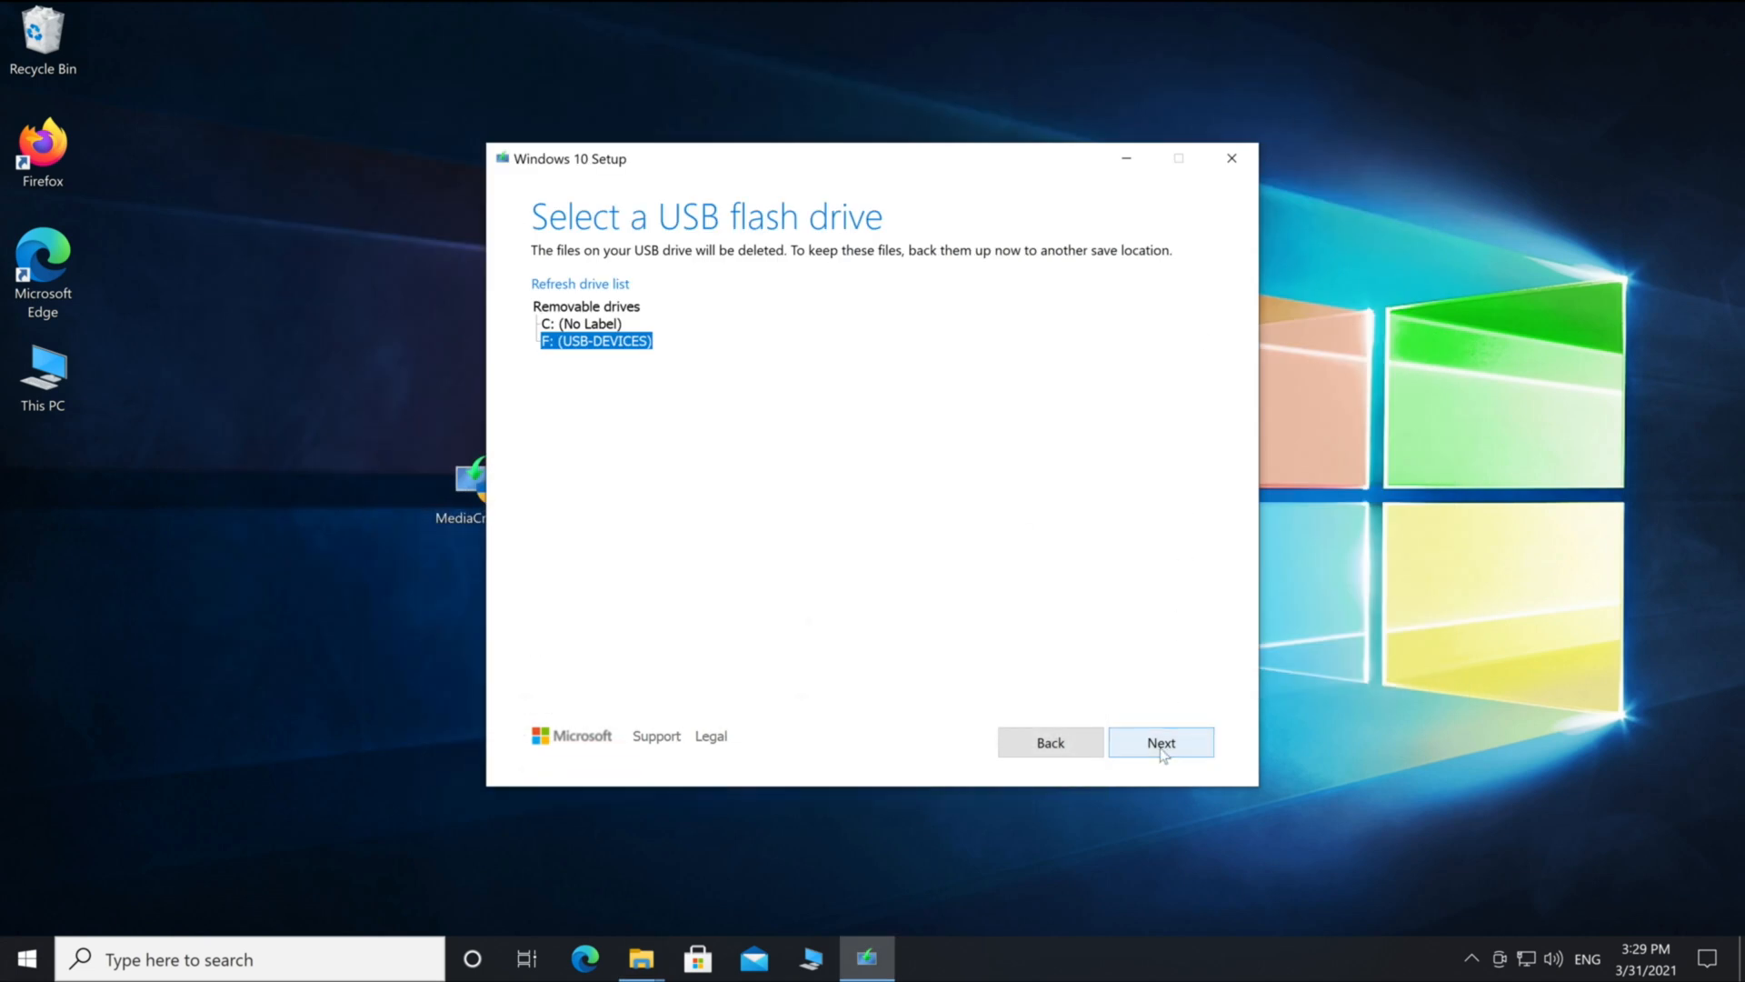
left_click(1160, 743)
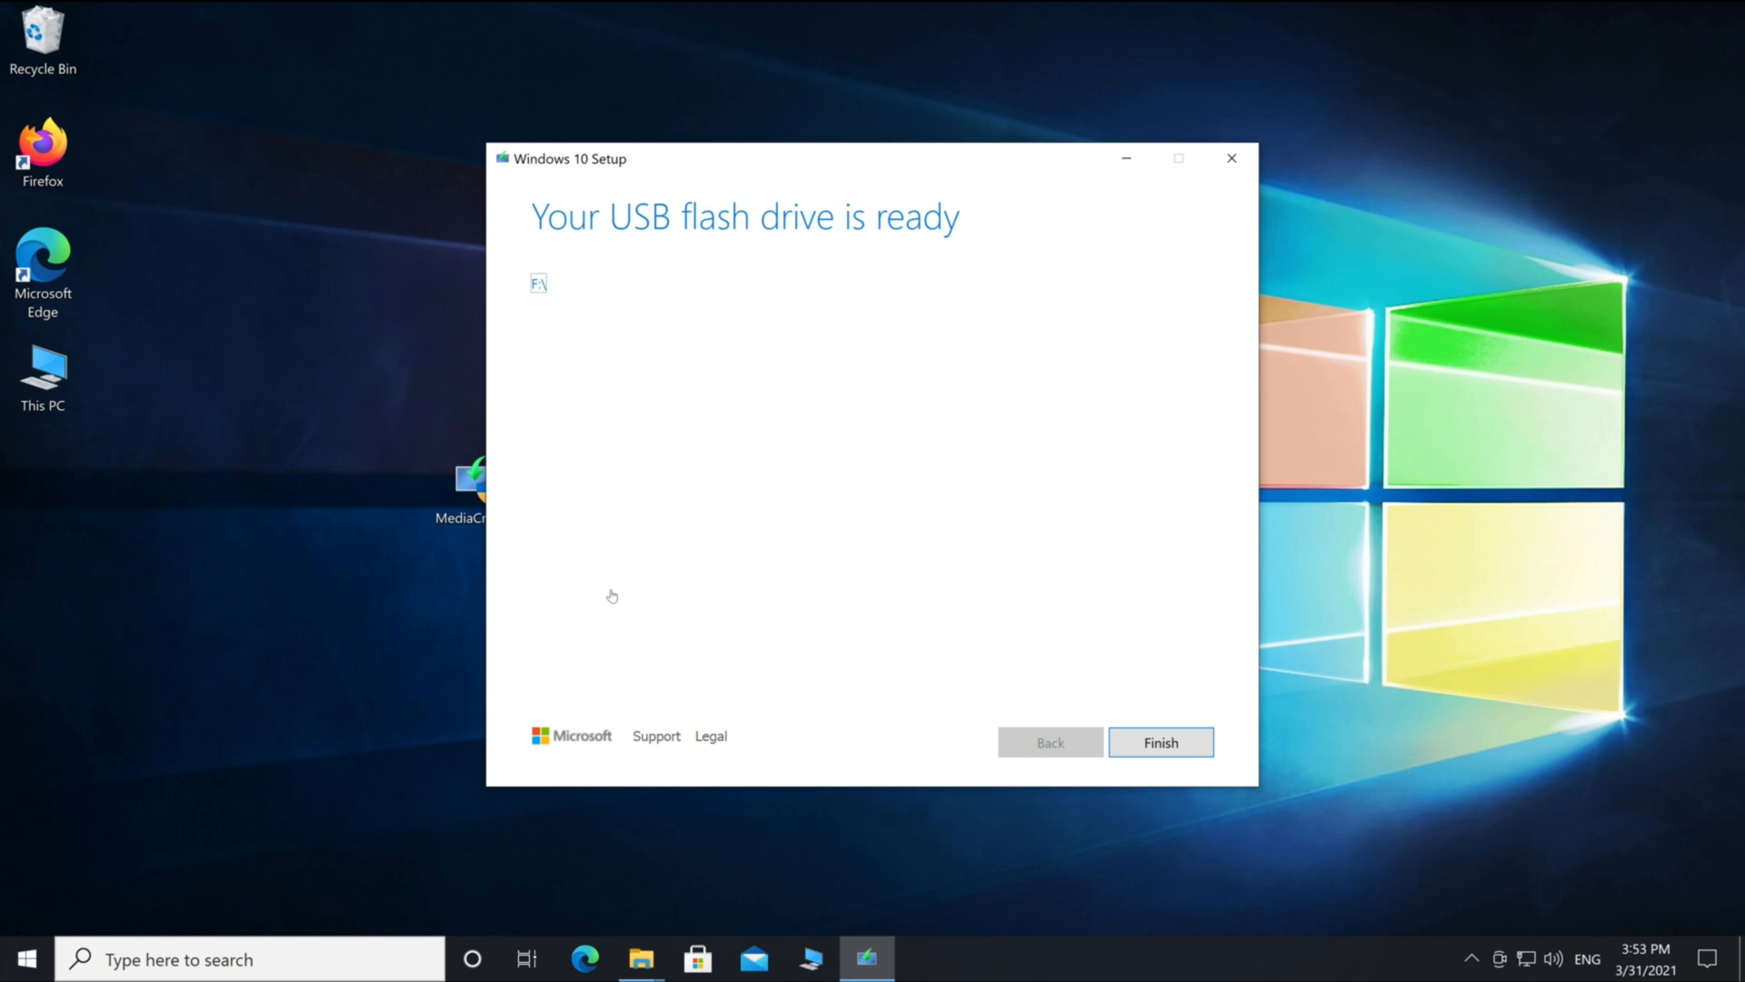
mouse_move(664, 595)
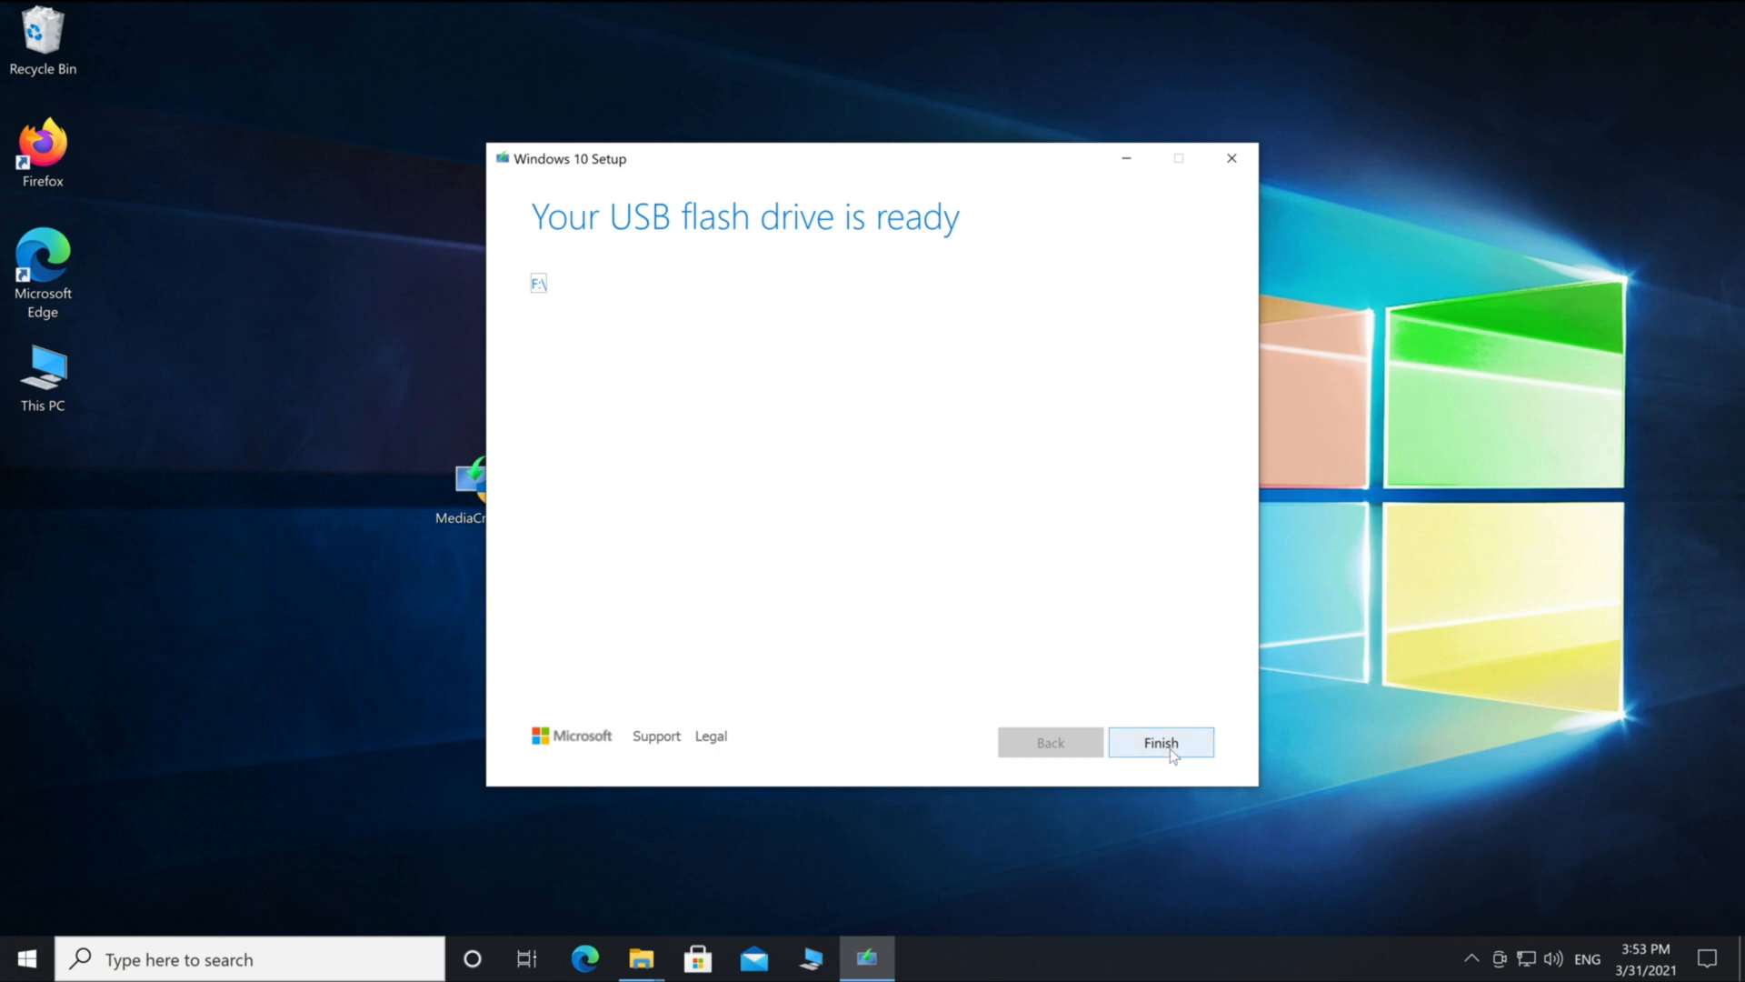
- Click Finish so the Media Creation Tool cleans up and closes
left_click(1160, 743)
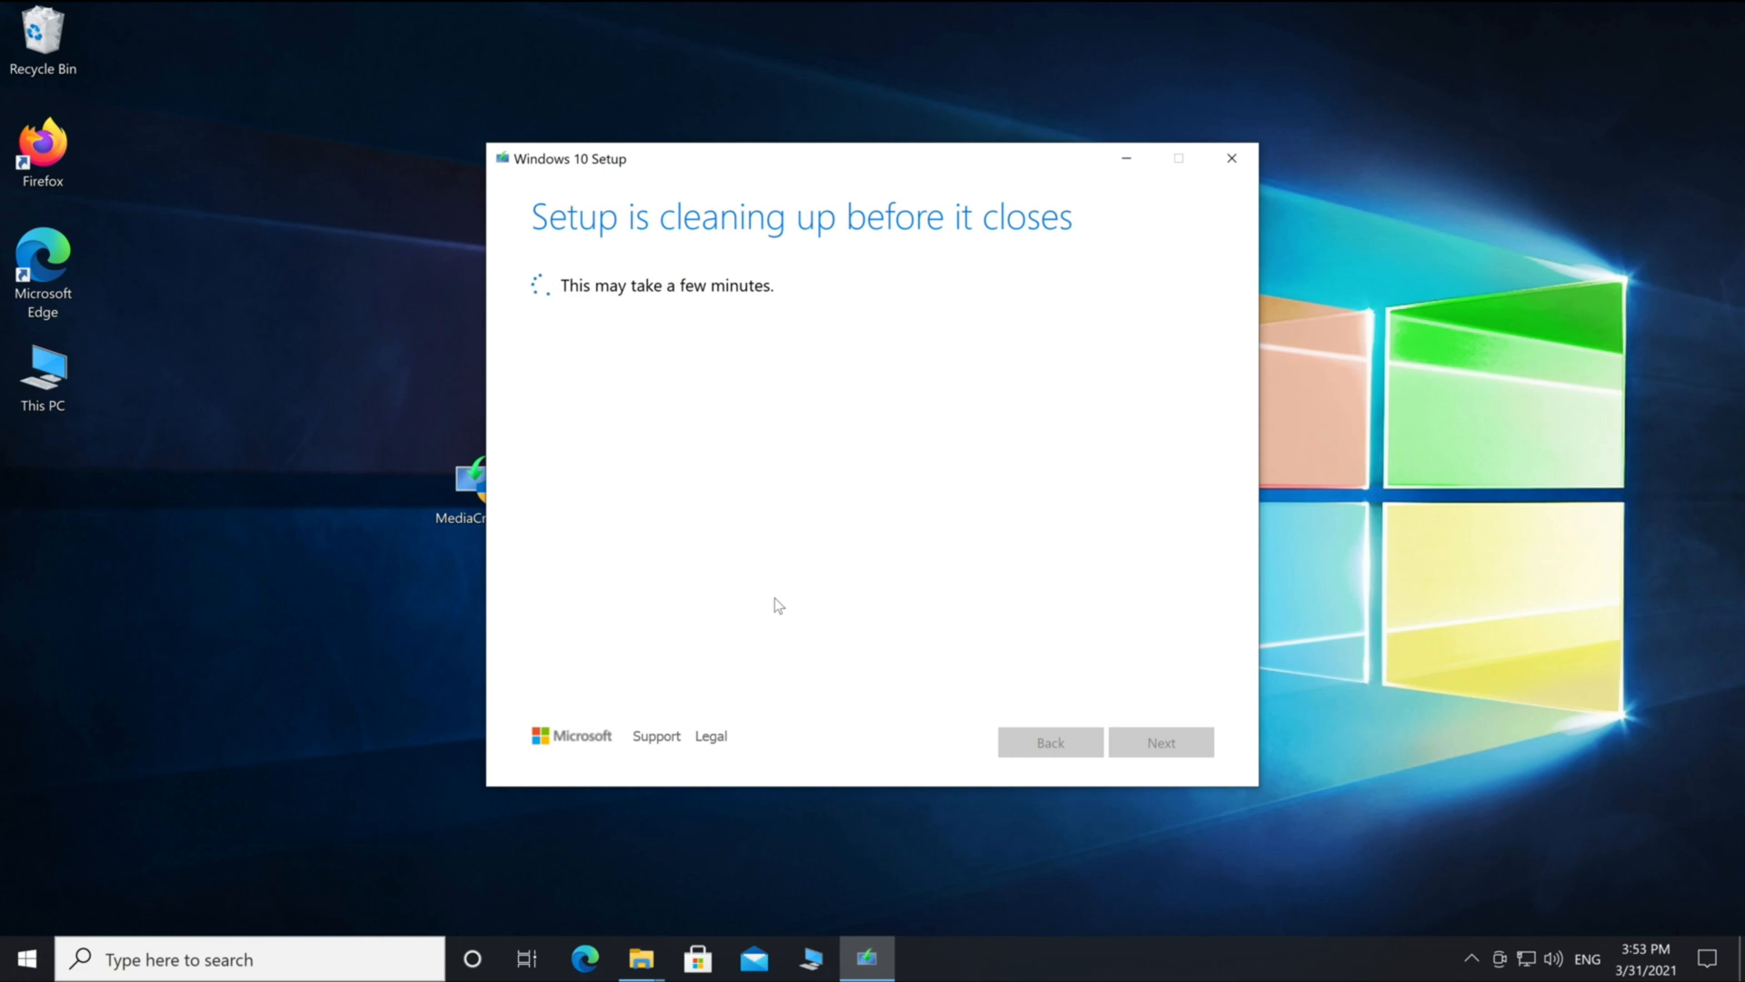
mouse_move(238, 546)
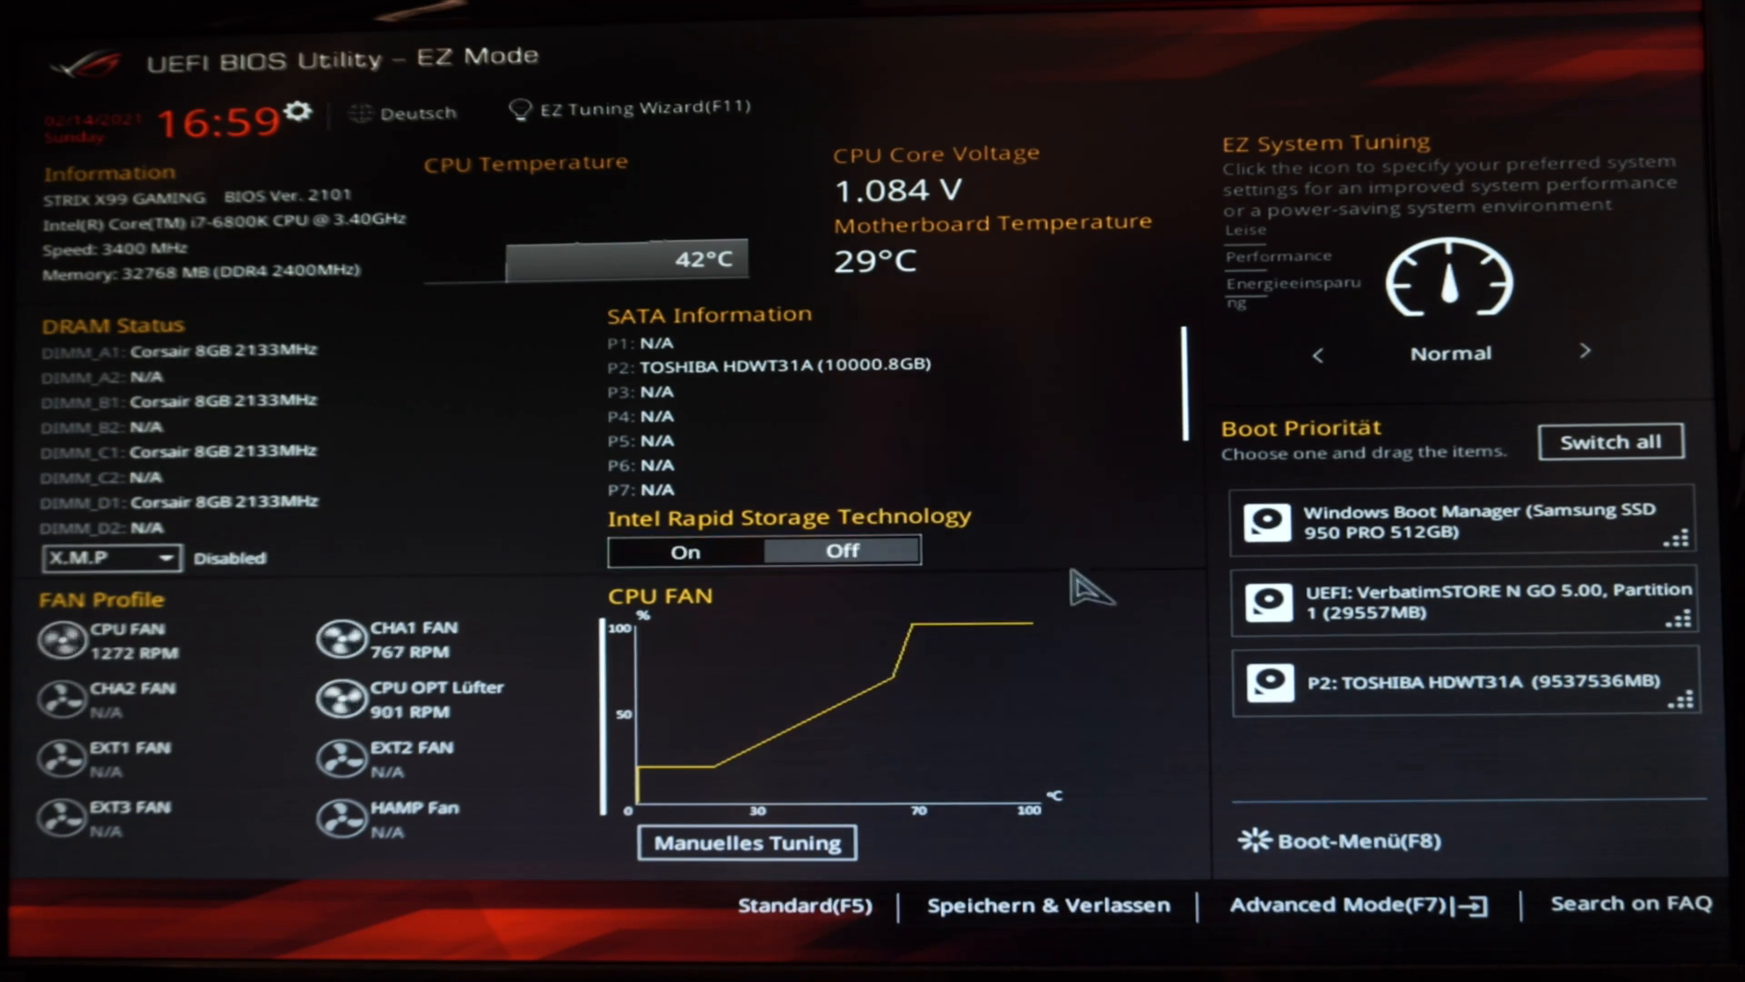
- Set the UEFI Verbatim STORE N GO USB as Boot Option #1, then save and exit
left_click(1343, 904)
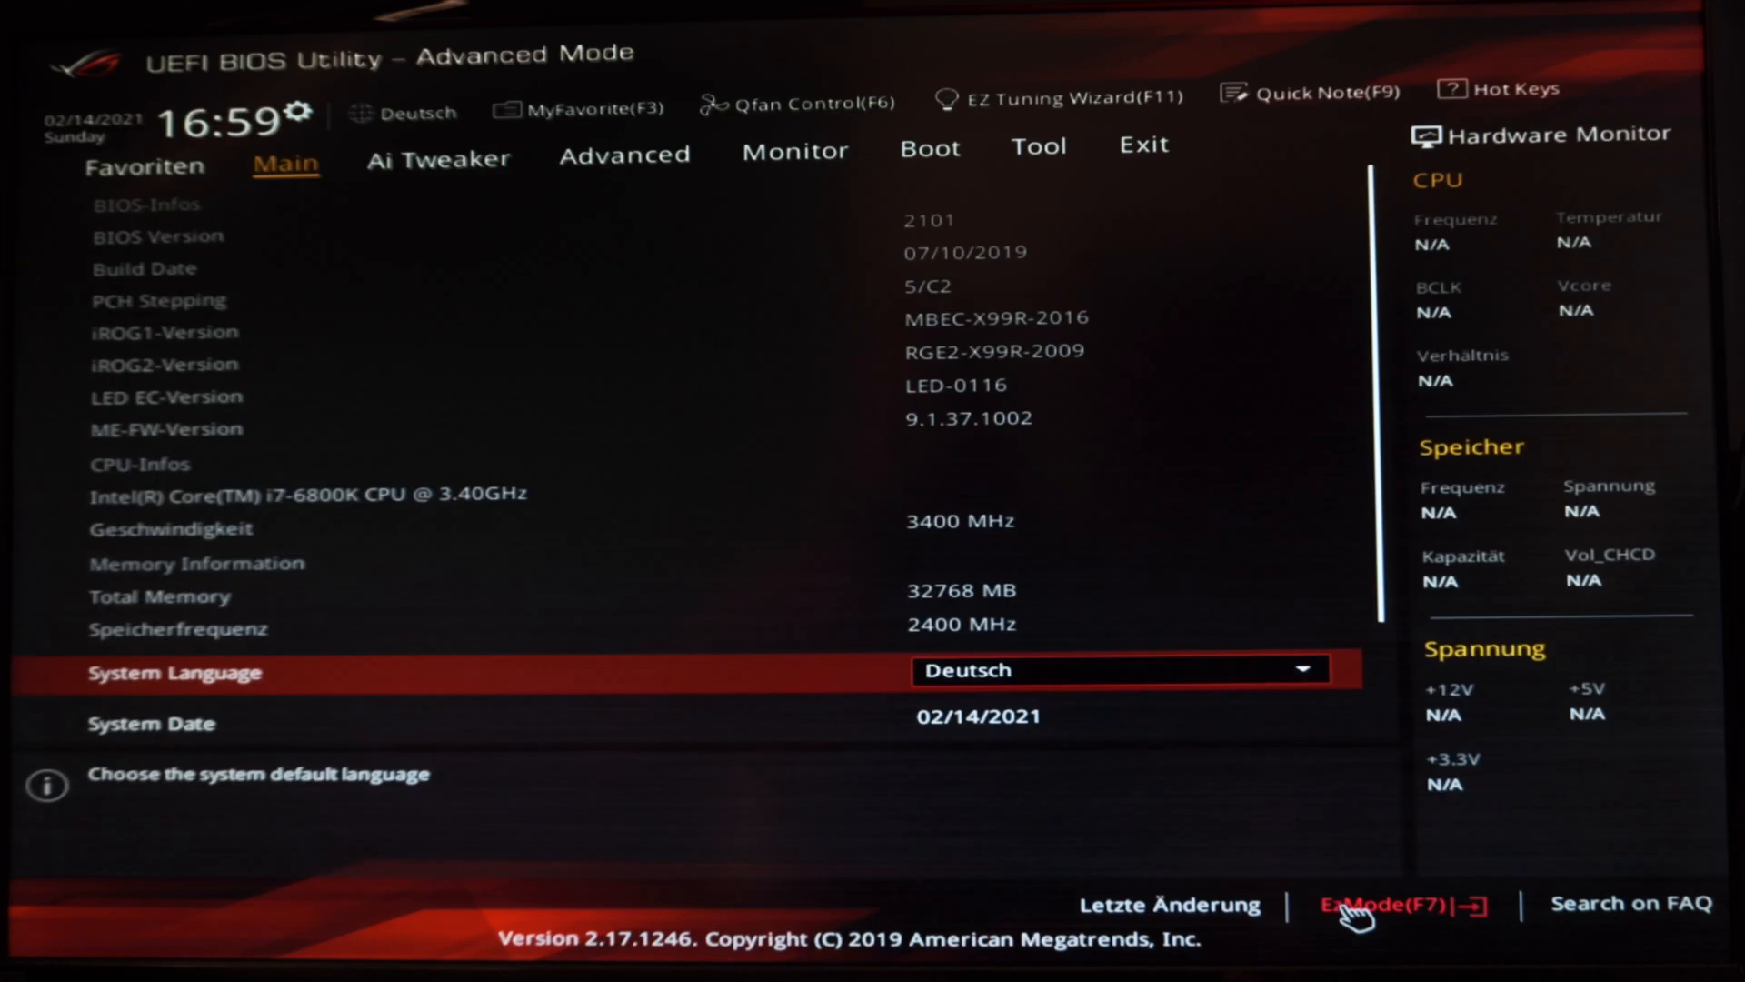
mouse_move(928, 149)
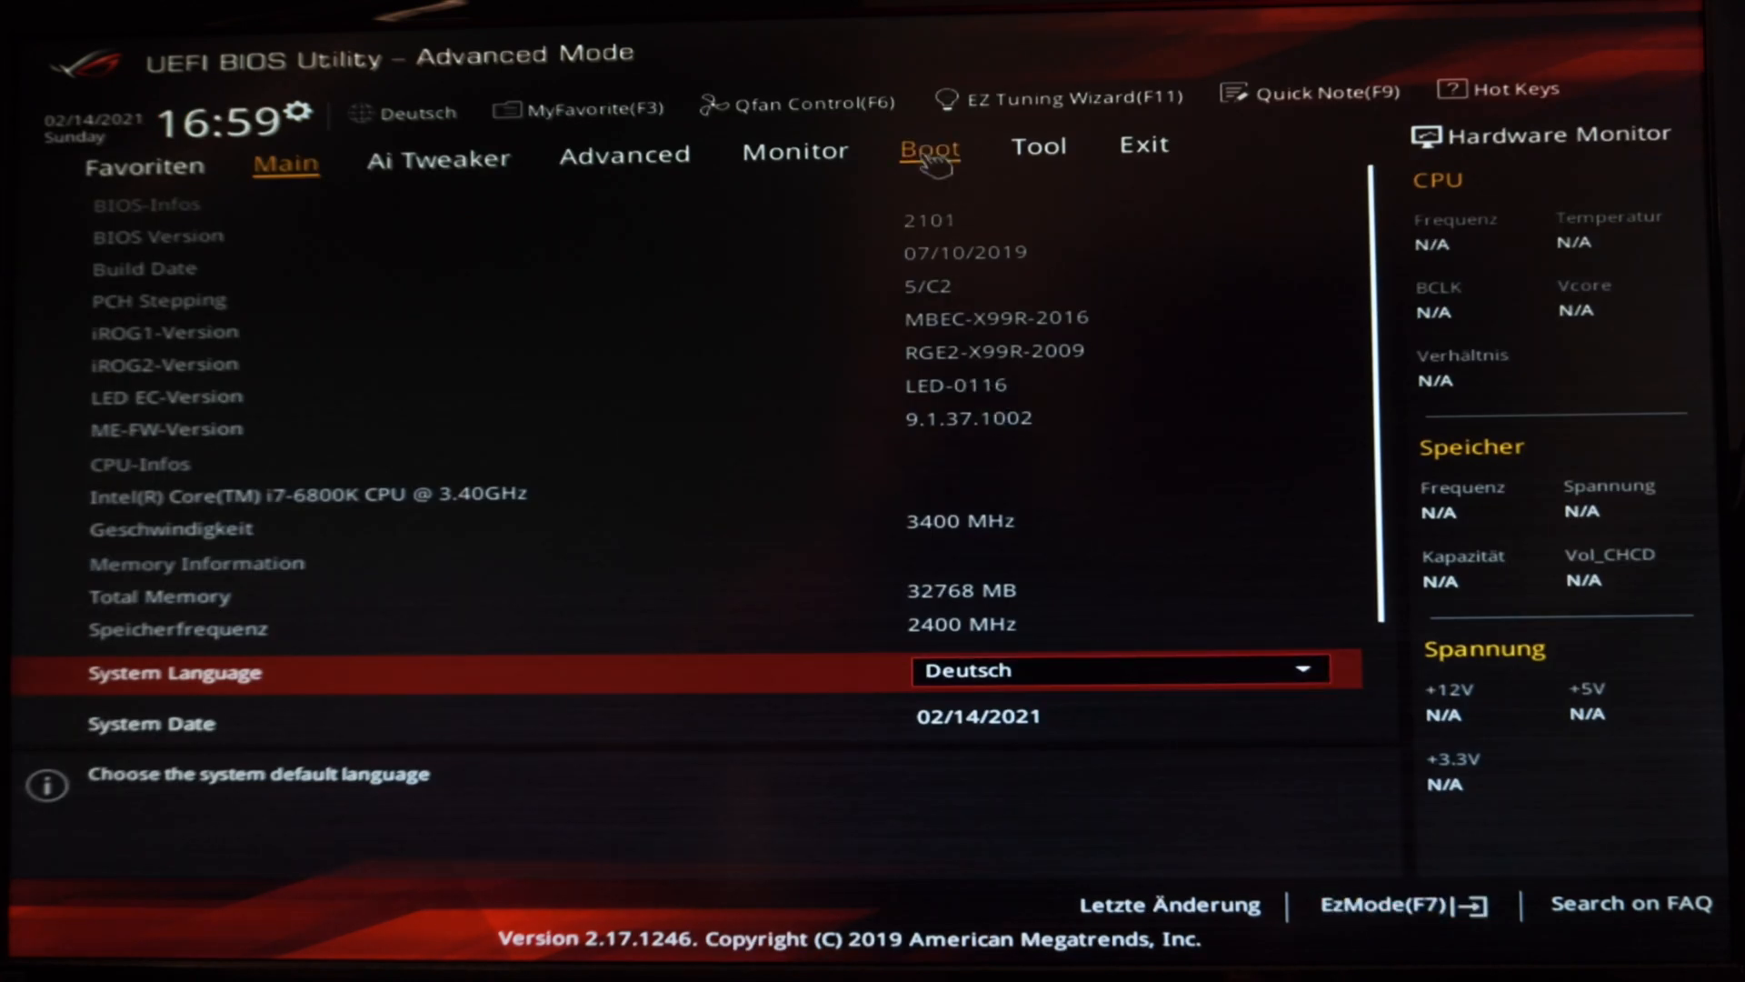
left_click(929, 154)
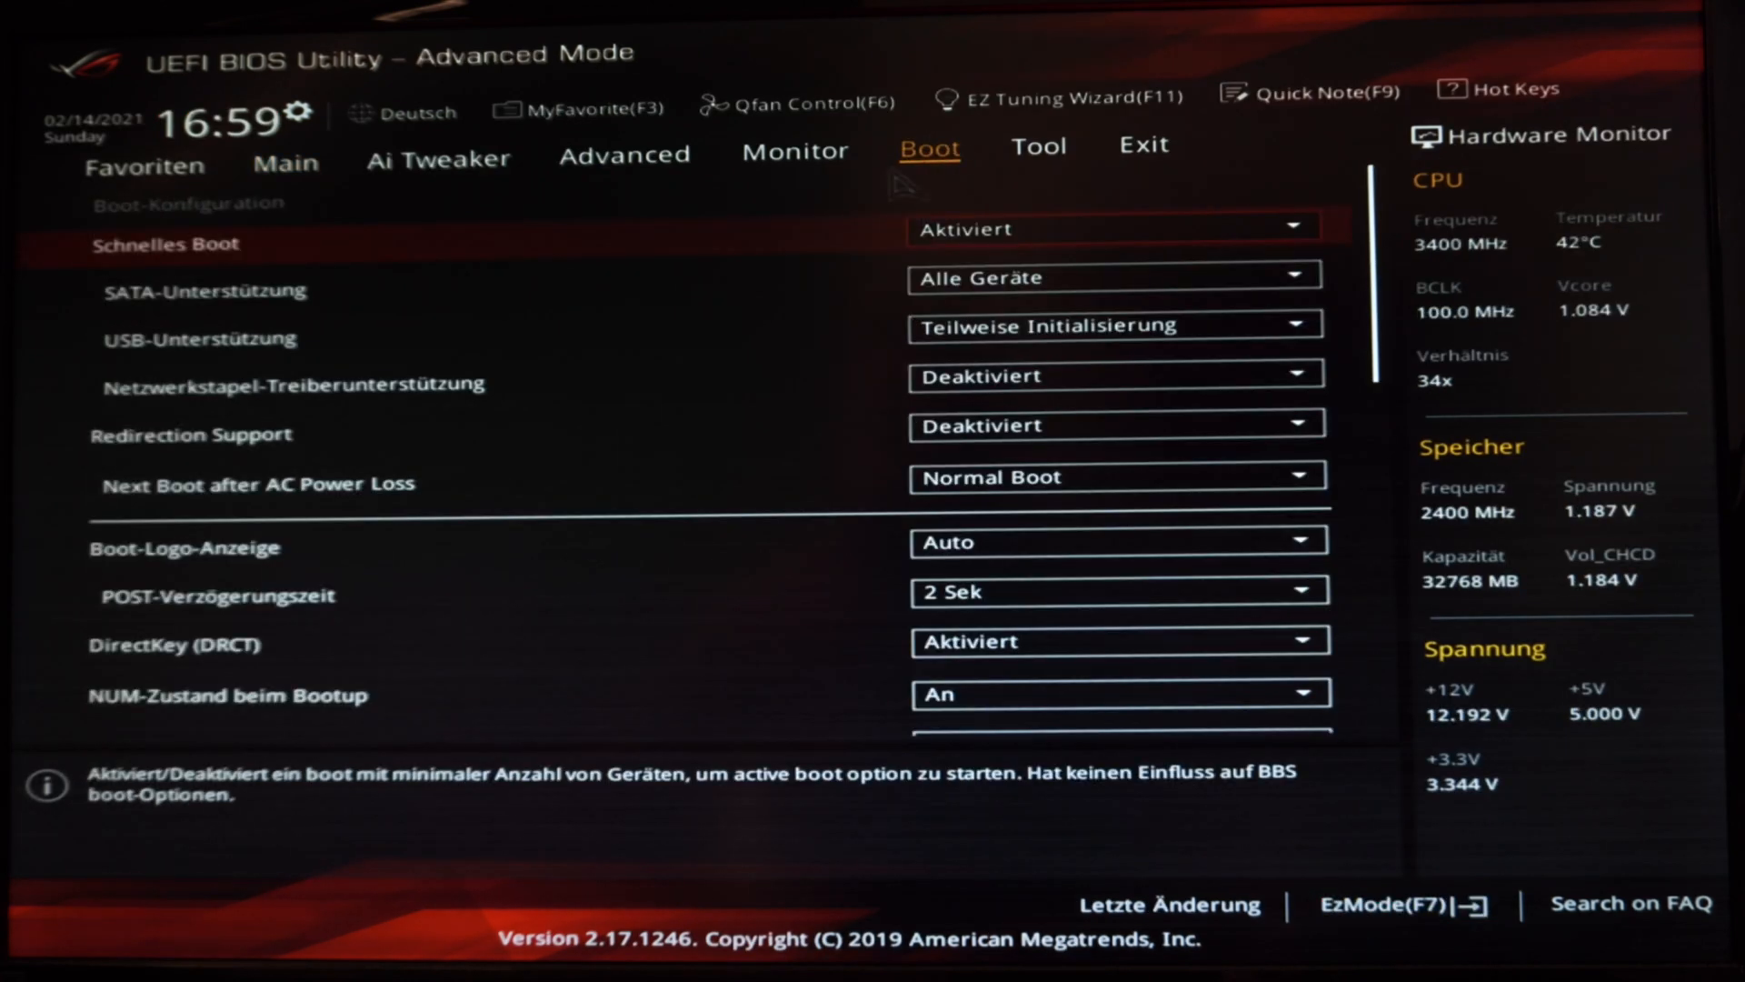
scroll("down", 3)
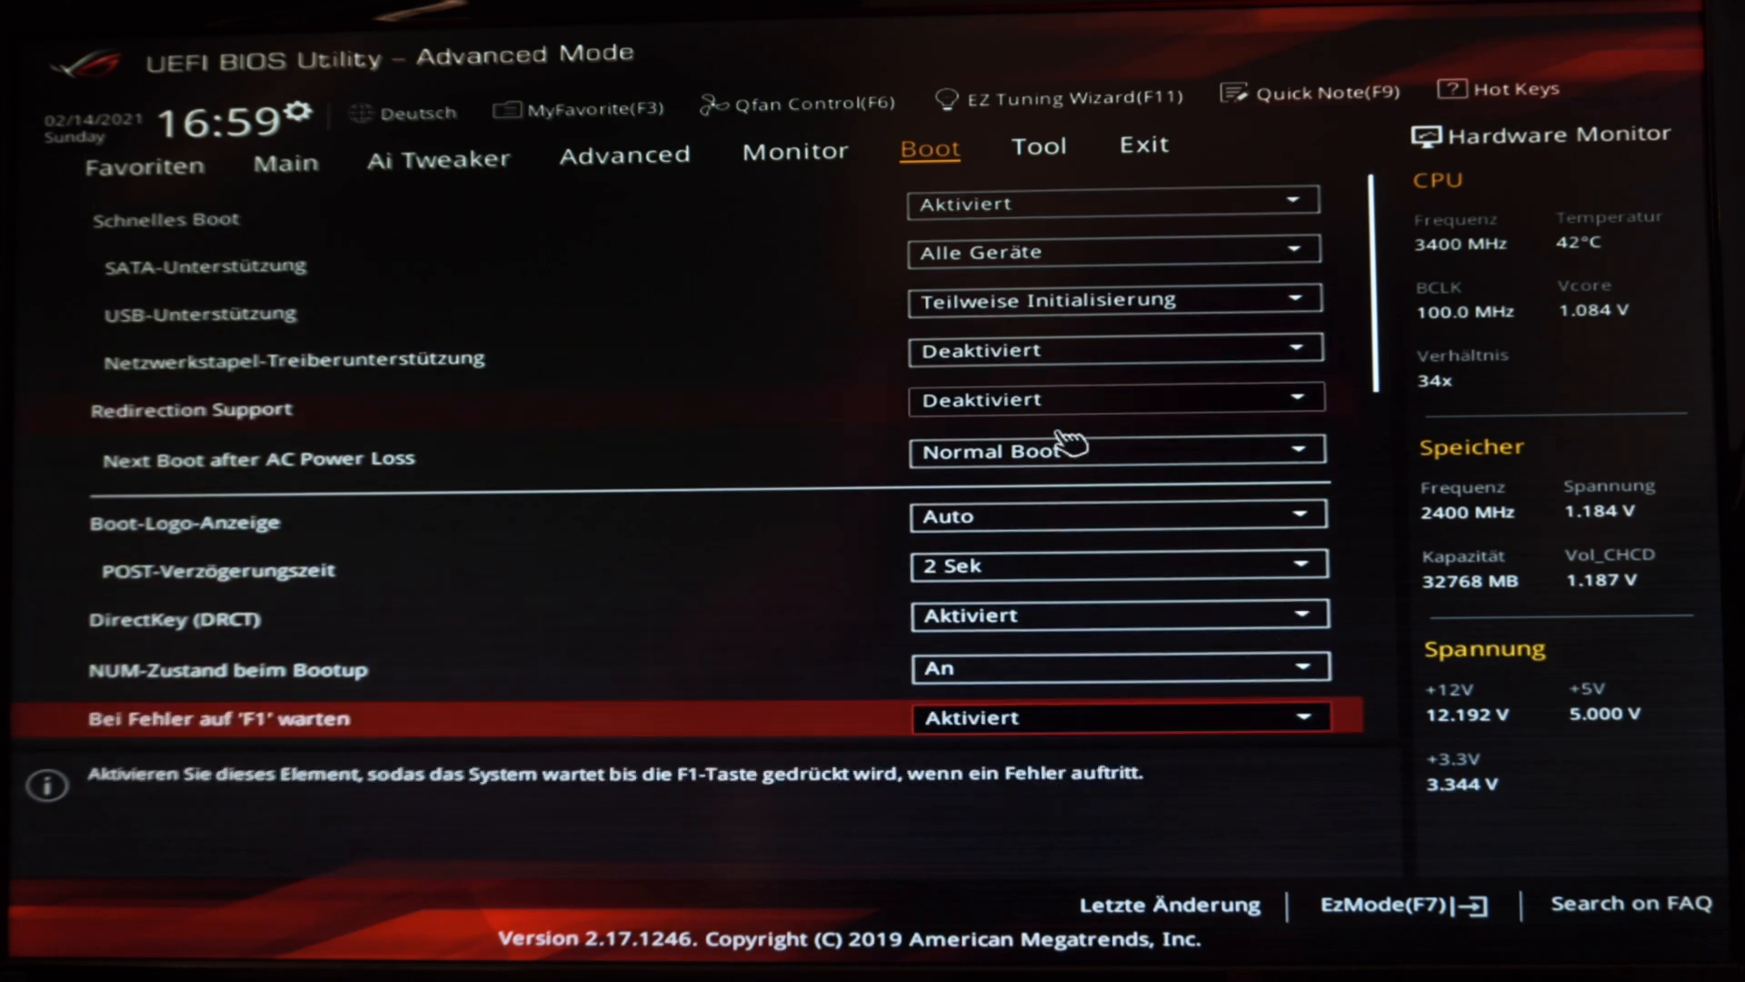
scroll("down", 3)
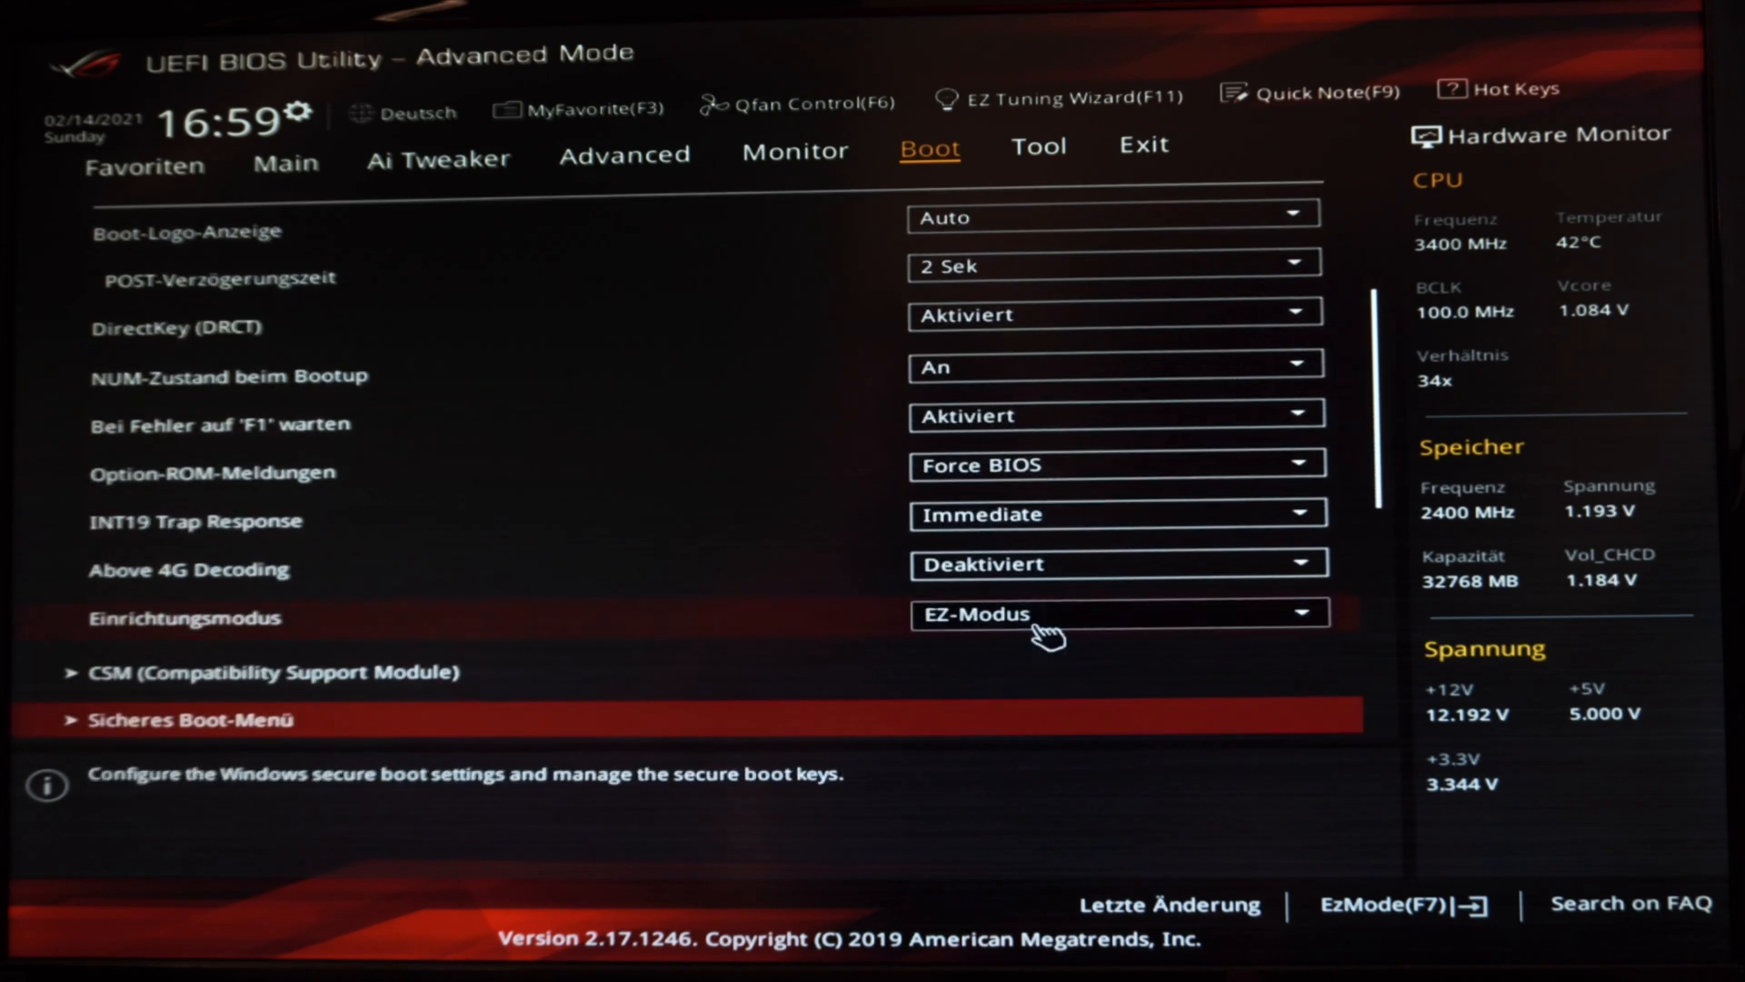
scroll("down", 3)
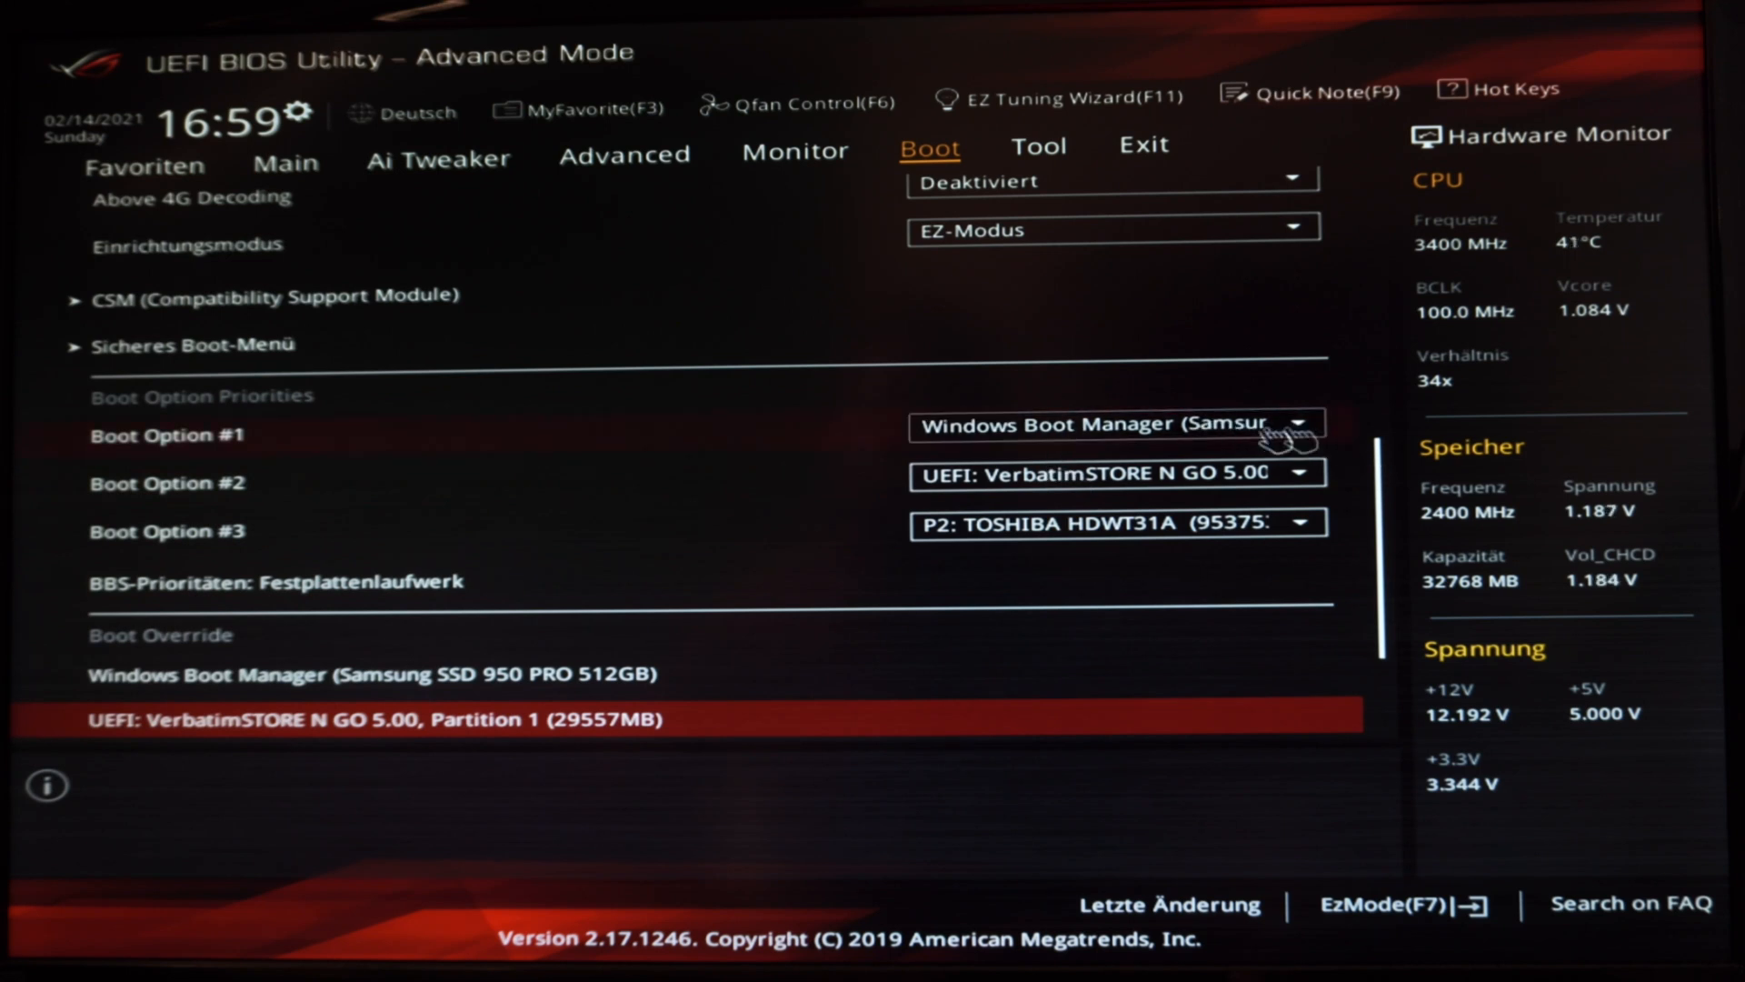
mouse_move(278, 456)
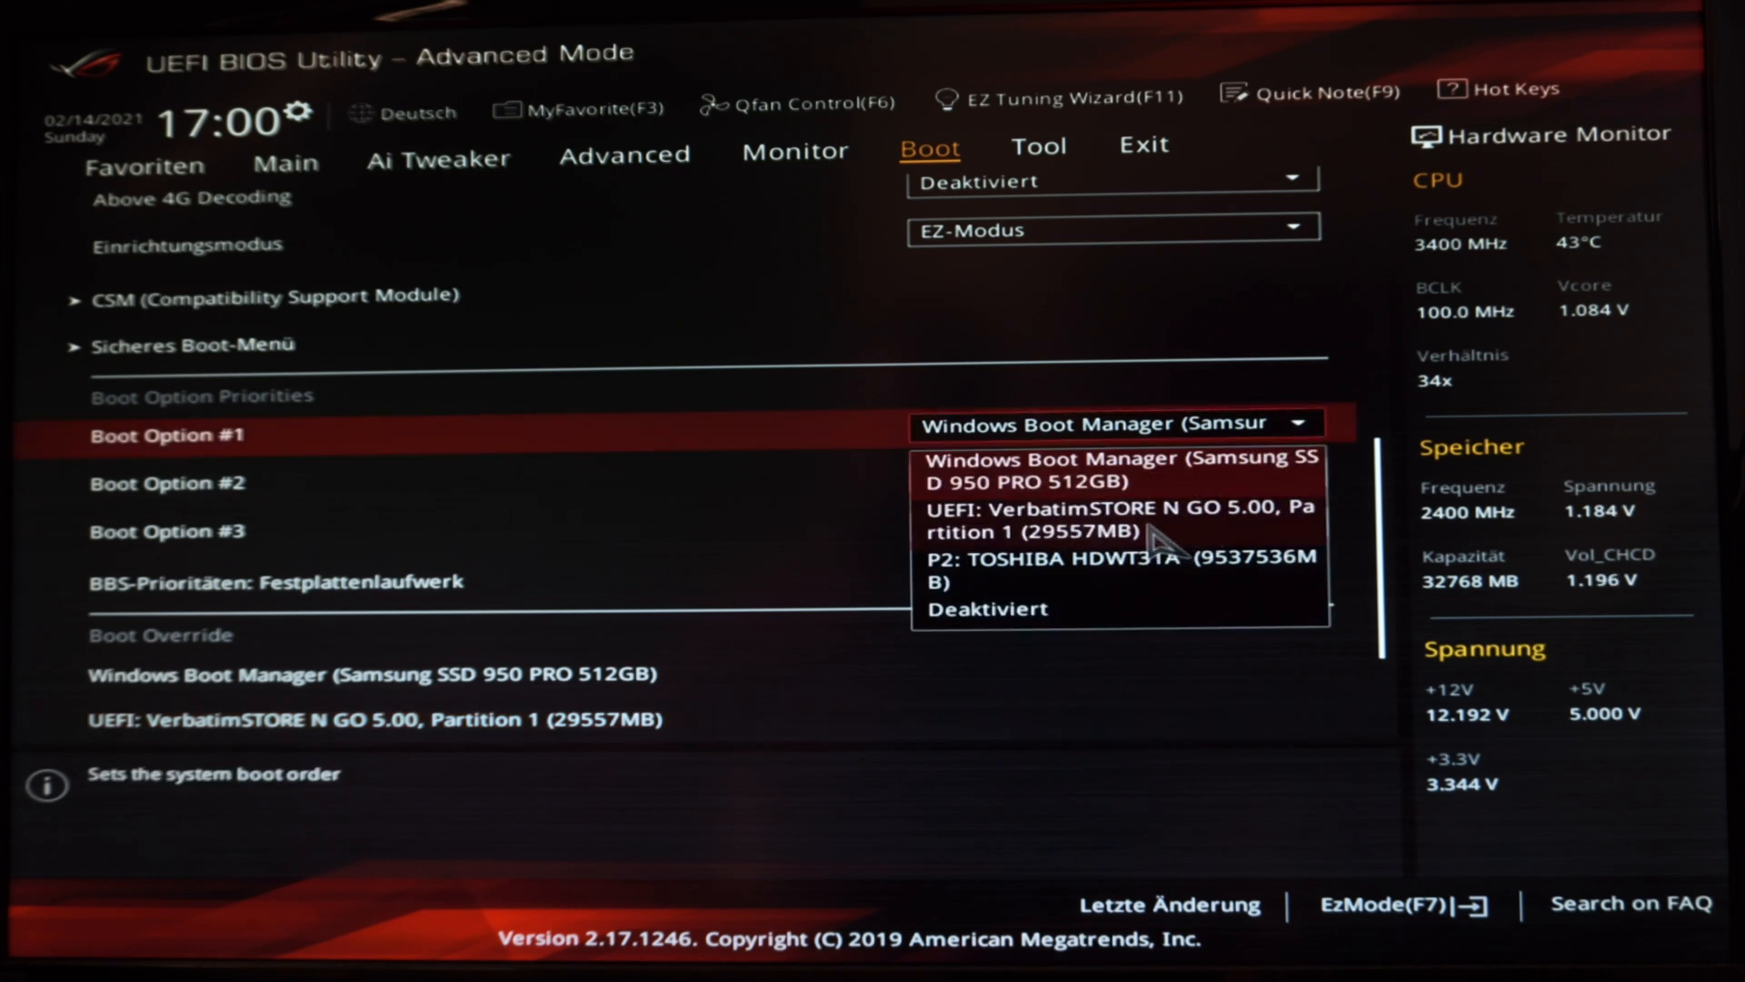
left_click(1120, 520)
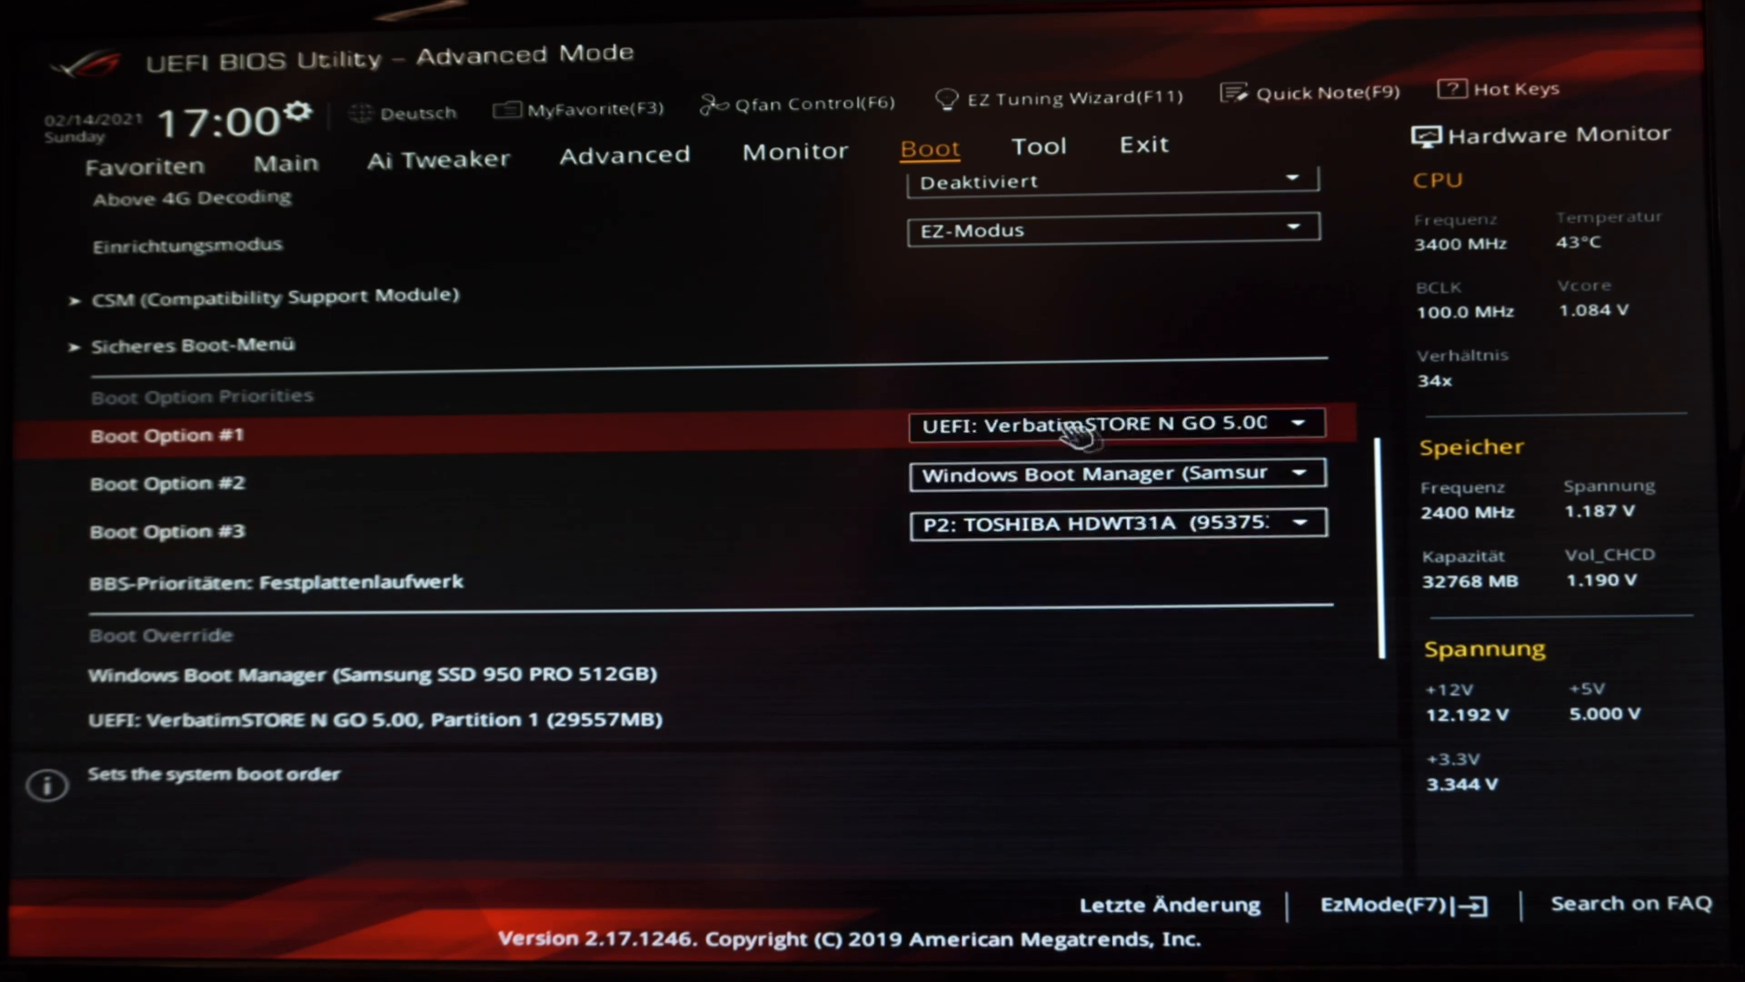
mouse_move(1232, 451)
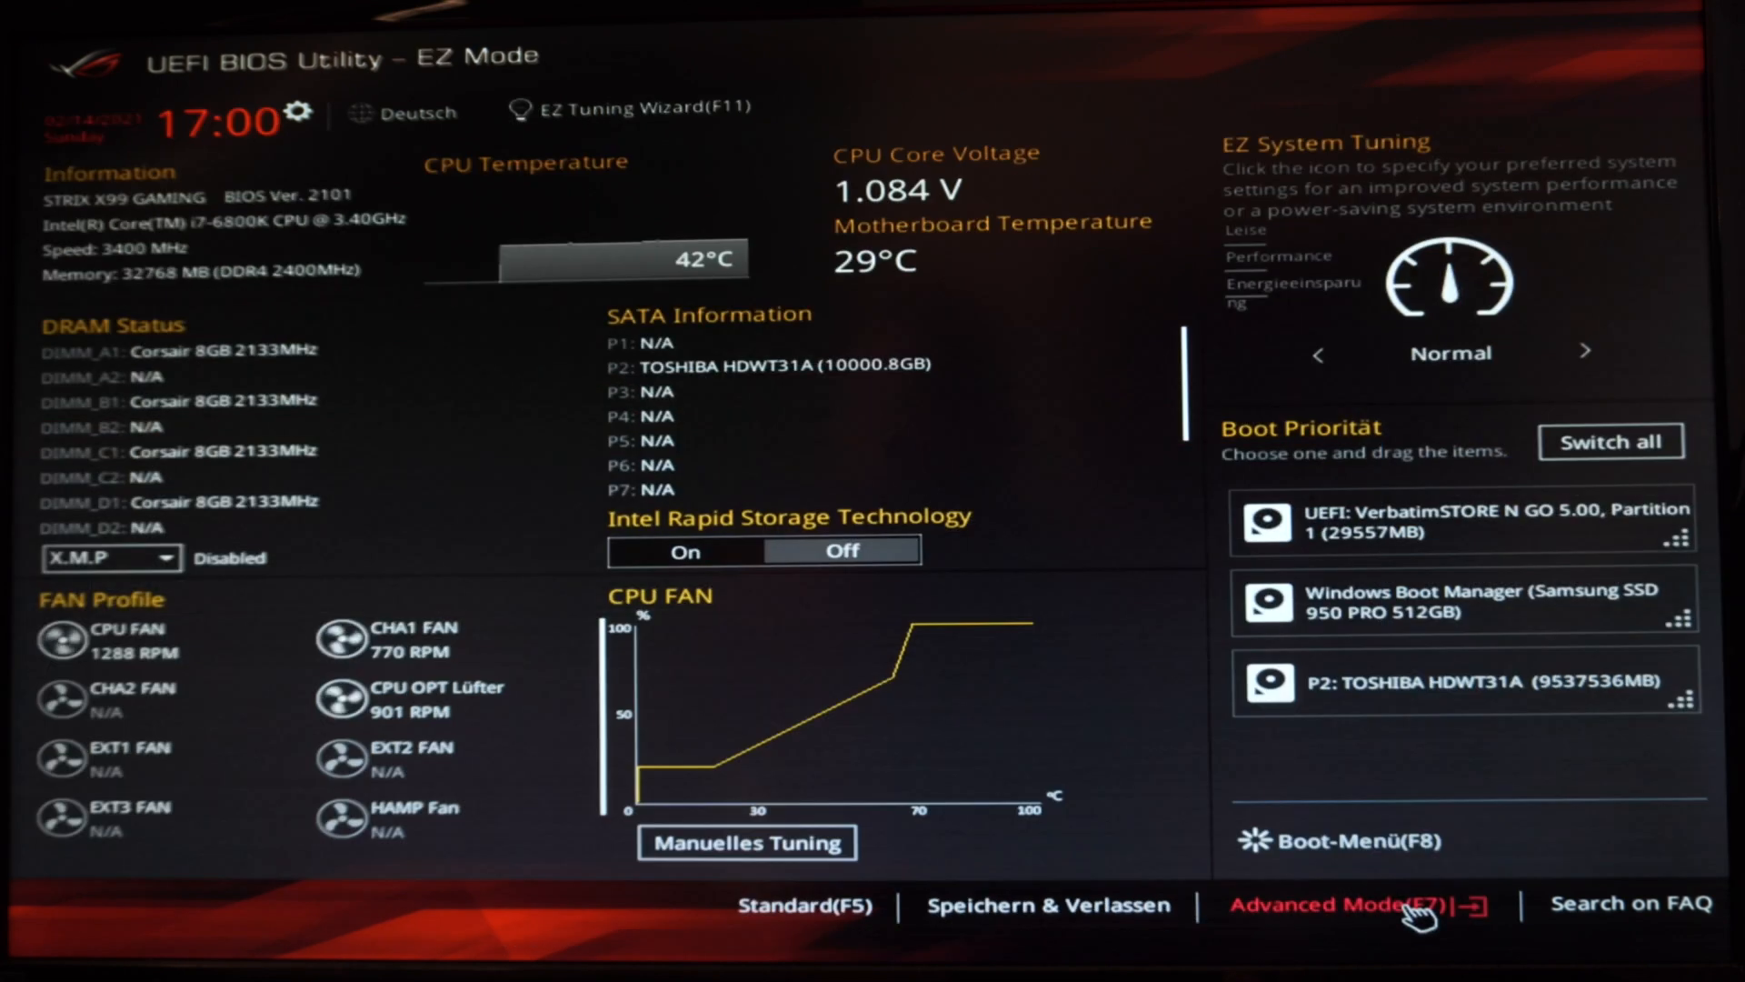
mouse_move(1050, 905)
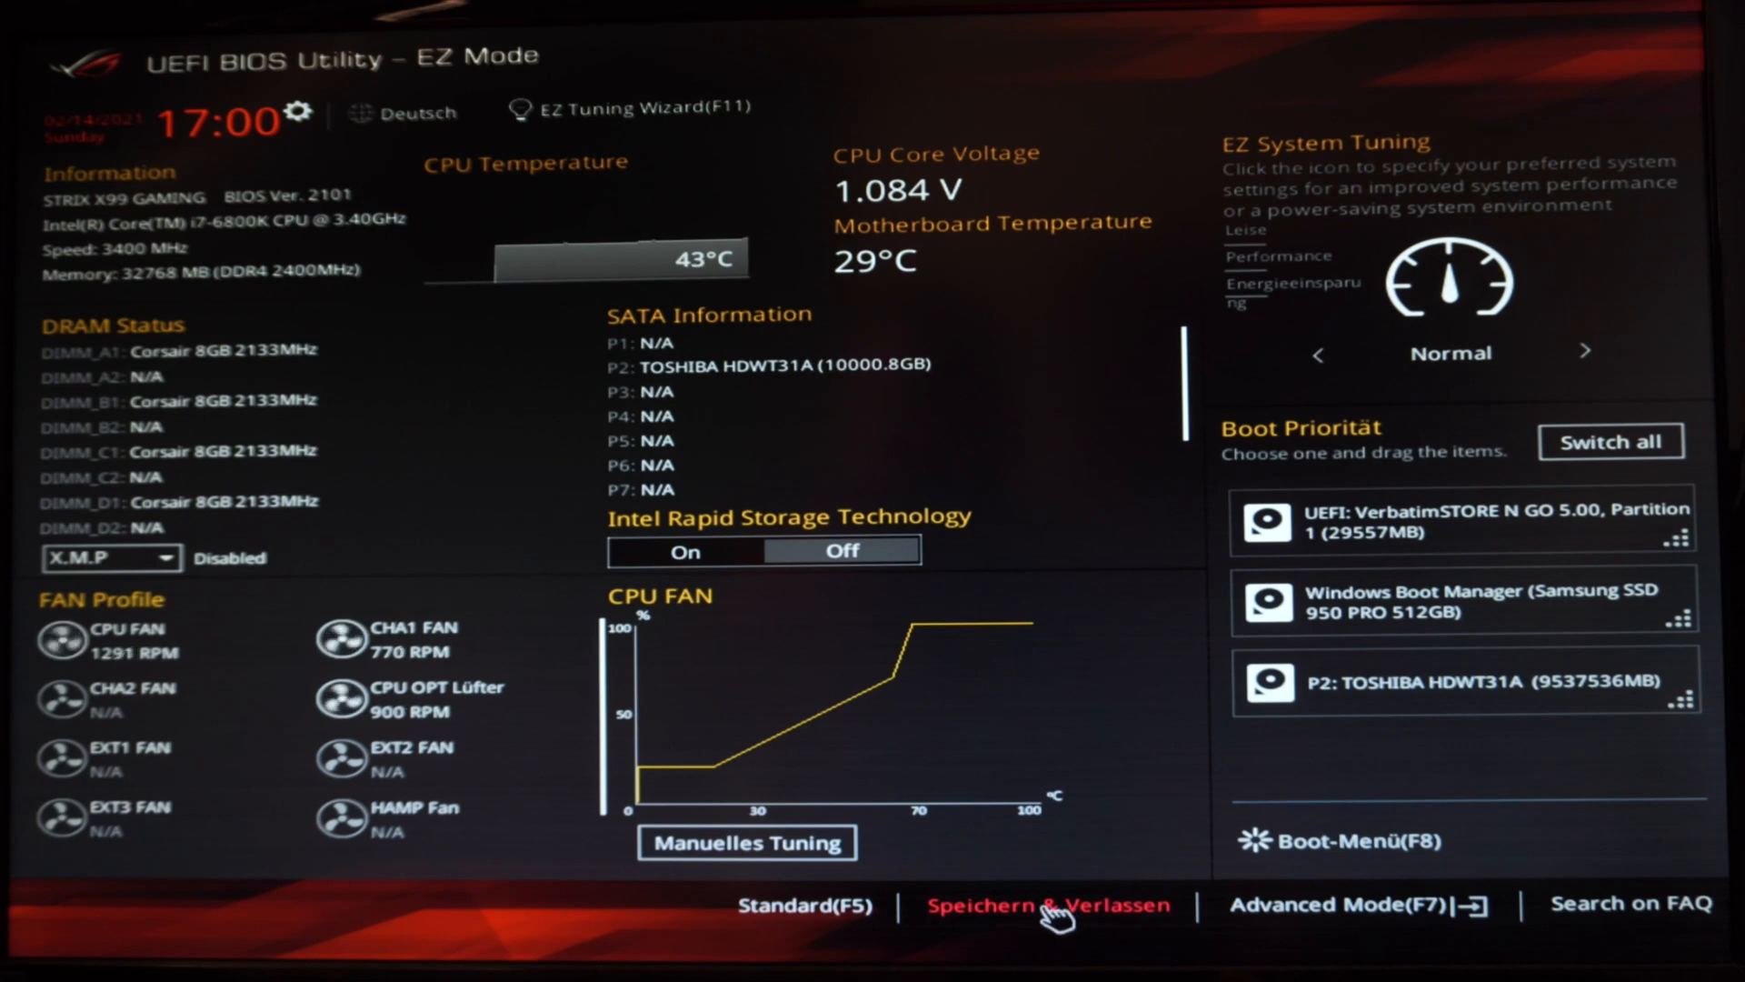
left_click(1047, 903)
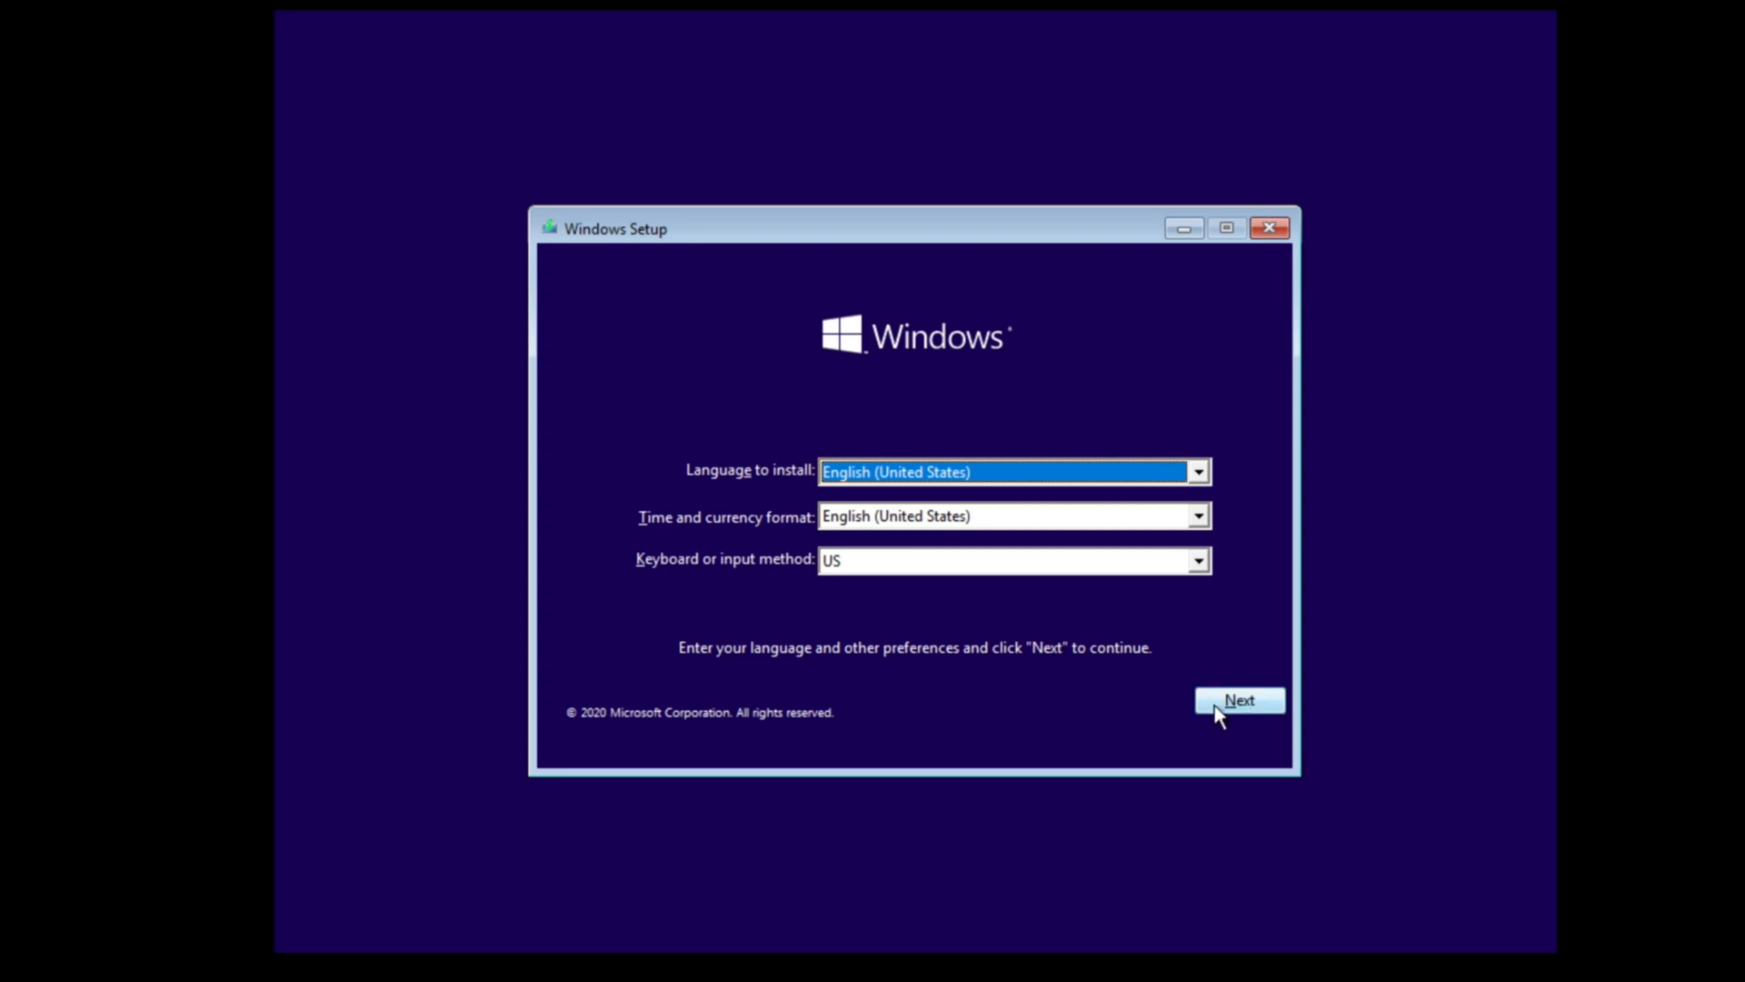
- Keep English (United States), choose Install now, and skip with 'I don't have a product key'
left_click(1238, 700)
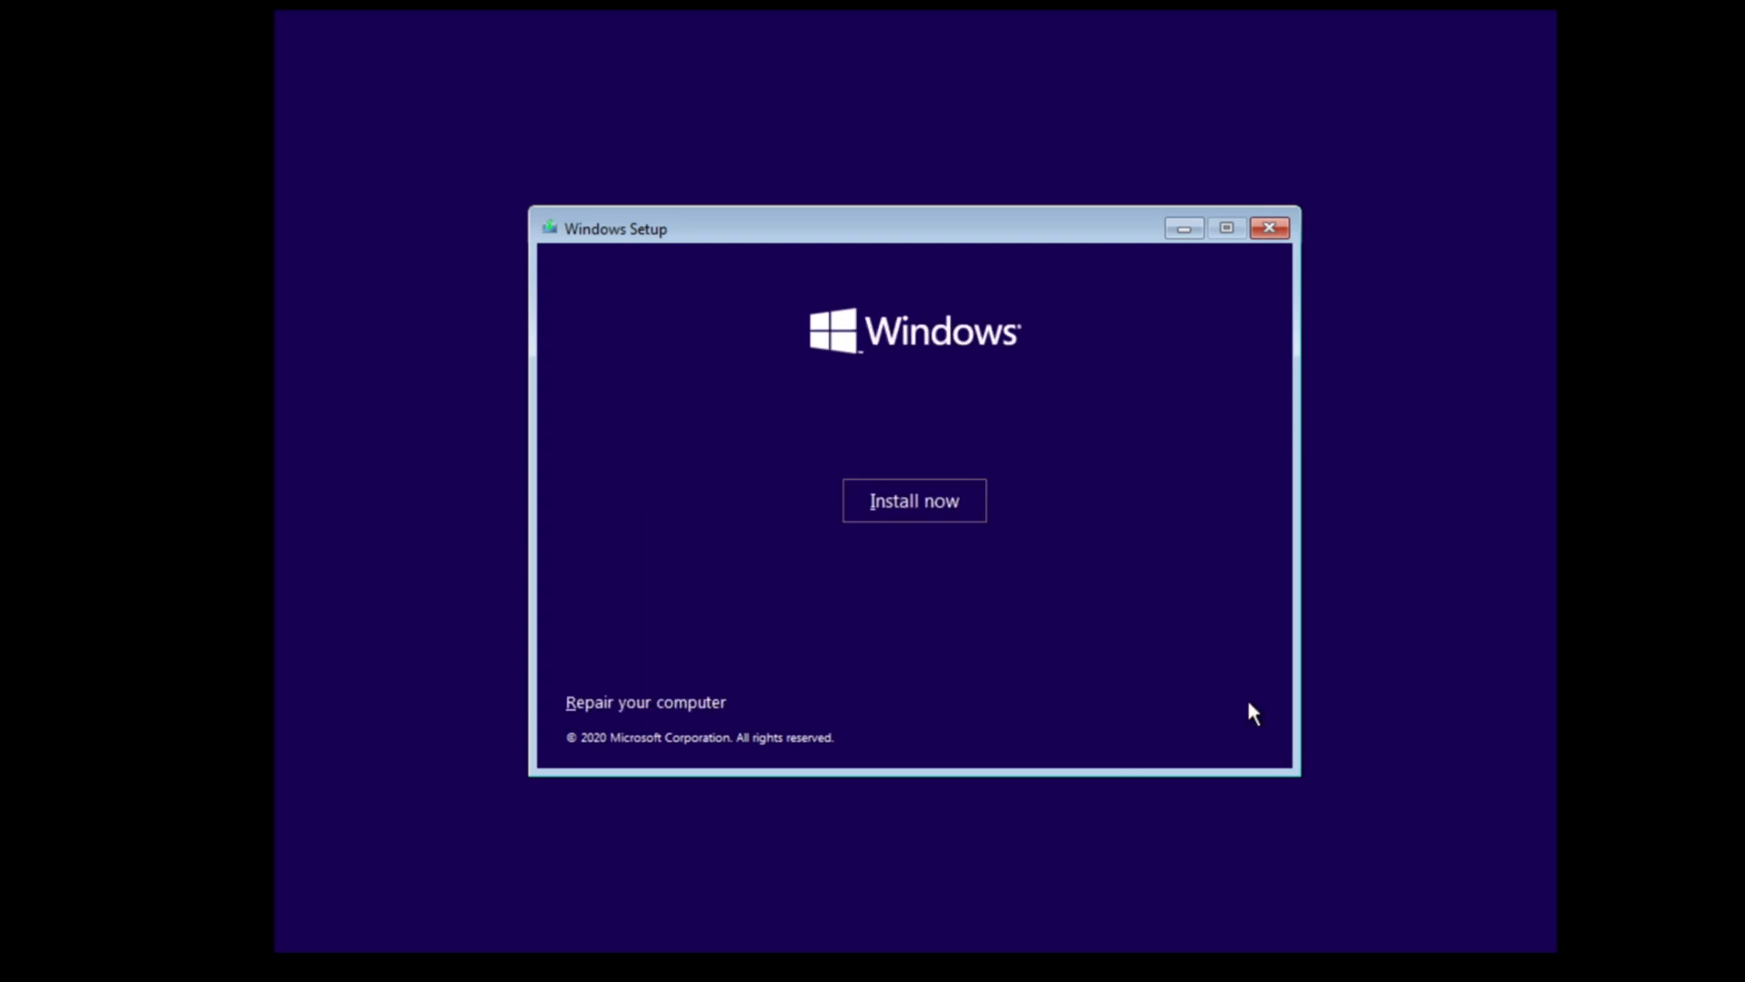
left_click(913, 500)
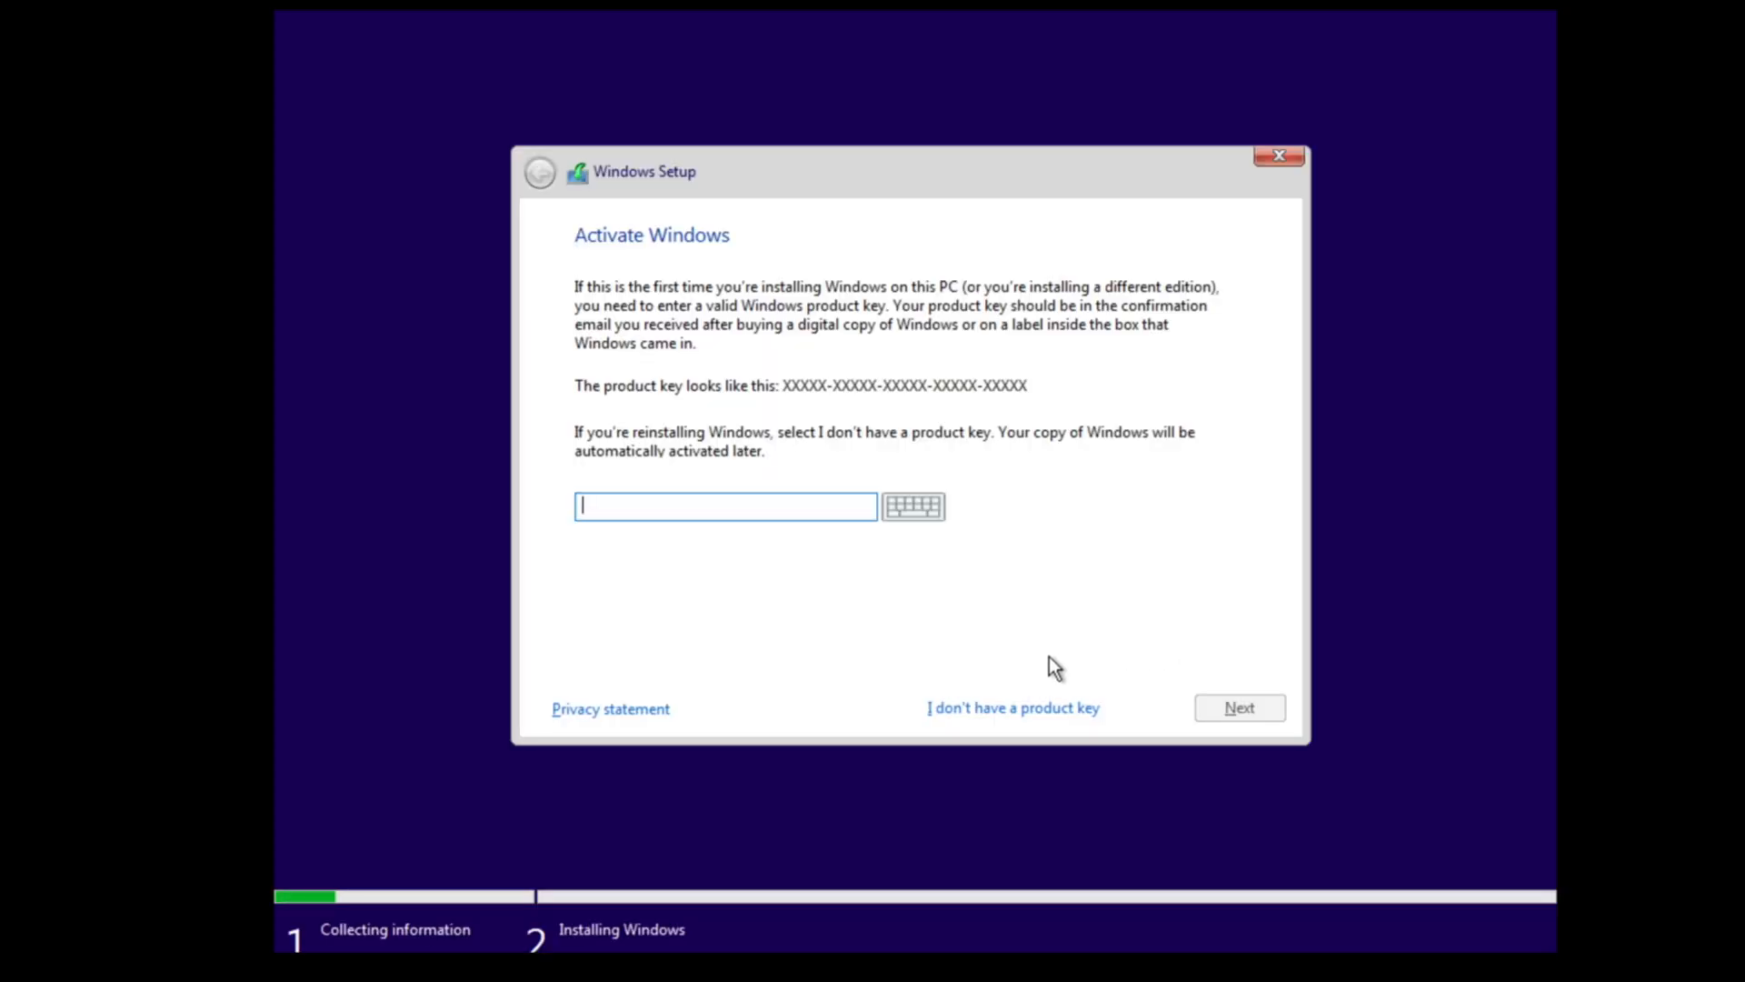
mouse_move(1056, 622)
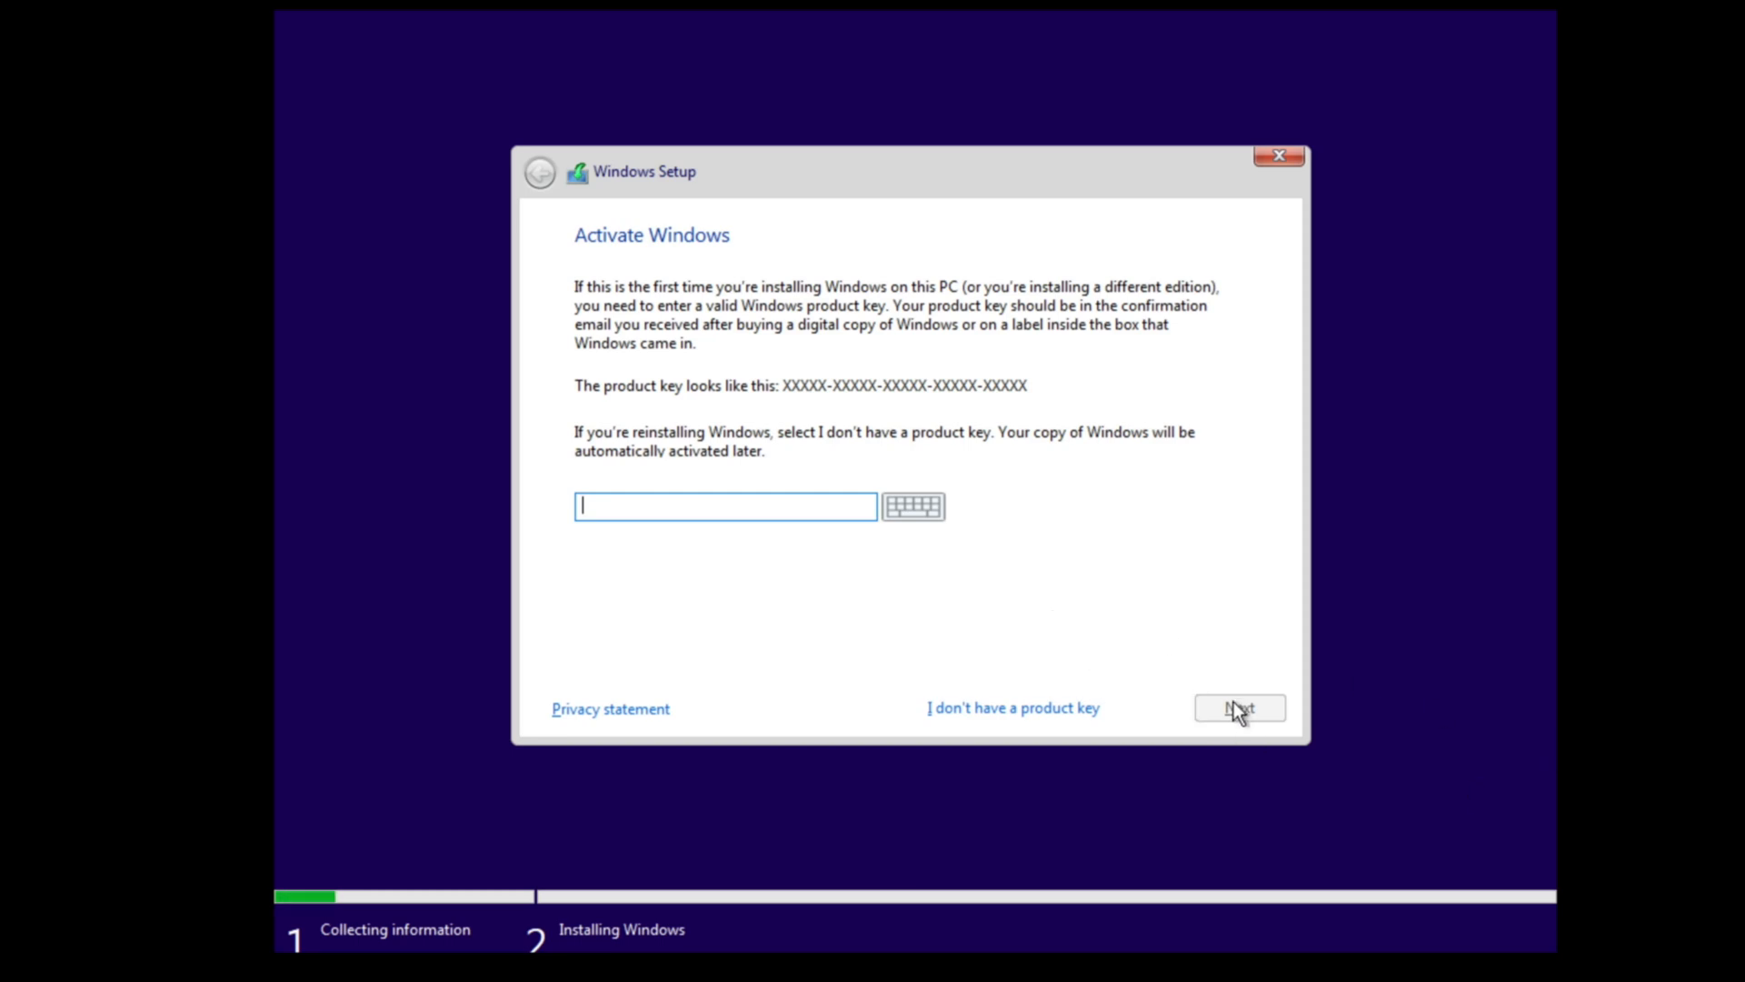
left_click(911, 506)
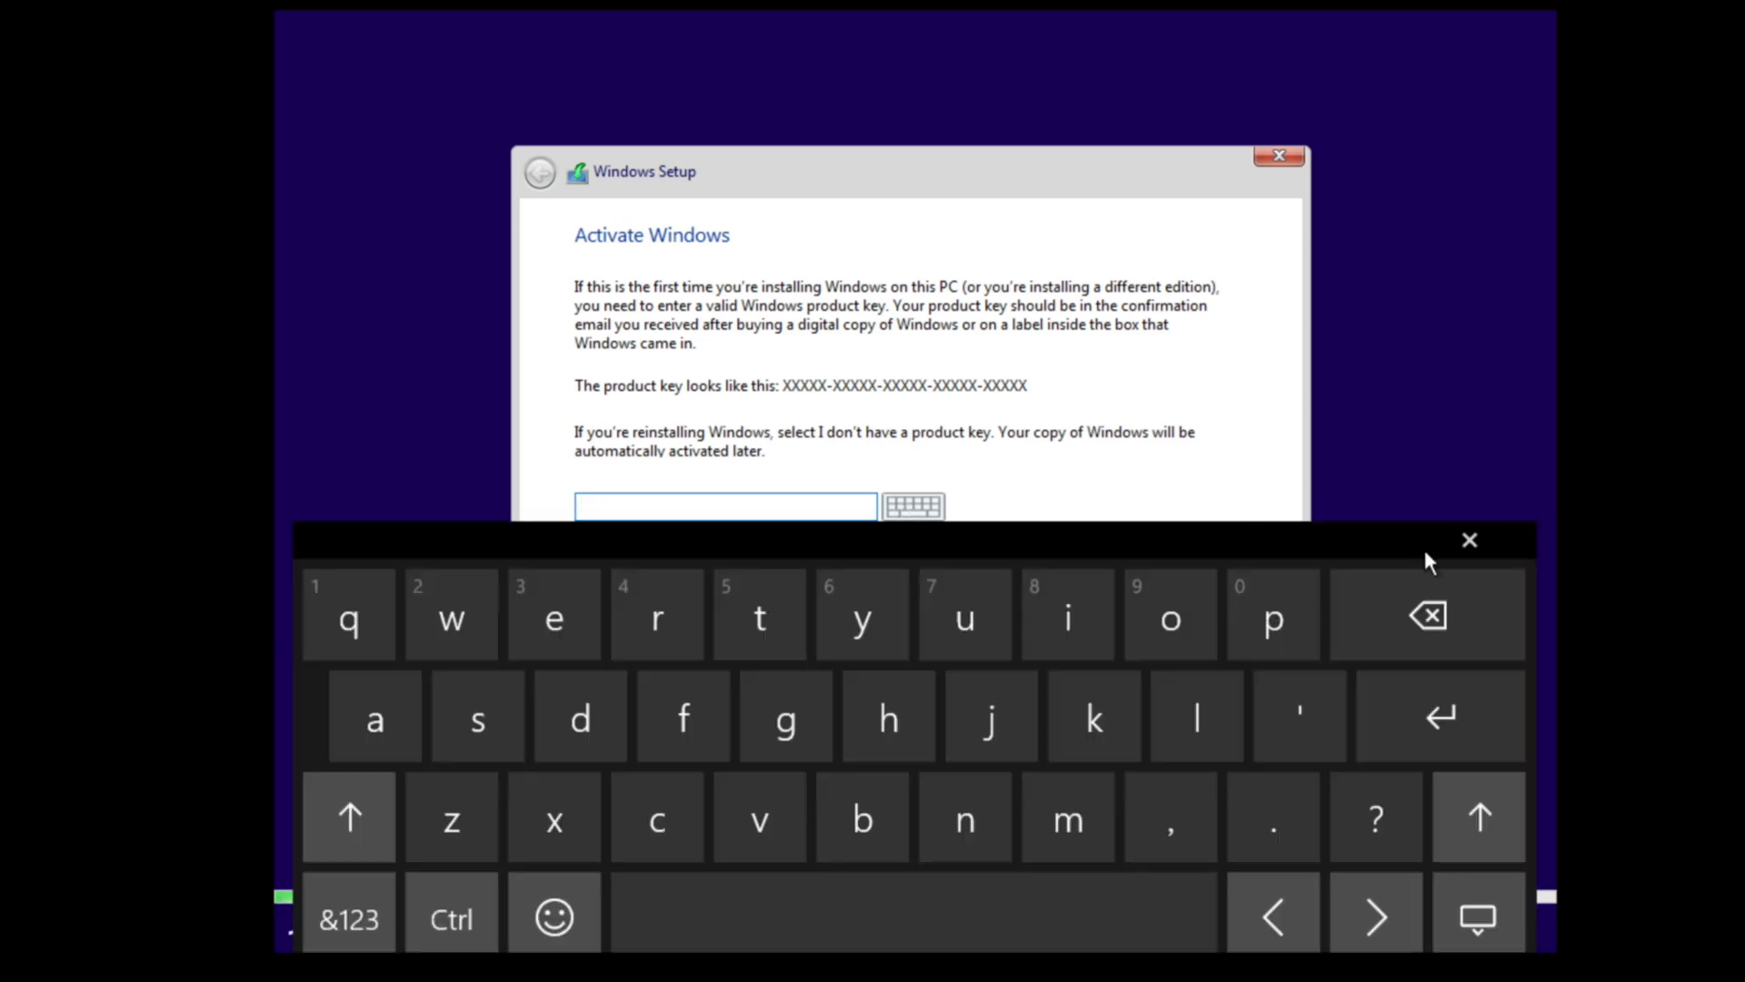
left_click(1469, 540)
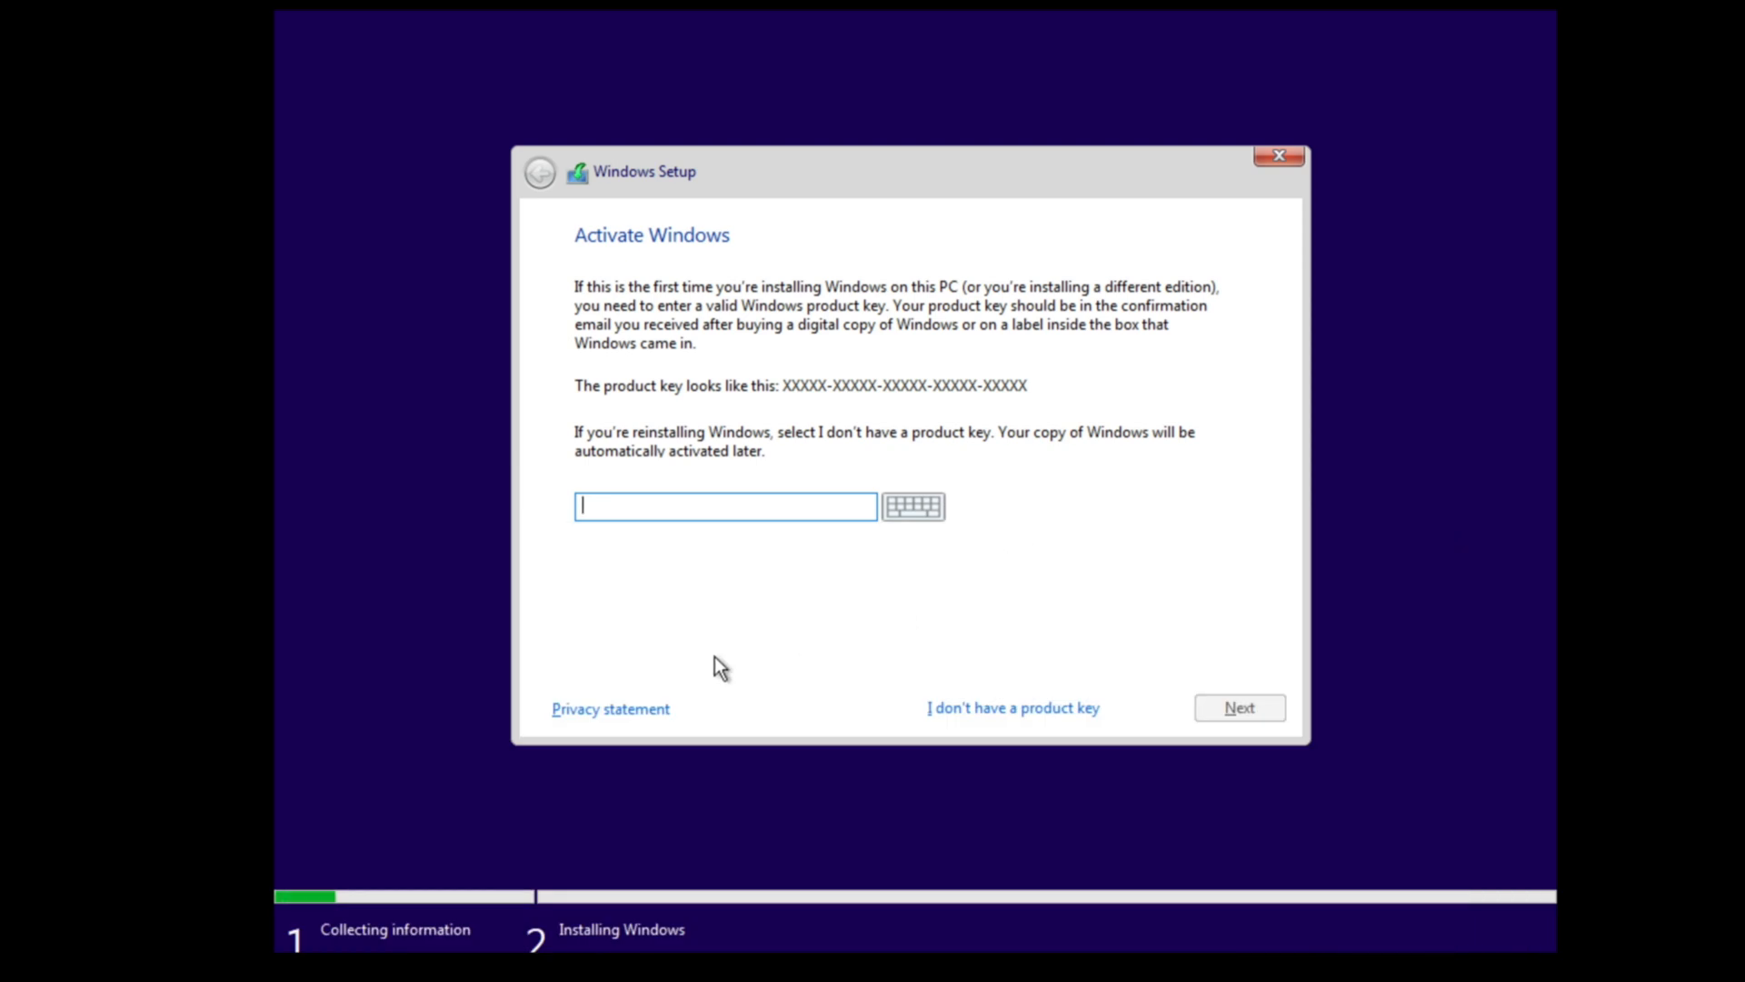
mouse_move(907, 713)
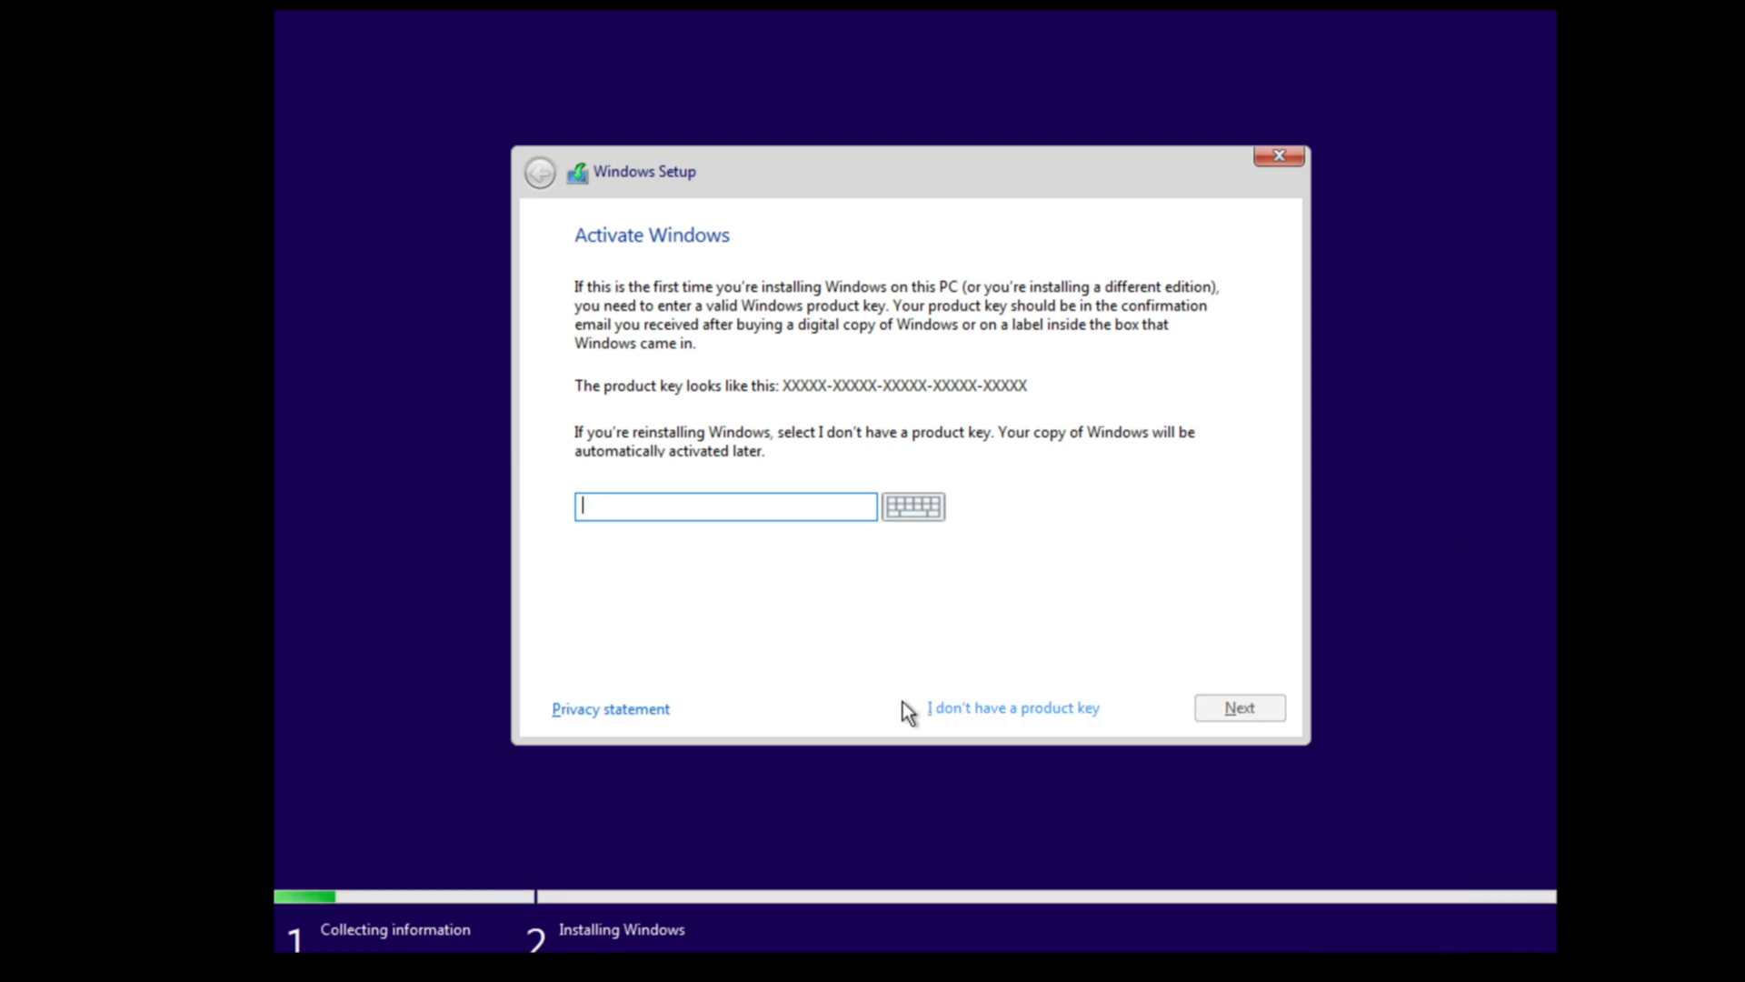
left_click(1011, 708)
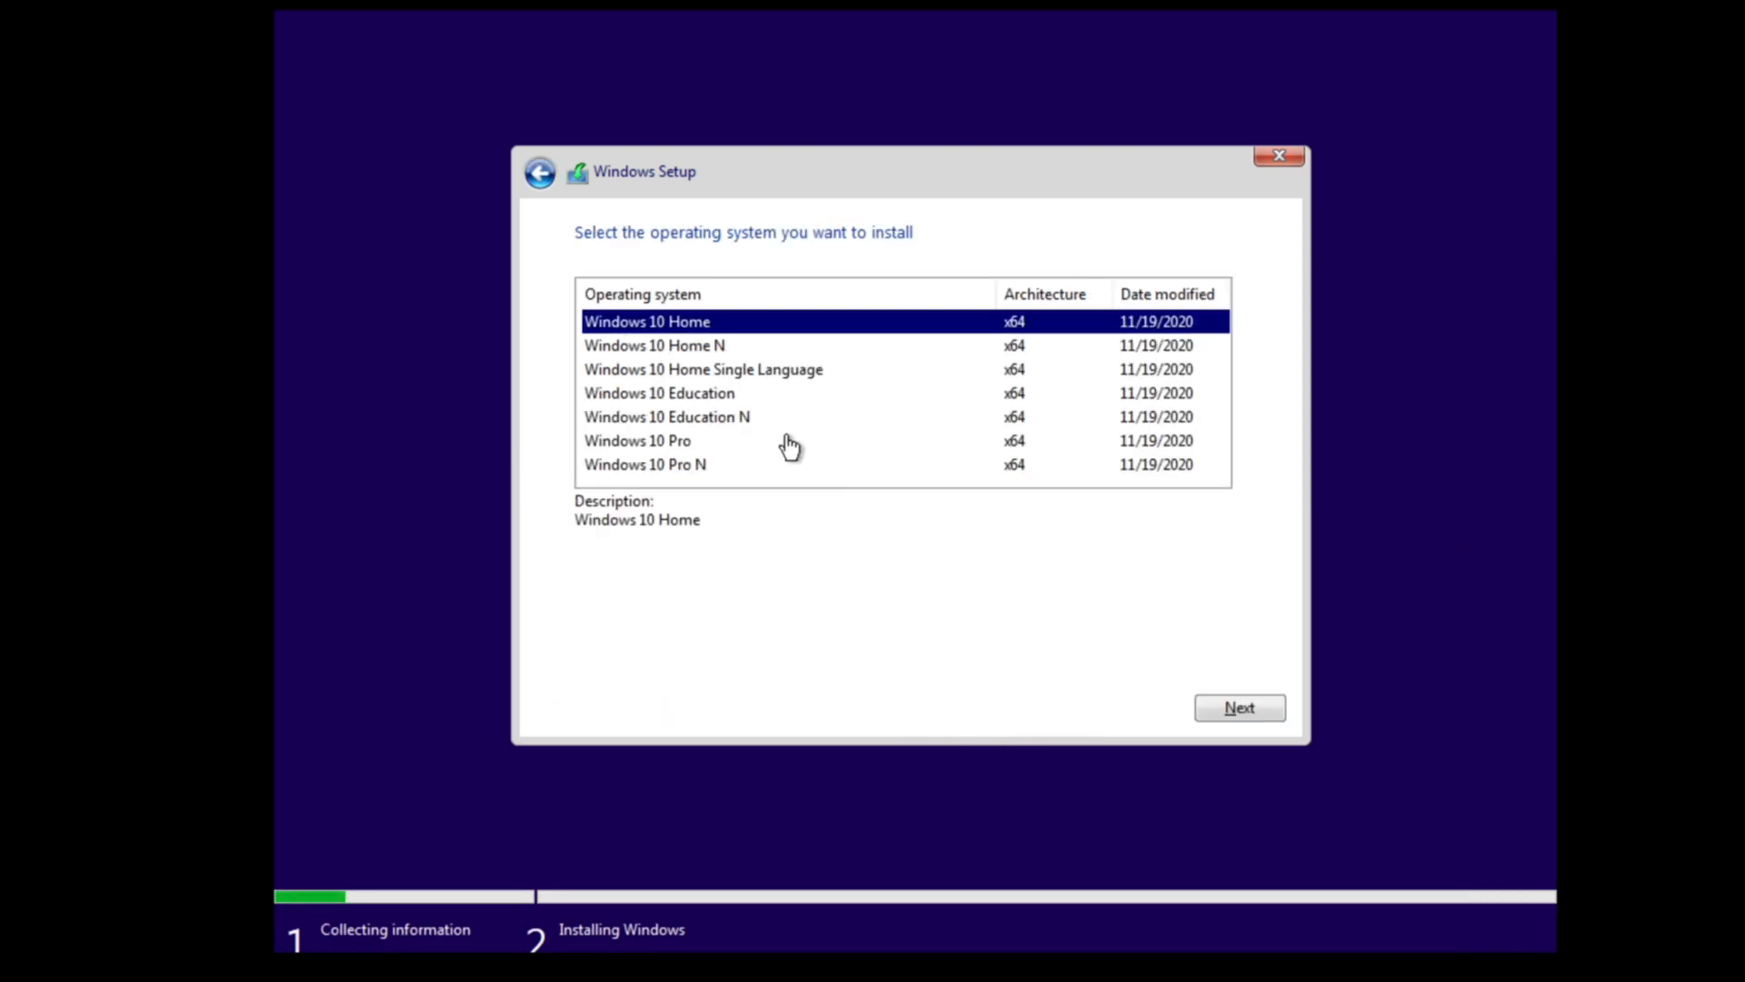
- Select the Windows 10 Pro edition and accept the Microsoft software license terms
left_click(638, 440)
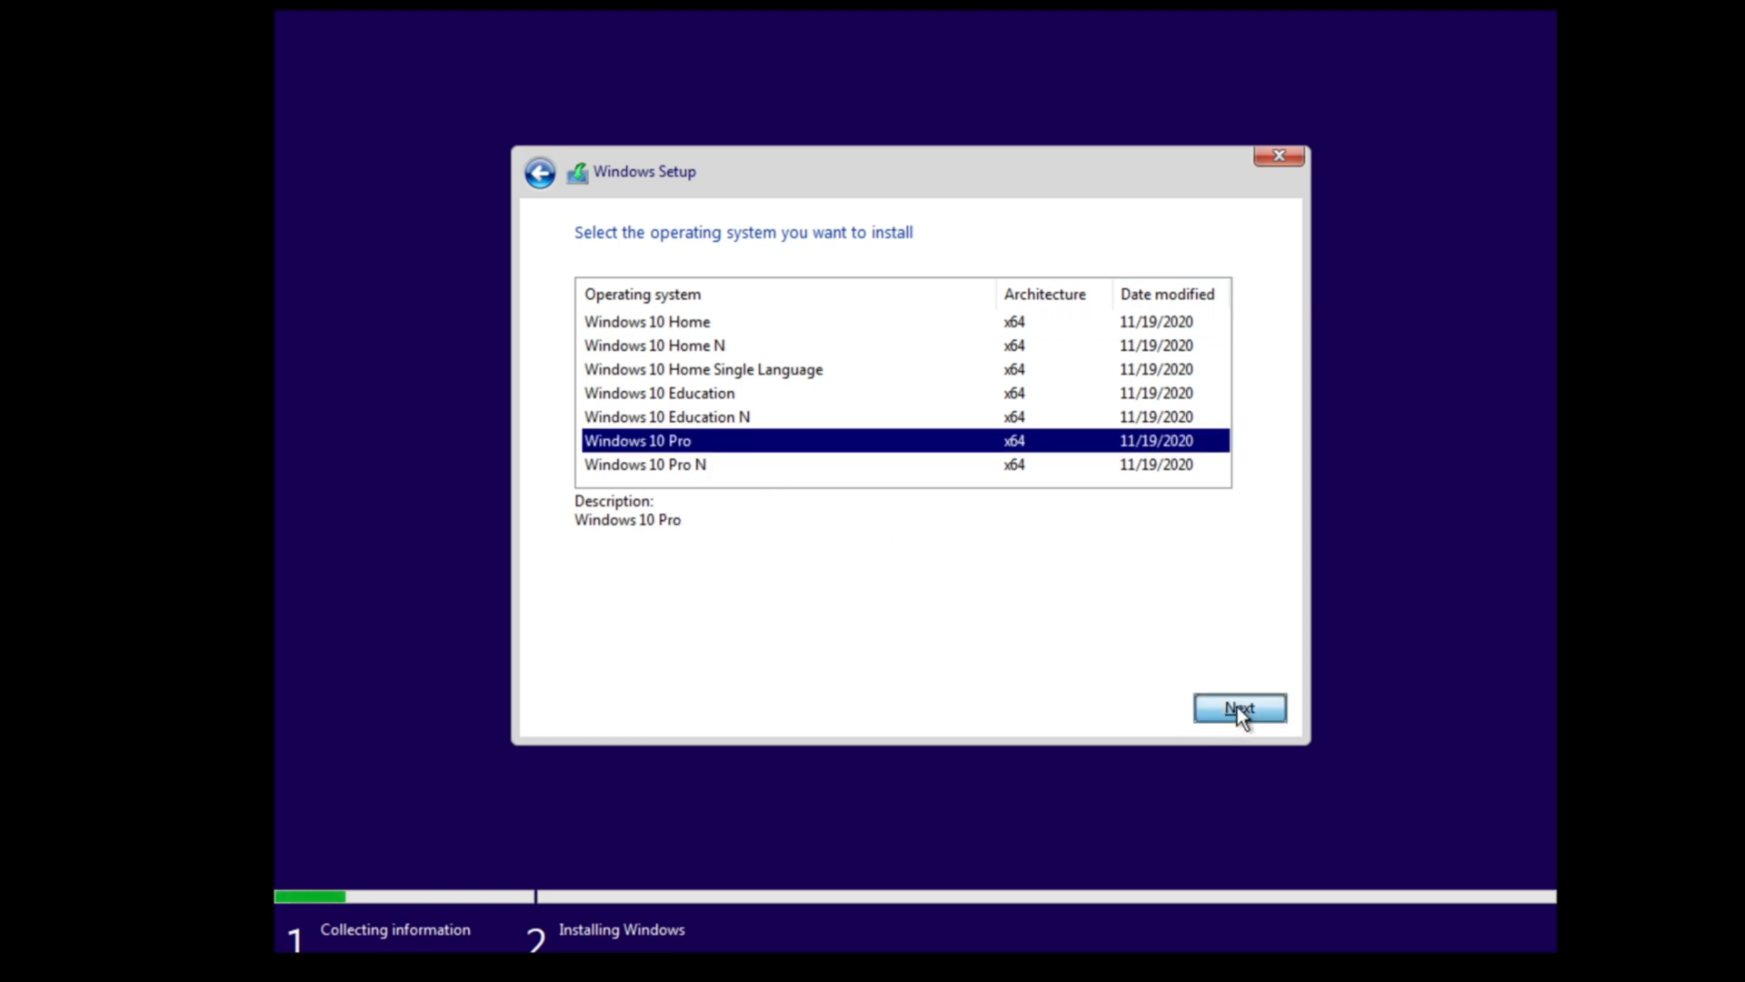
left_click(1239, 709)
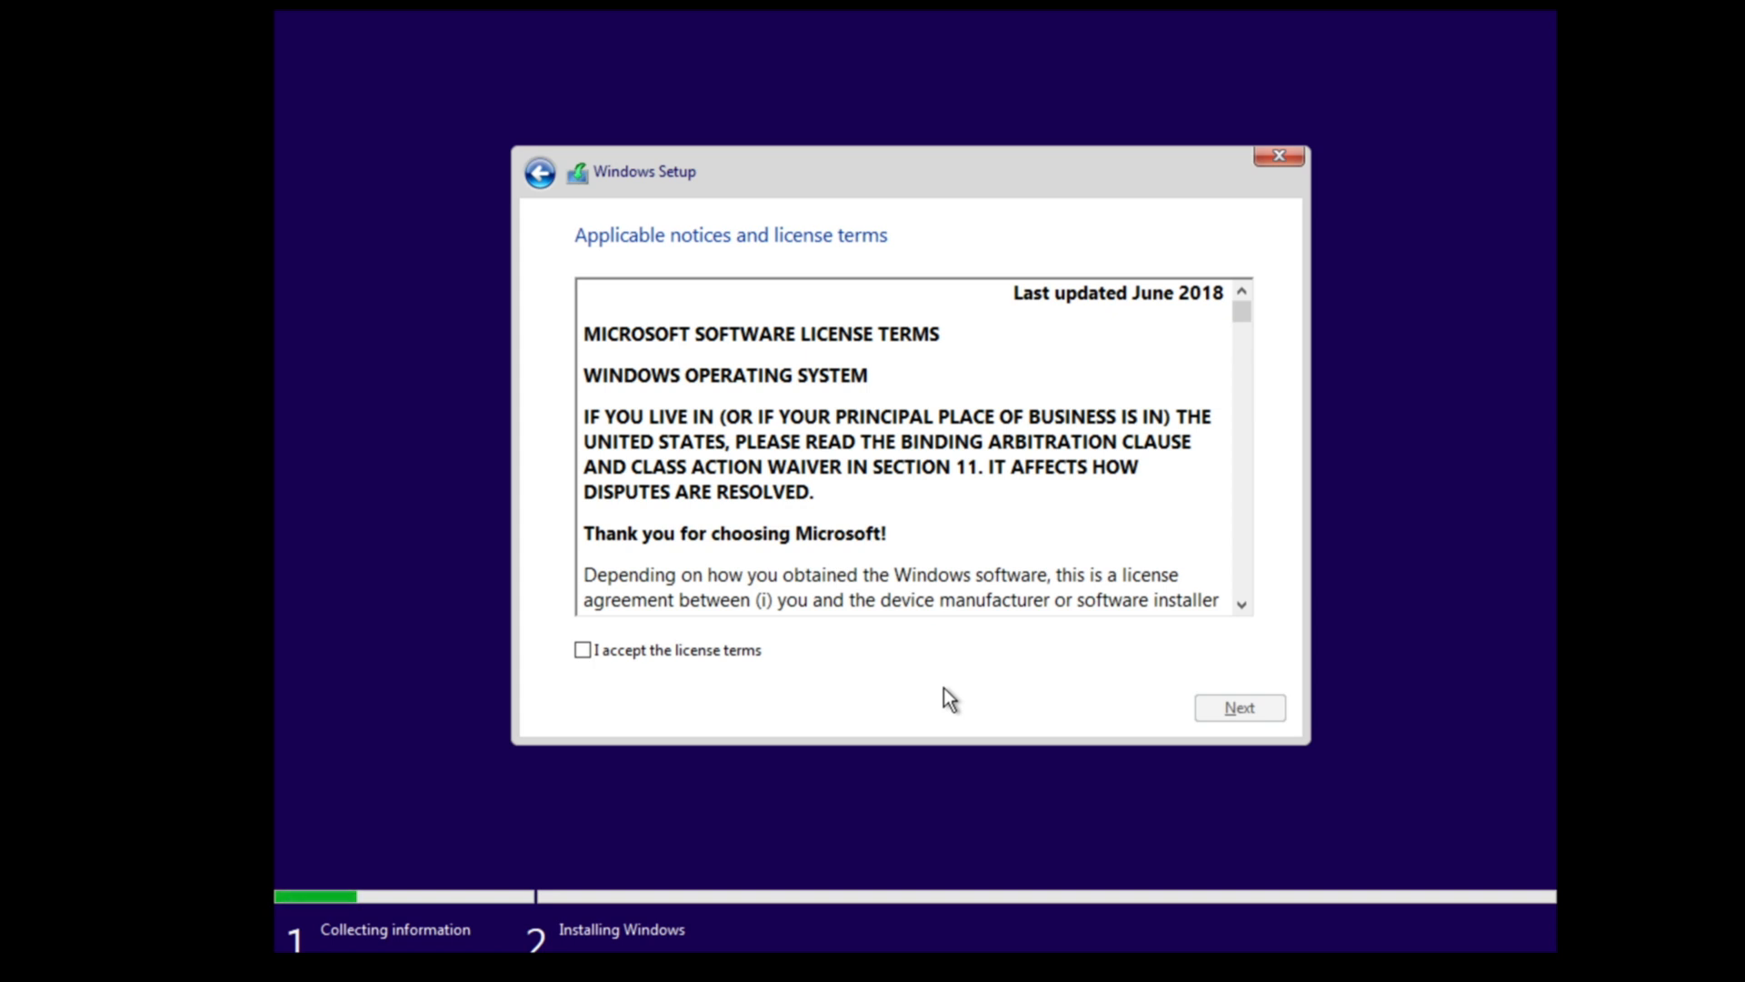
left_click(580, 650)
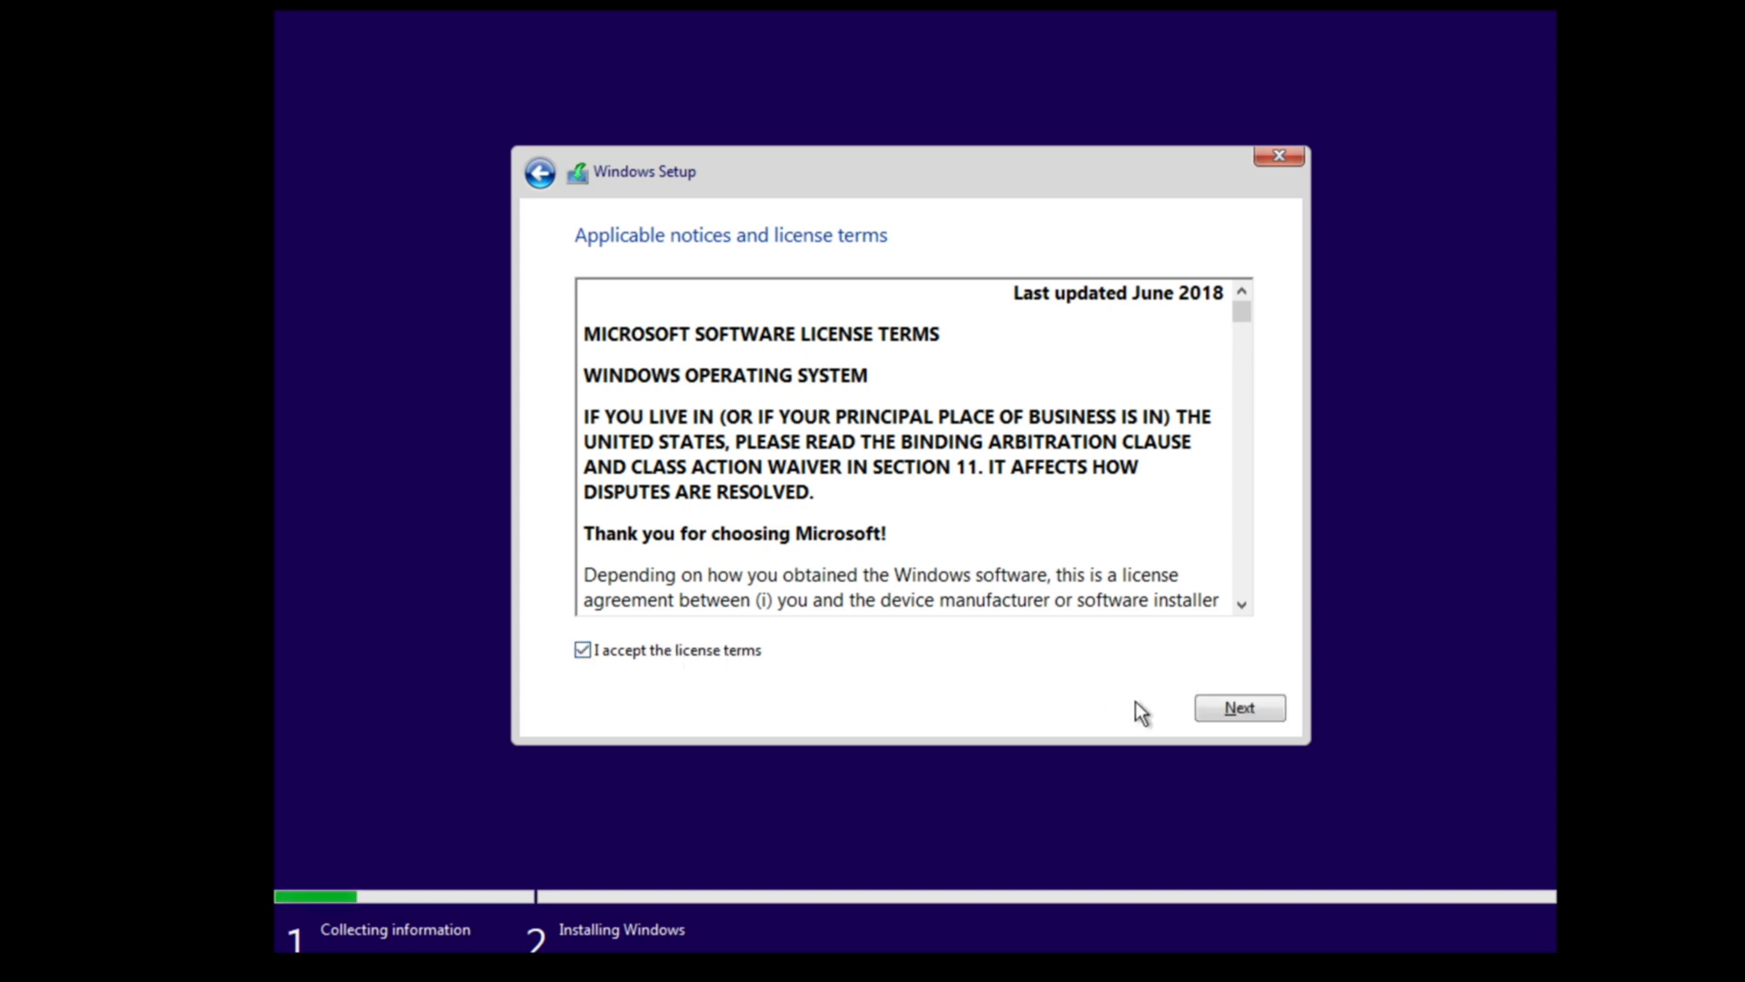
left_click(1239, 707)
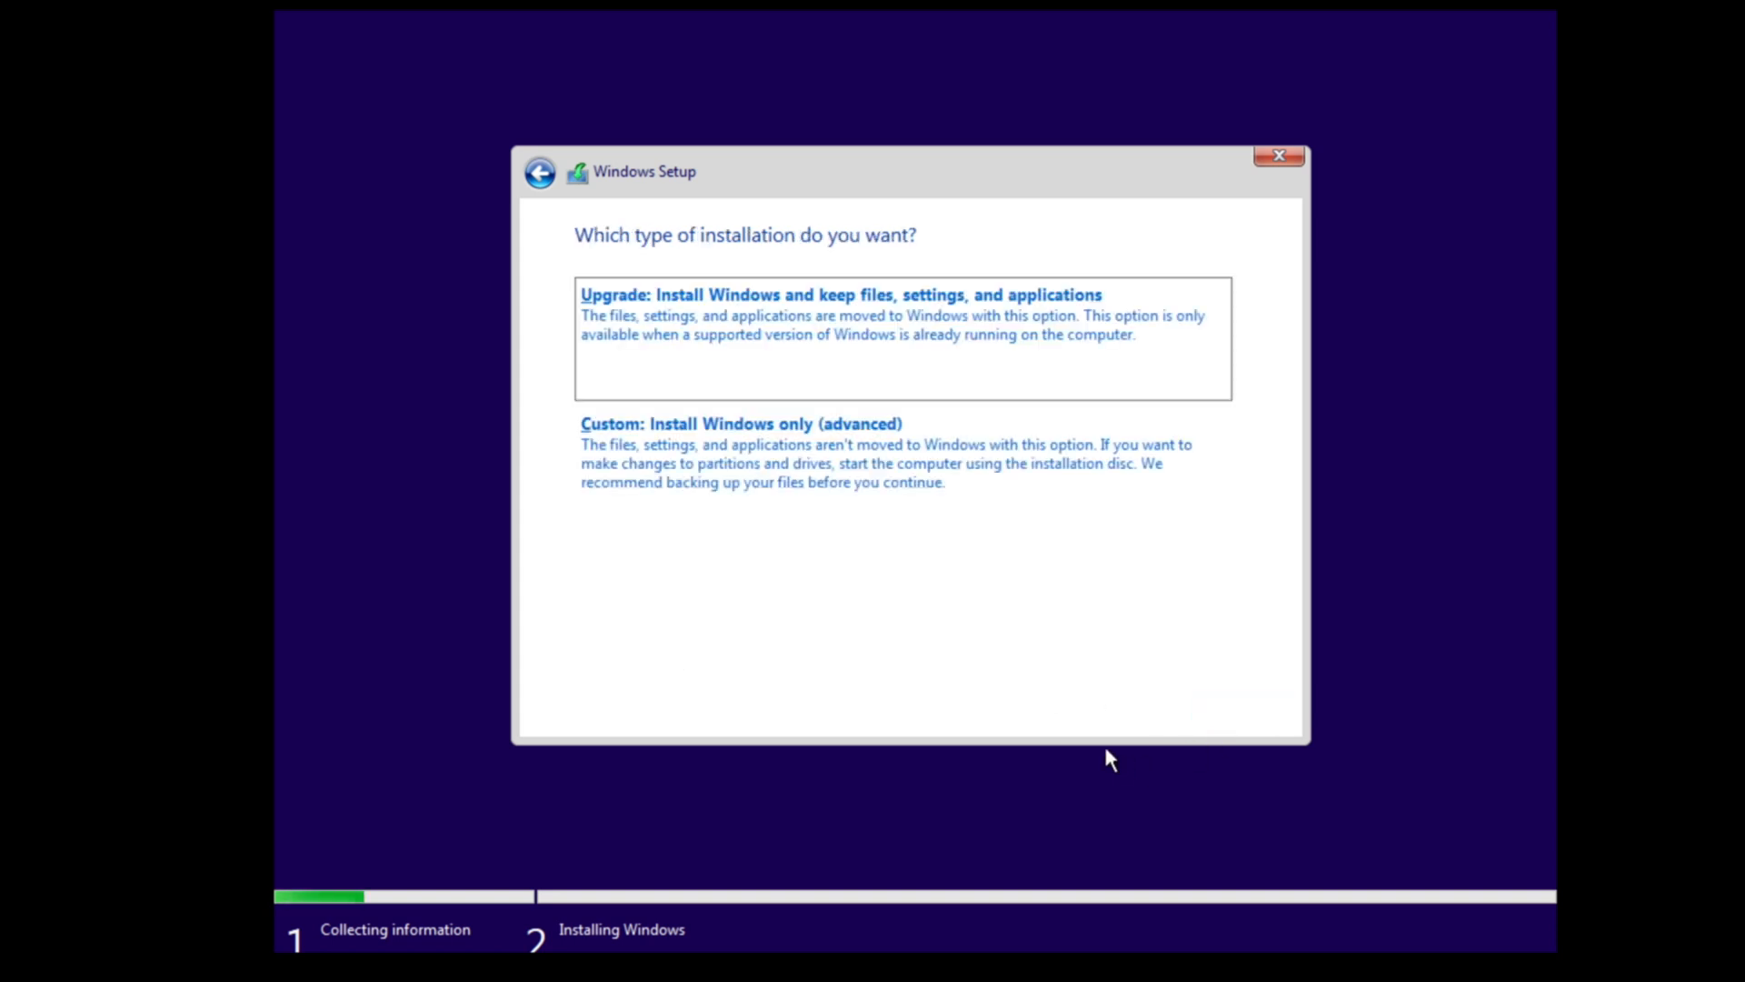
mouse_move(957, 690)
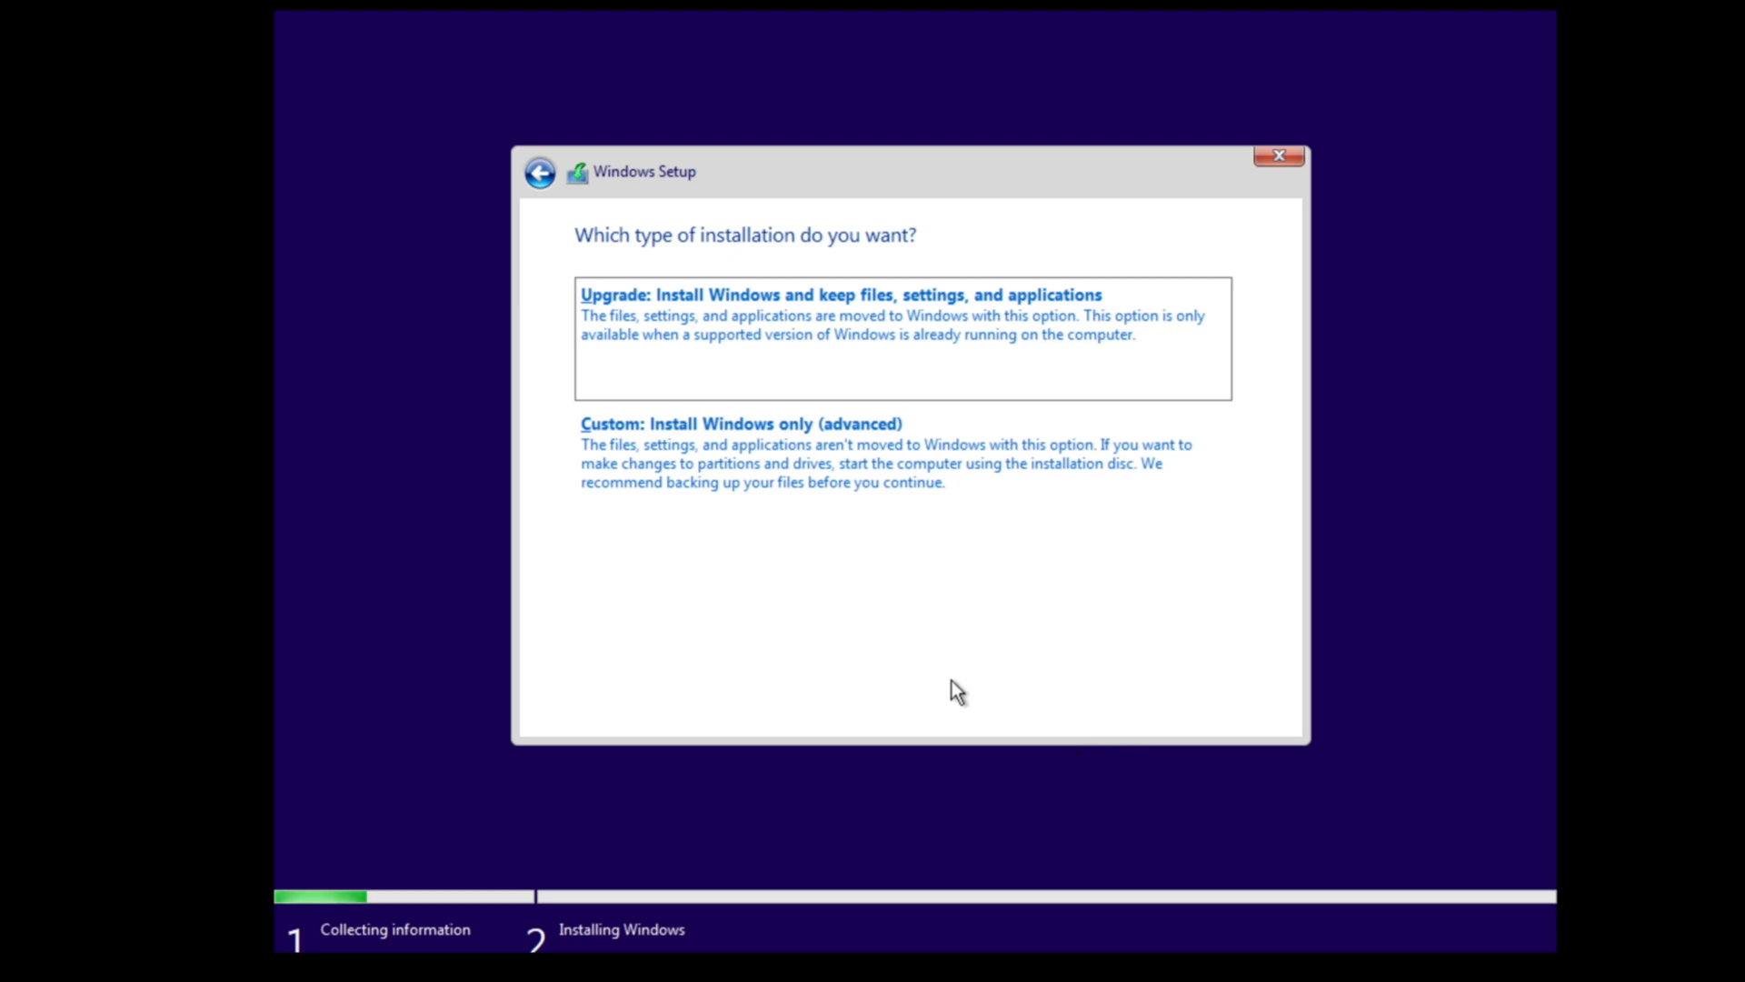
mouse_move(891, 649)
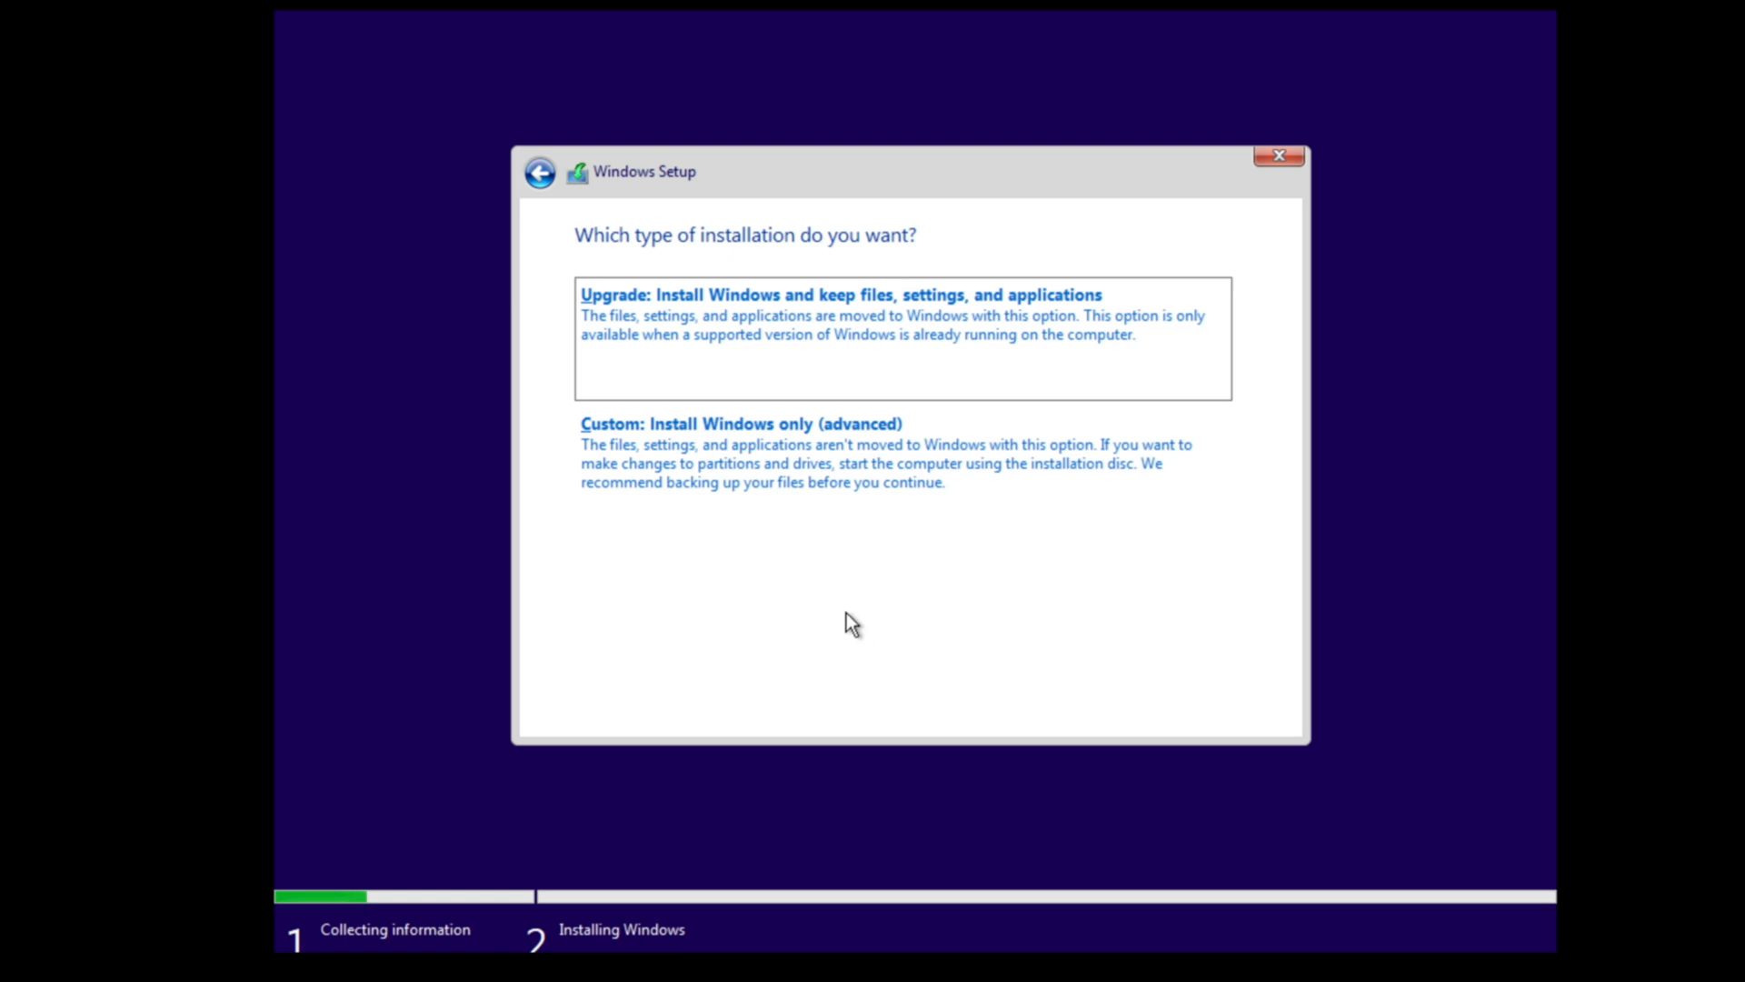
mouse_move(803, 566)
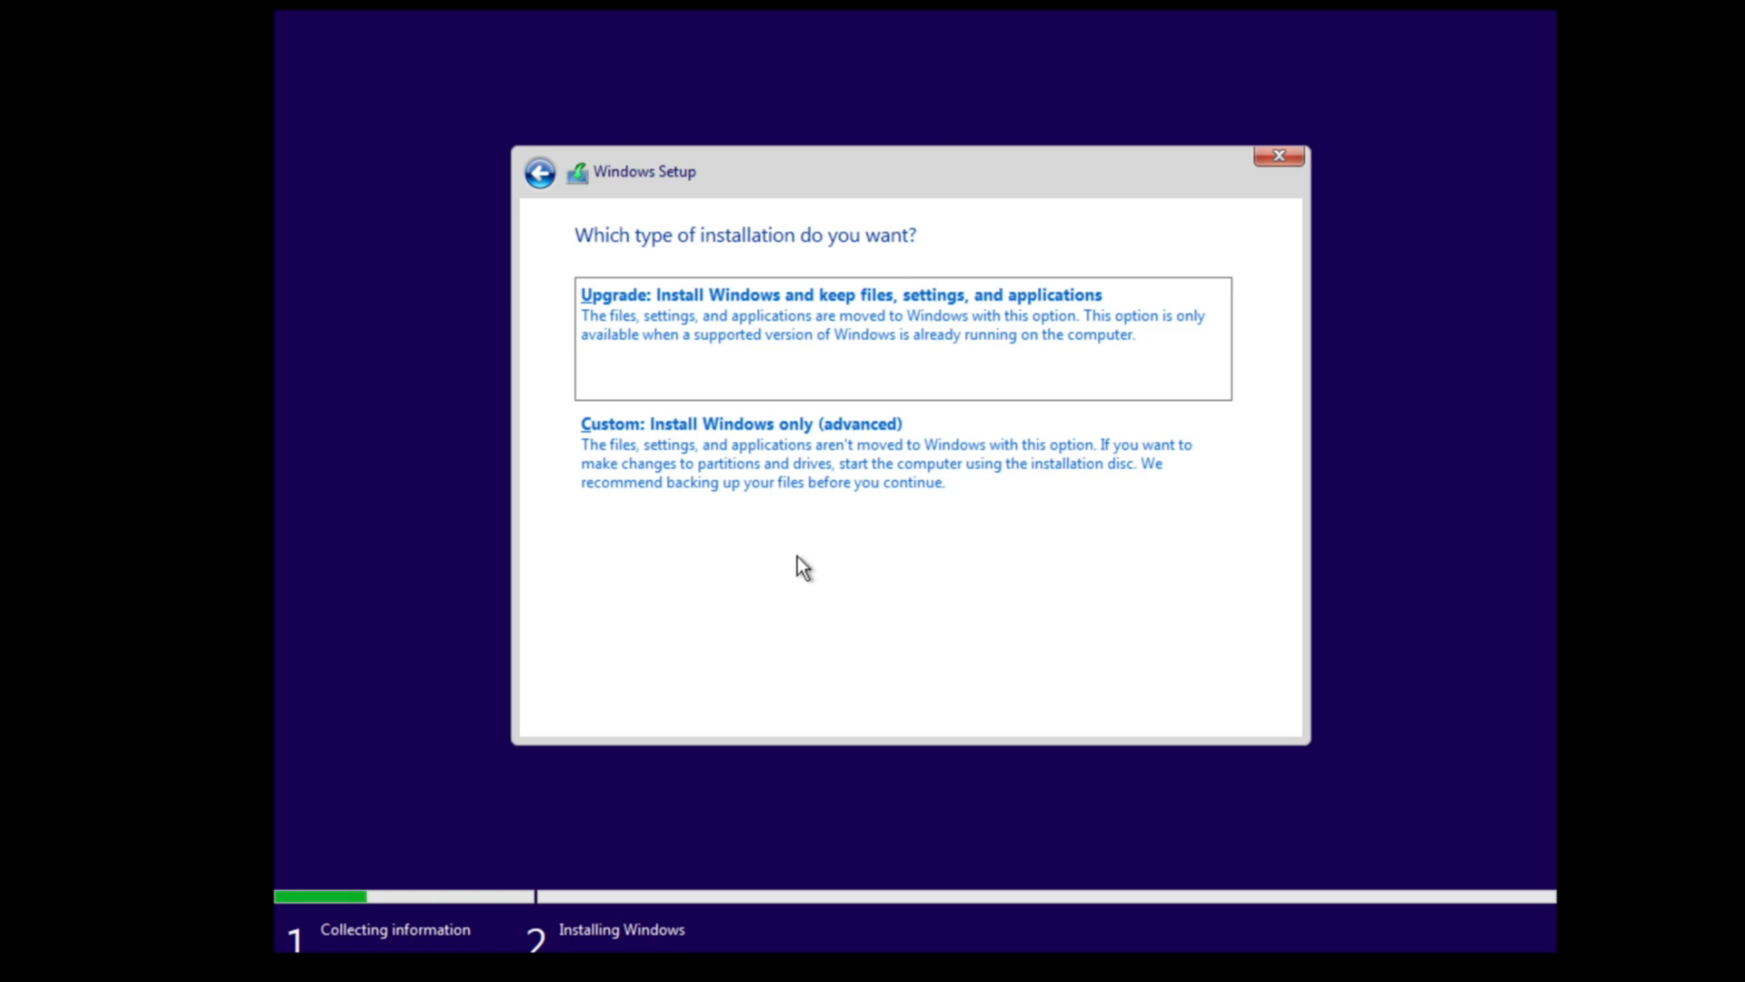
mouse_move(757, 517)
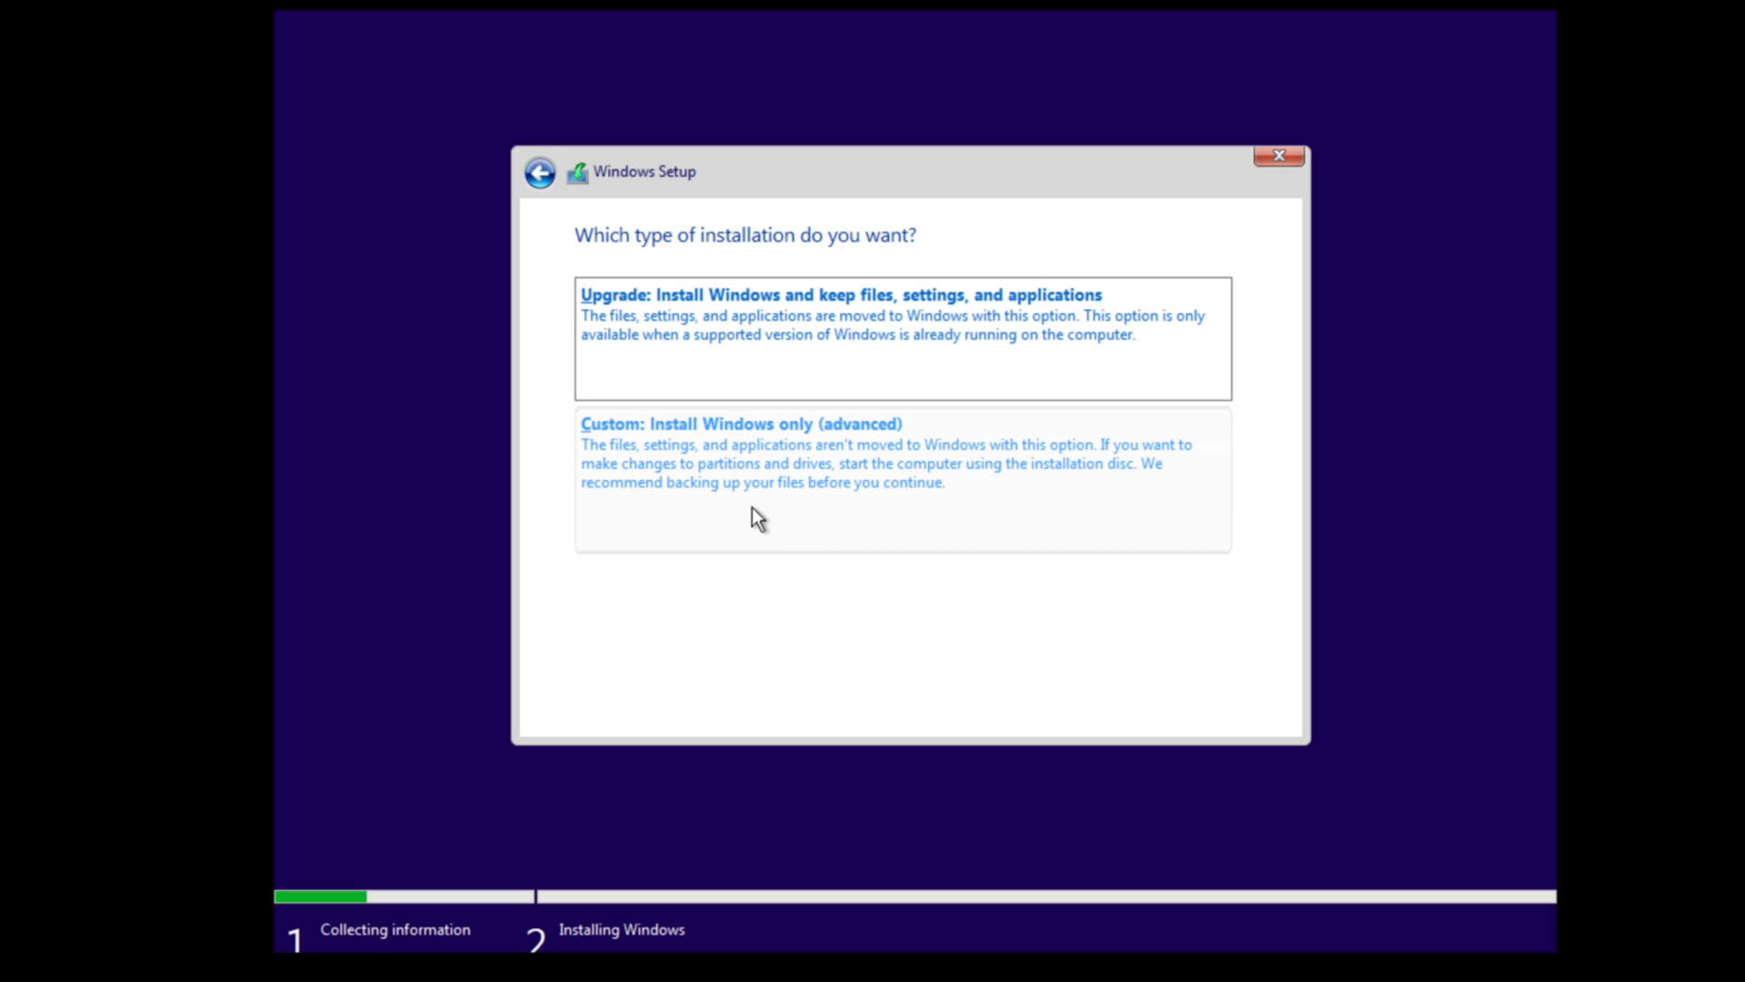
mouse_move(738, 479)
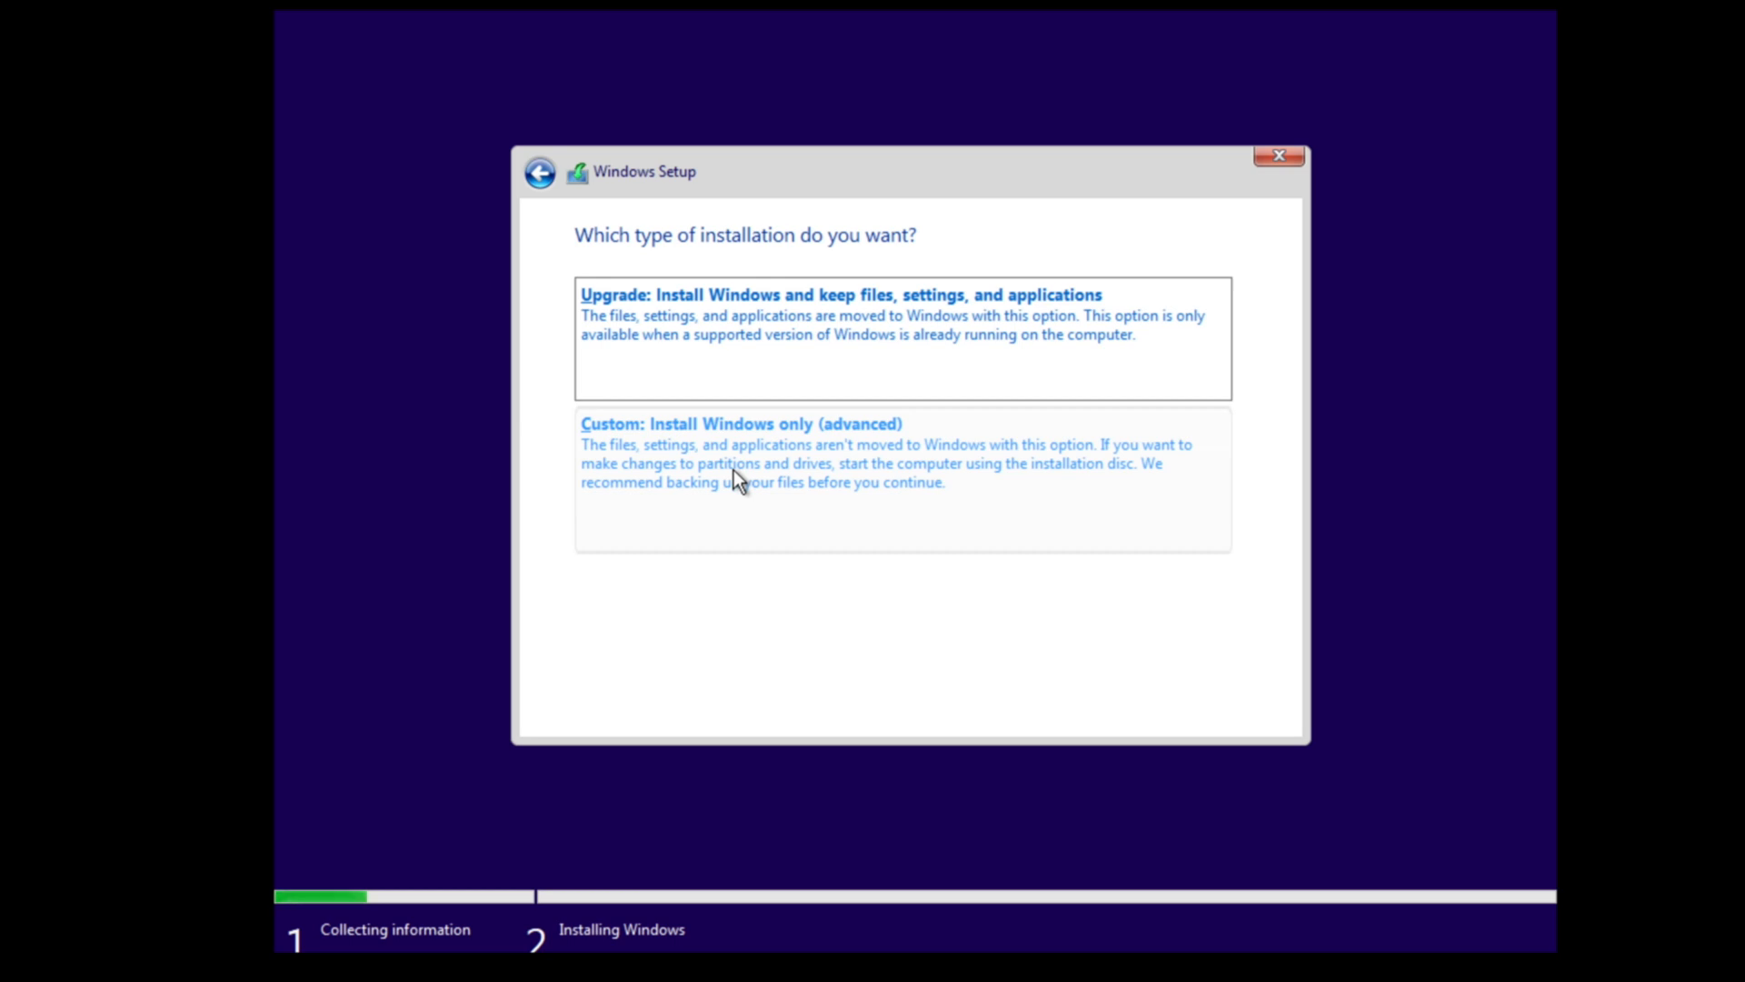
- Choose the 'Custom: Install Windows only (advanced)' installation type
left_click(738, 422)
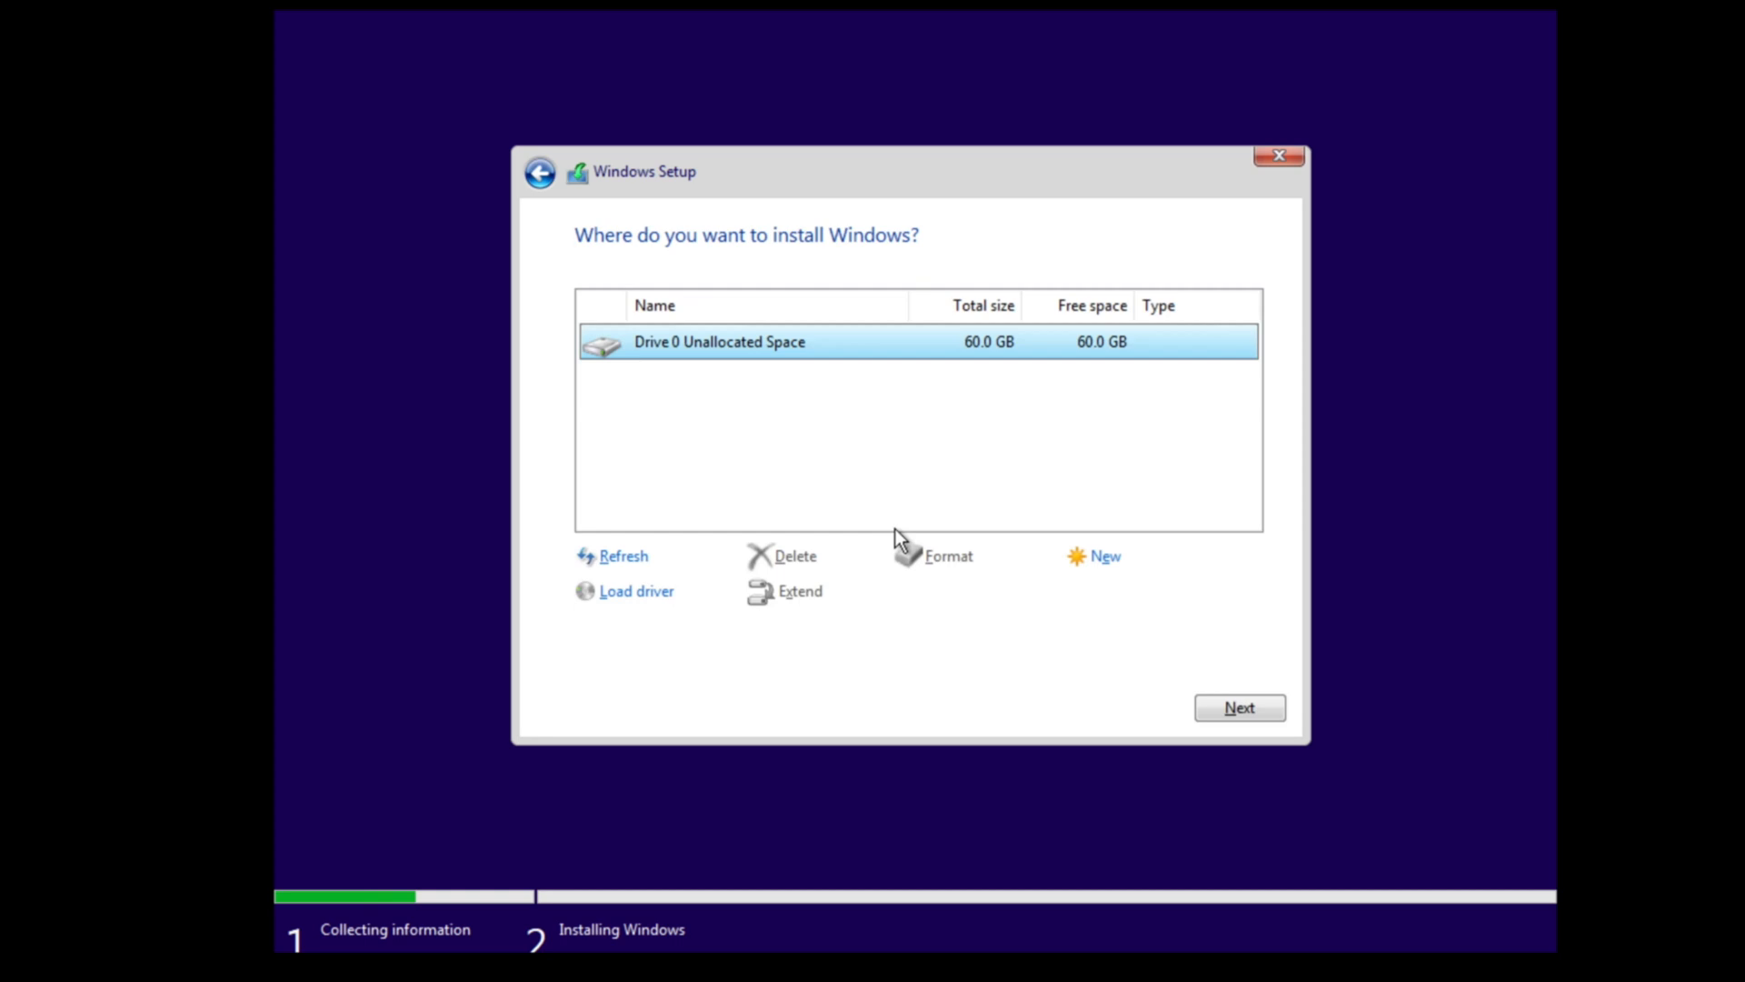
mouse_move(843, 430)
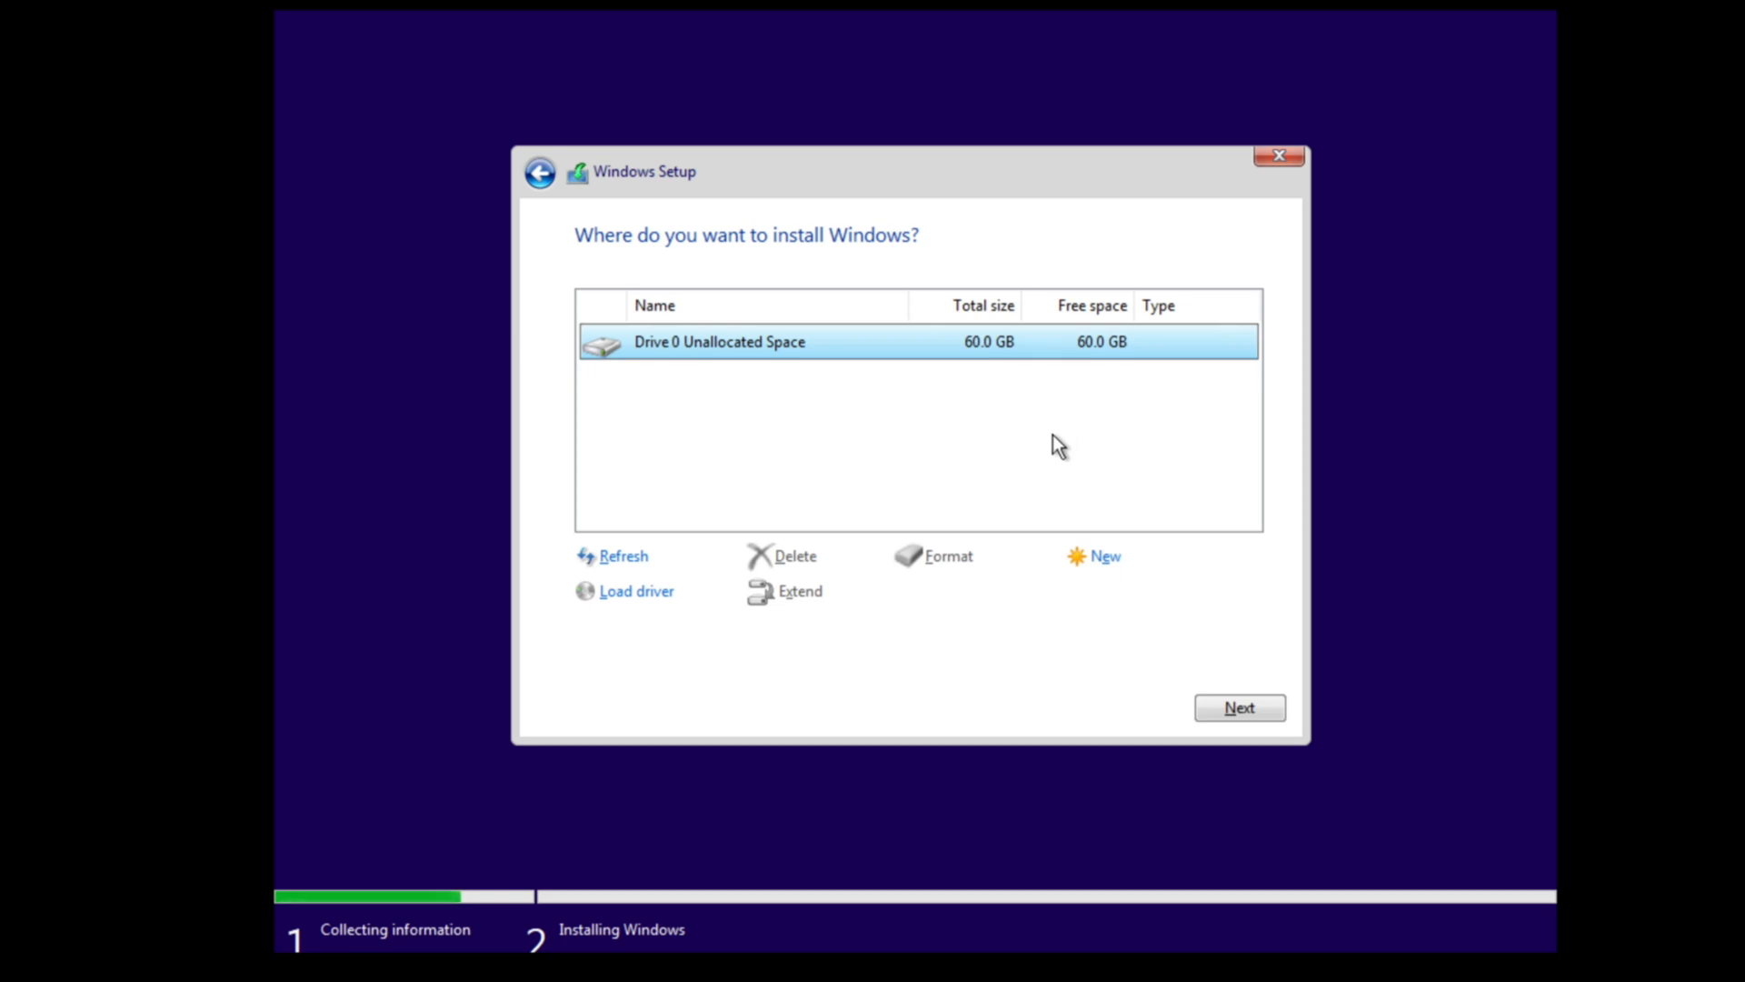
mouse_move(1190, 634)
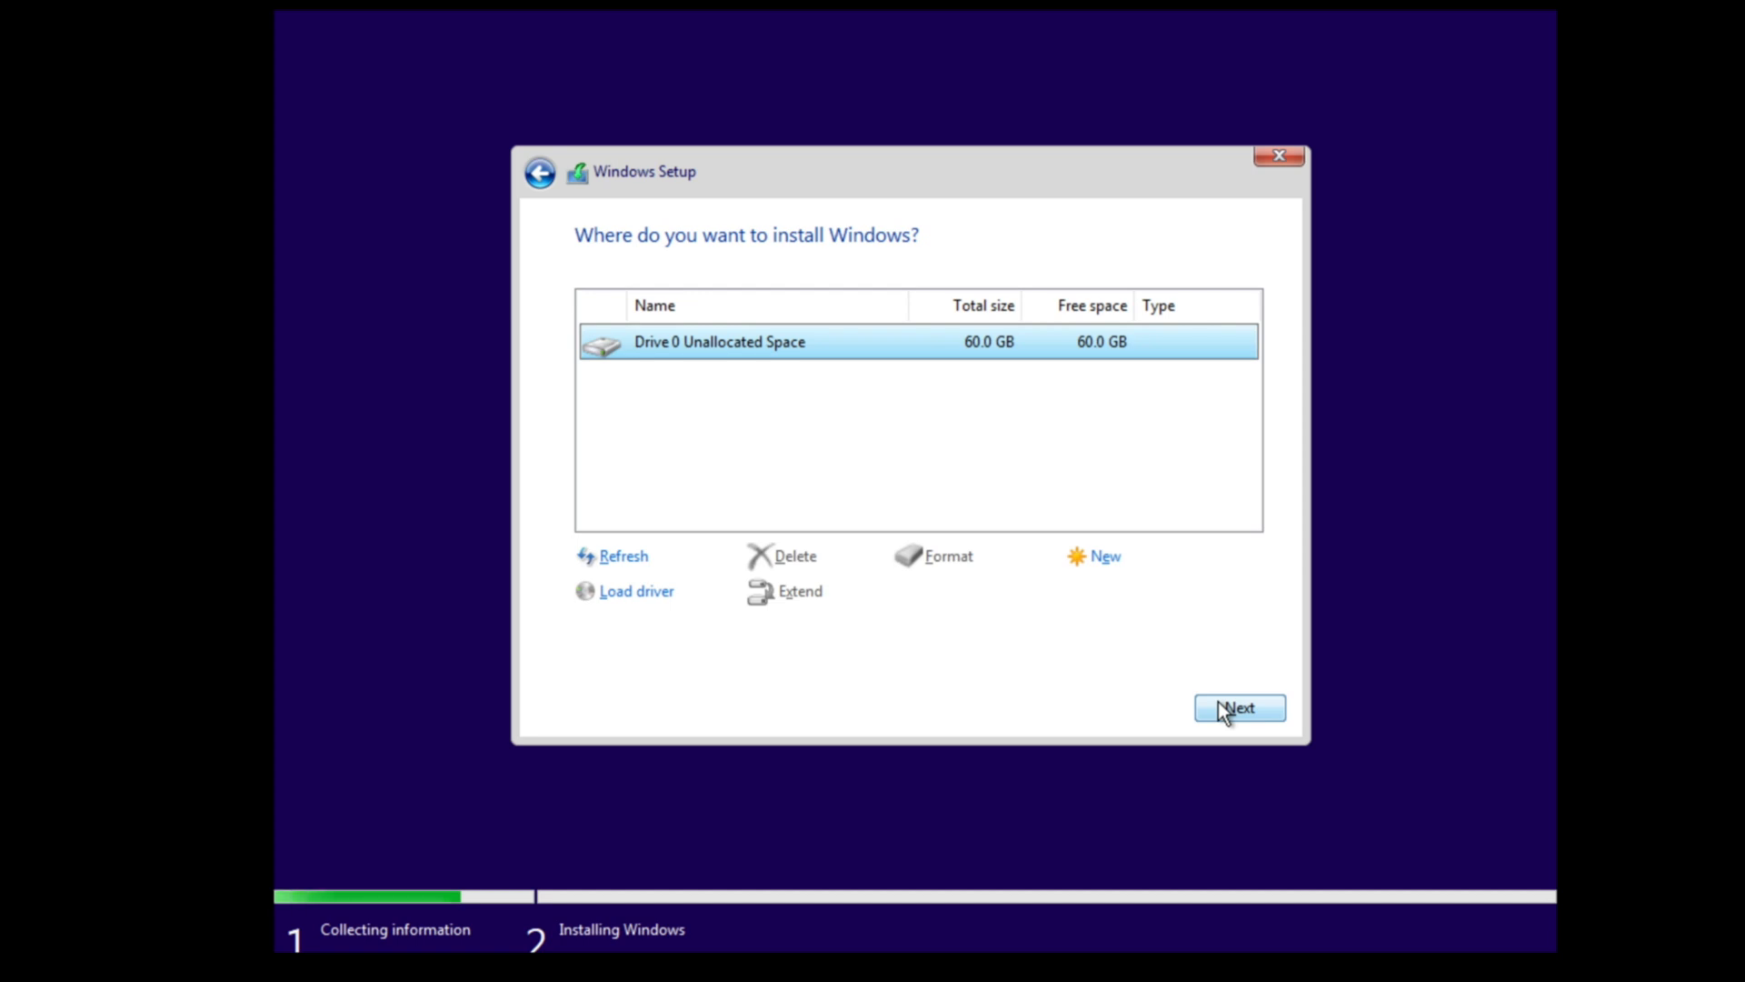
- Install Windows onto Drive 0's 60 GB unallocated space
left_click(1240, 708)
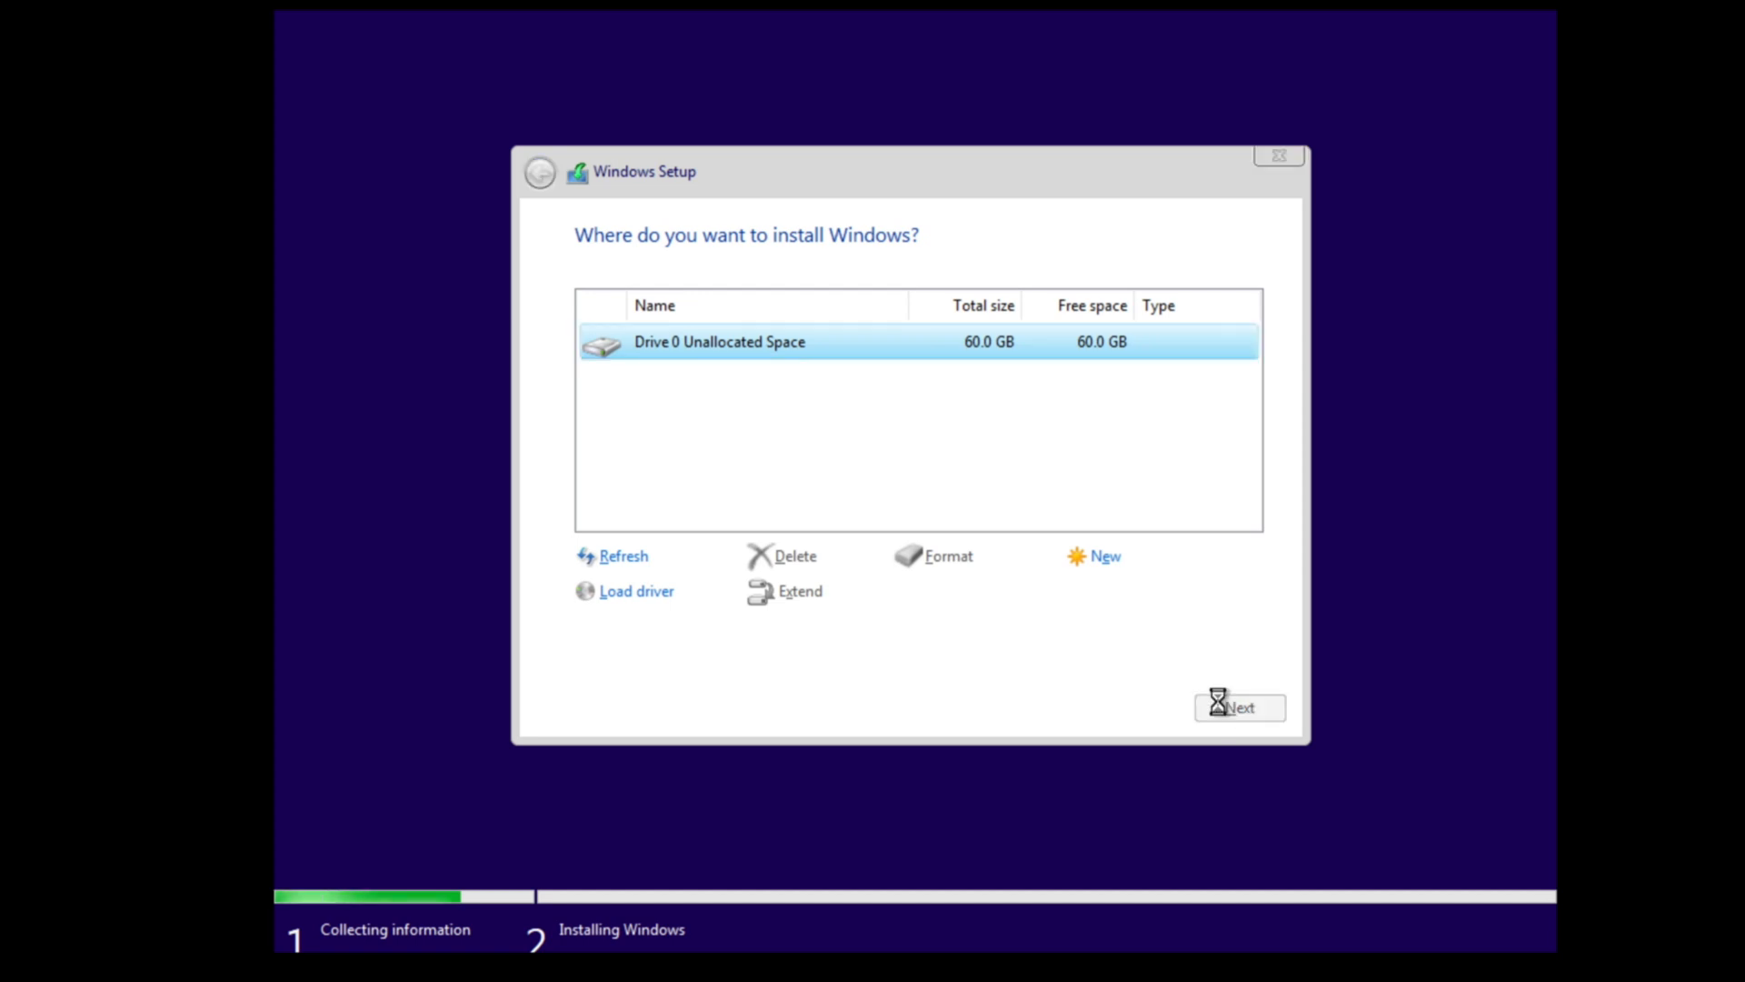
left_click(1239, 707)
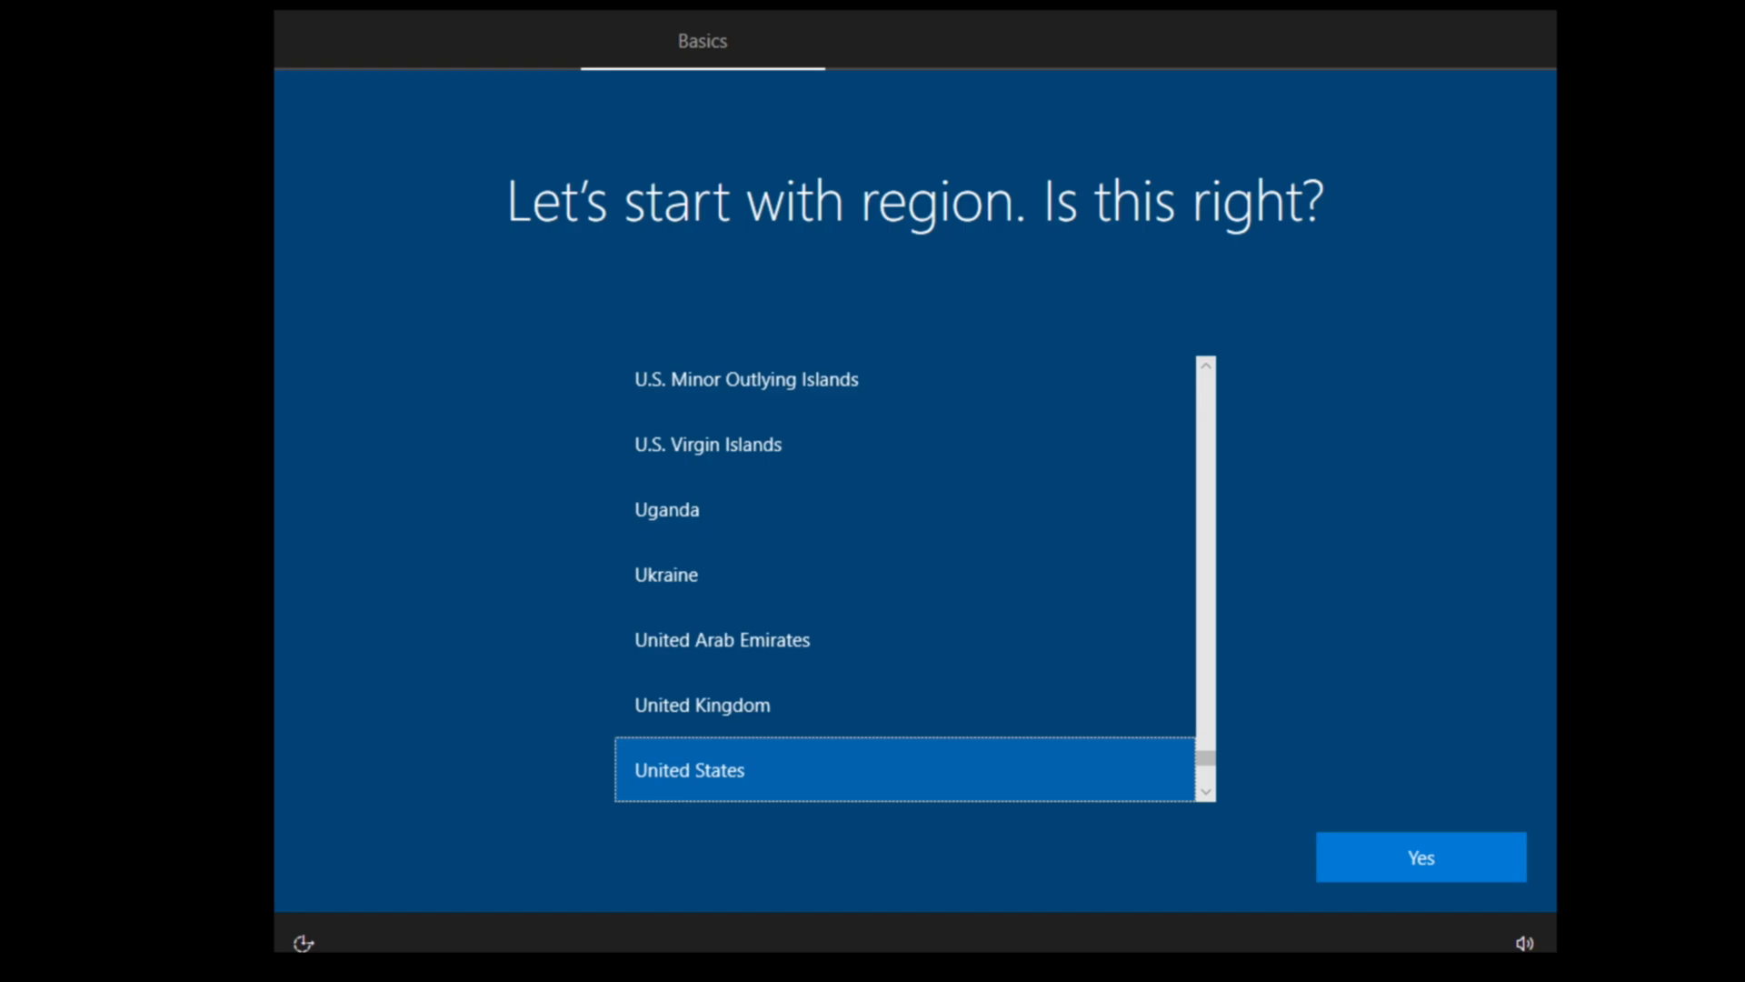
mouse_move(1389, 882)
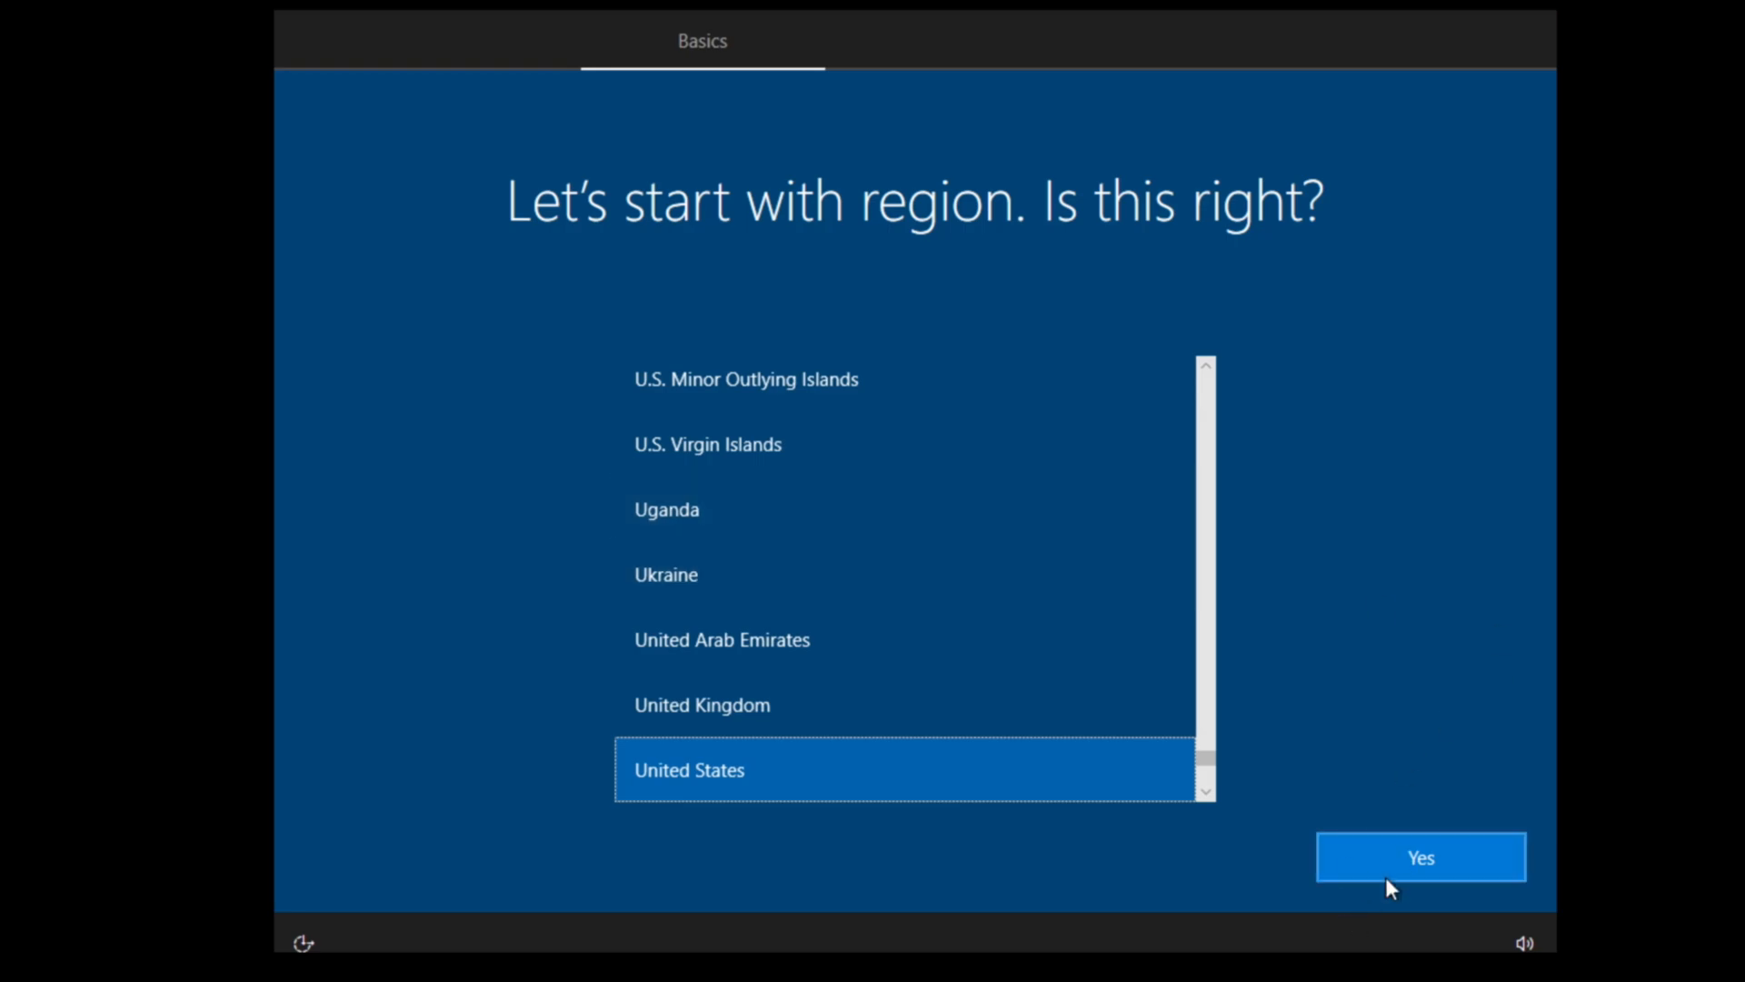
- Confirm United States as the region, choose limited offline setup, and create a password-protected local account
left_click(1420, 857)
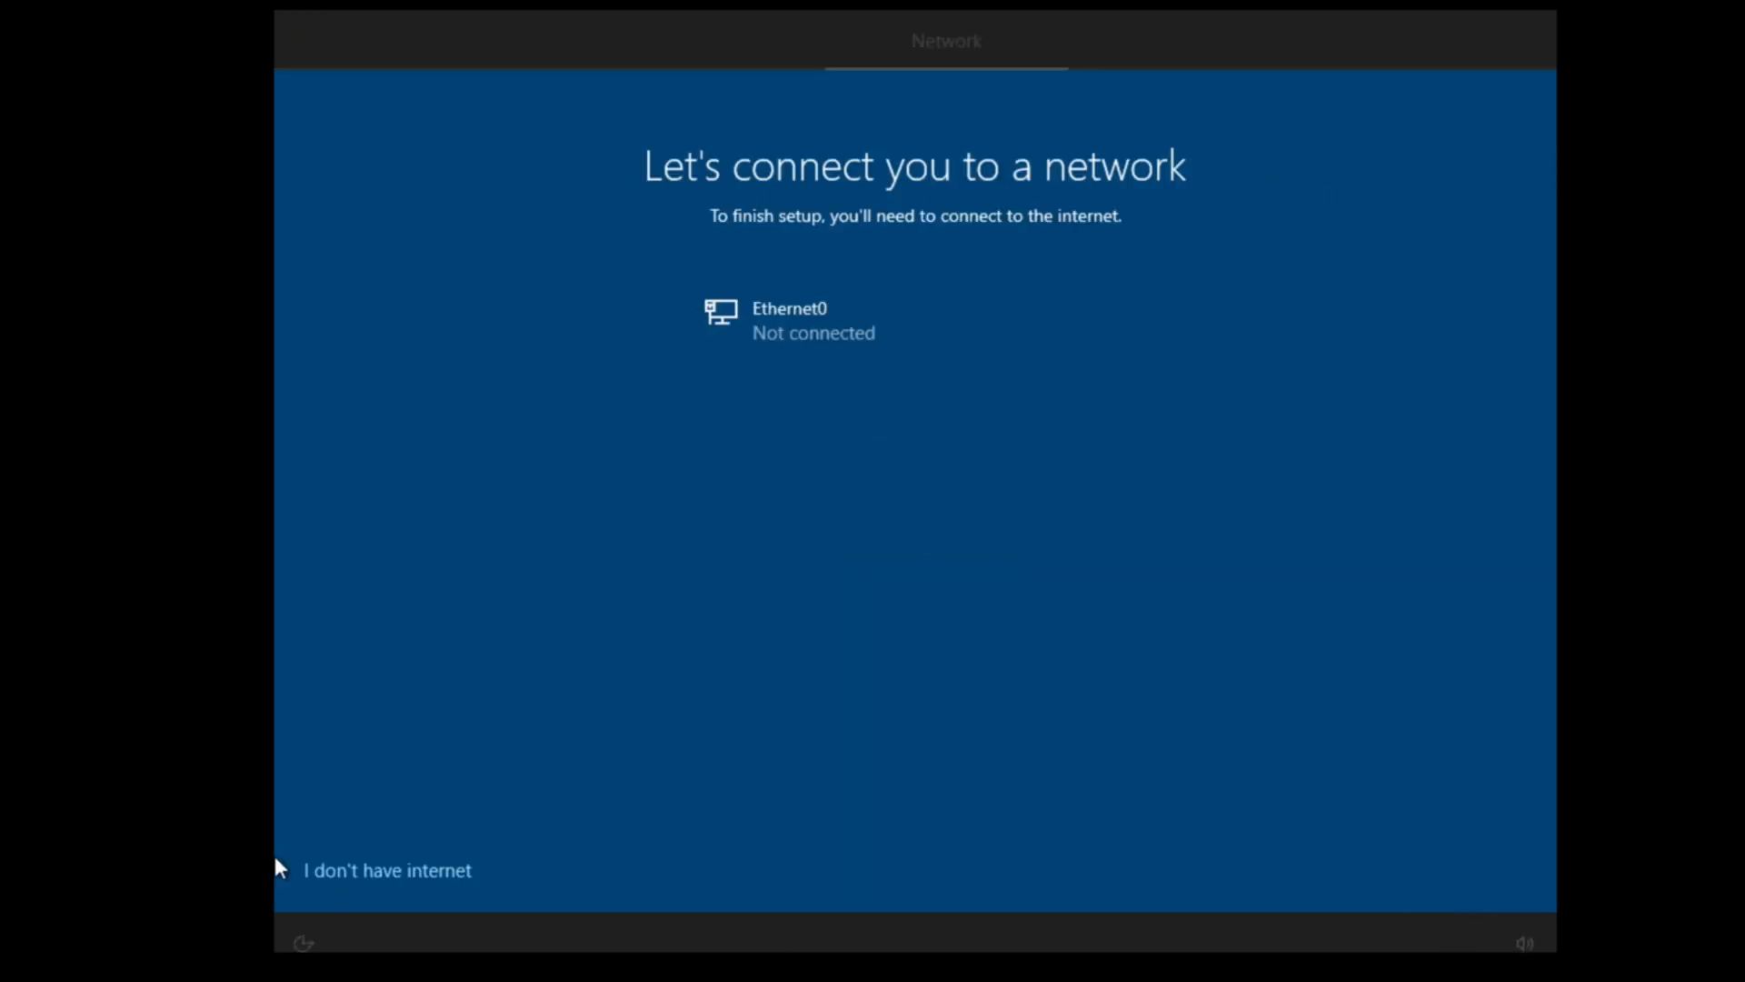
left_click(386, 869)
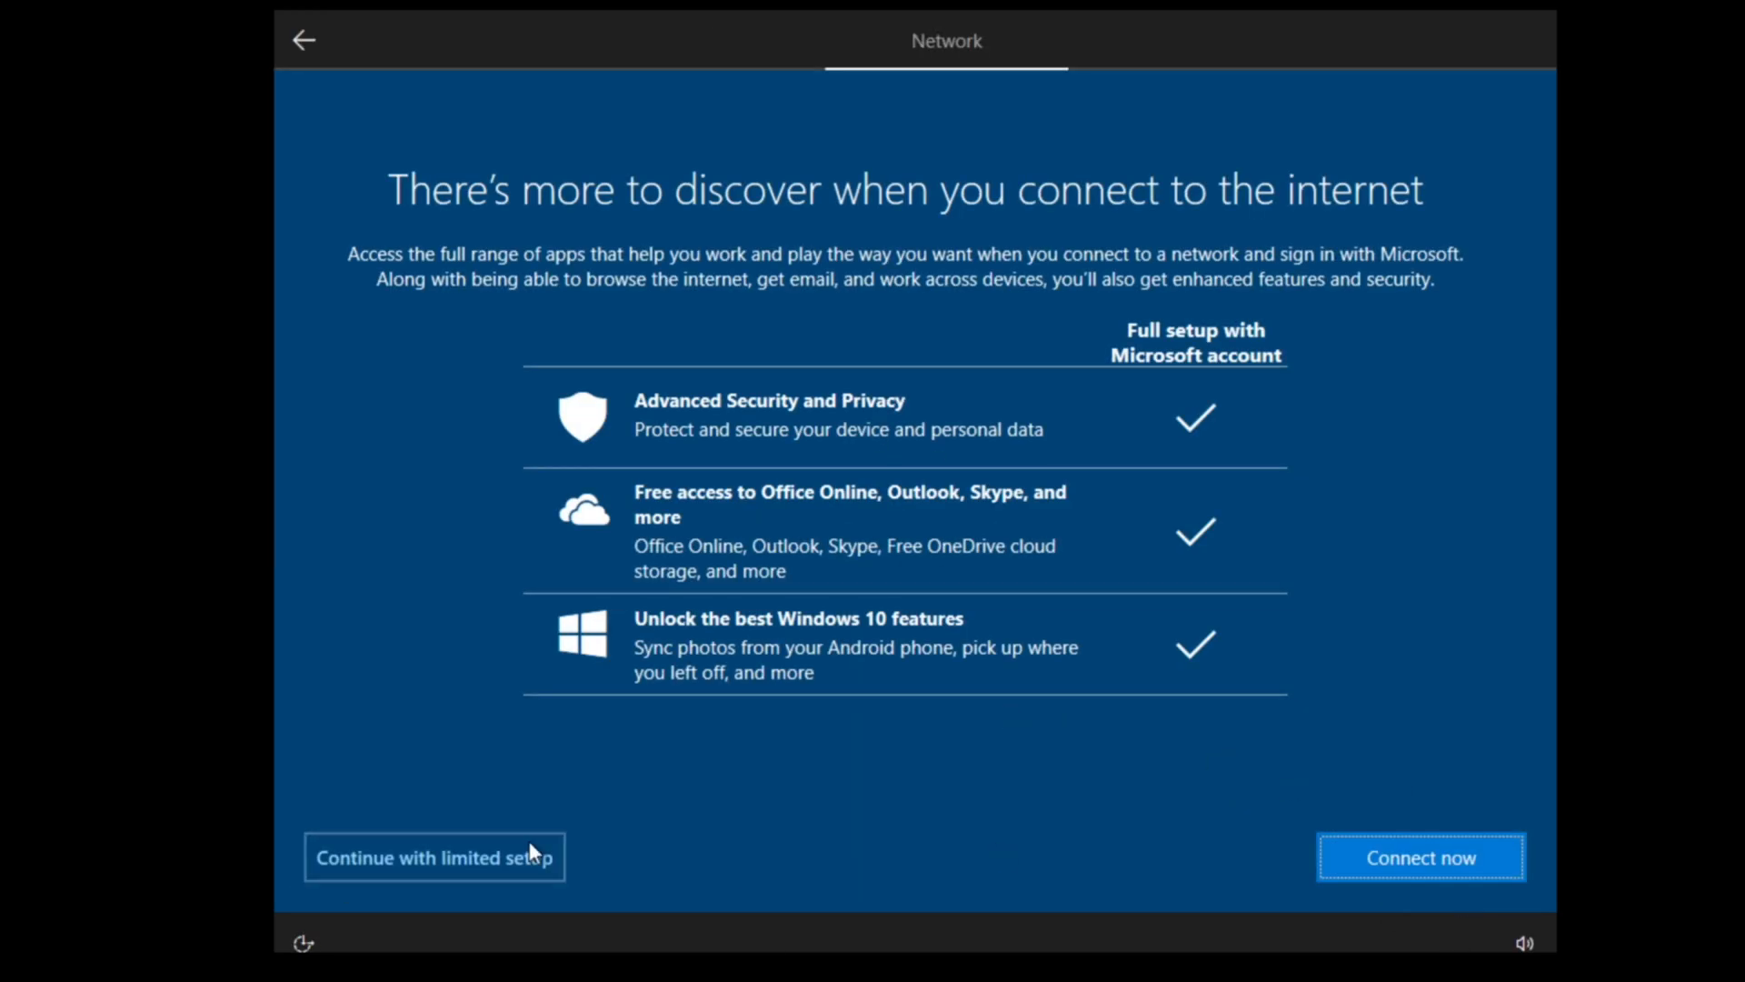
left_click(433, 857)
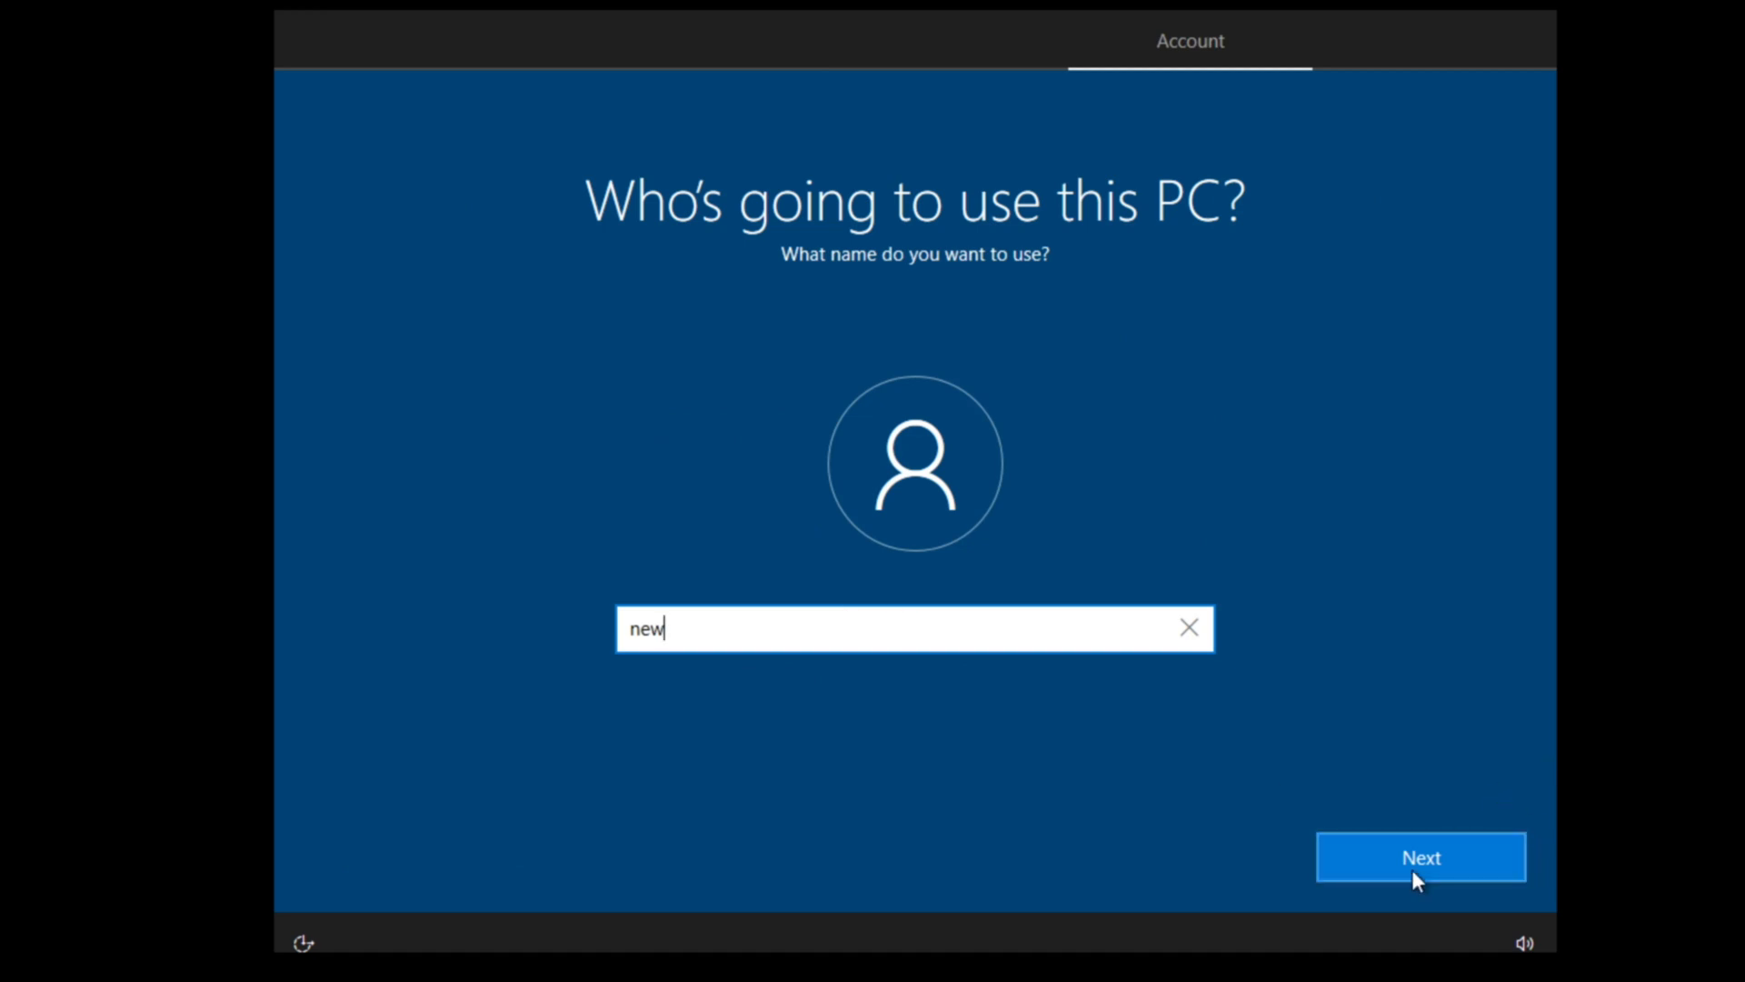
left_click(1419, 857)
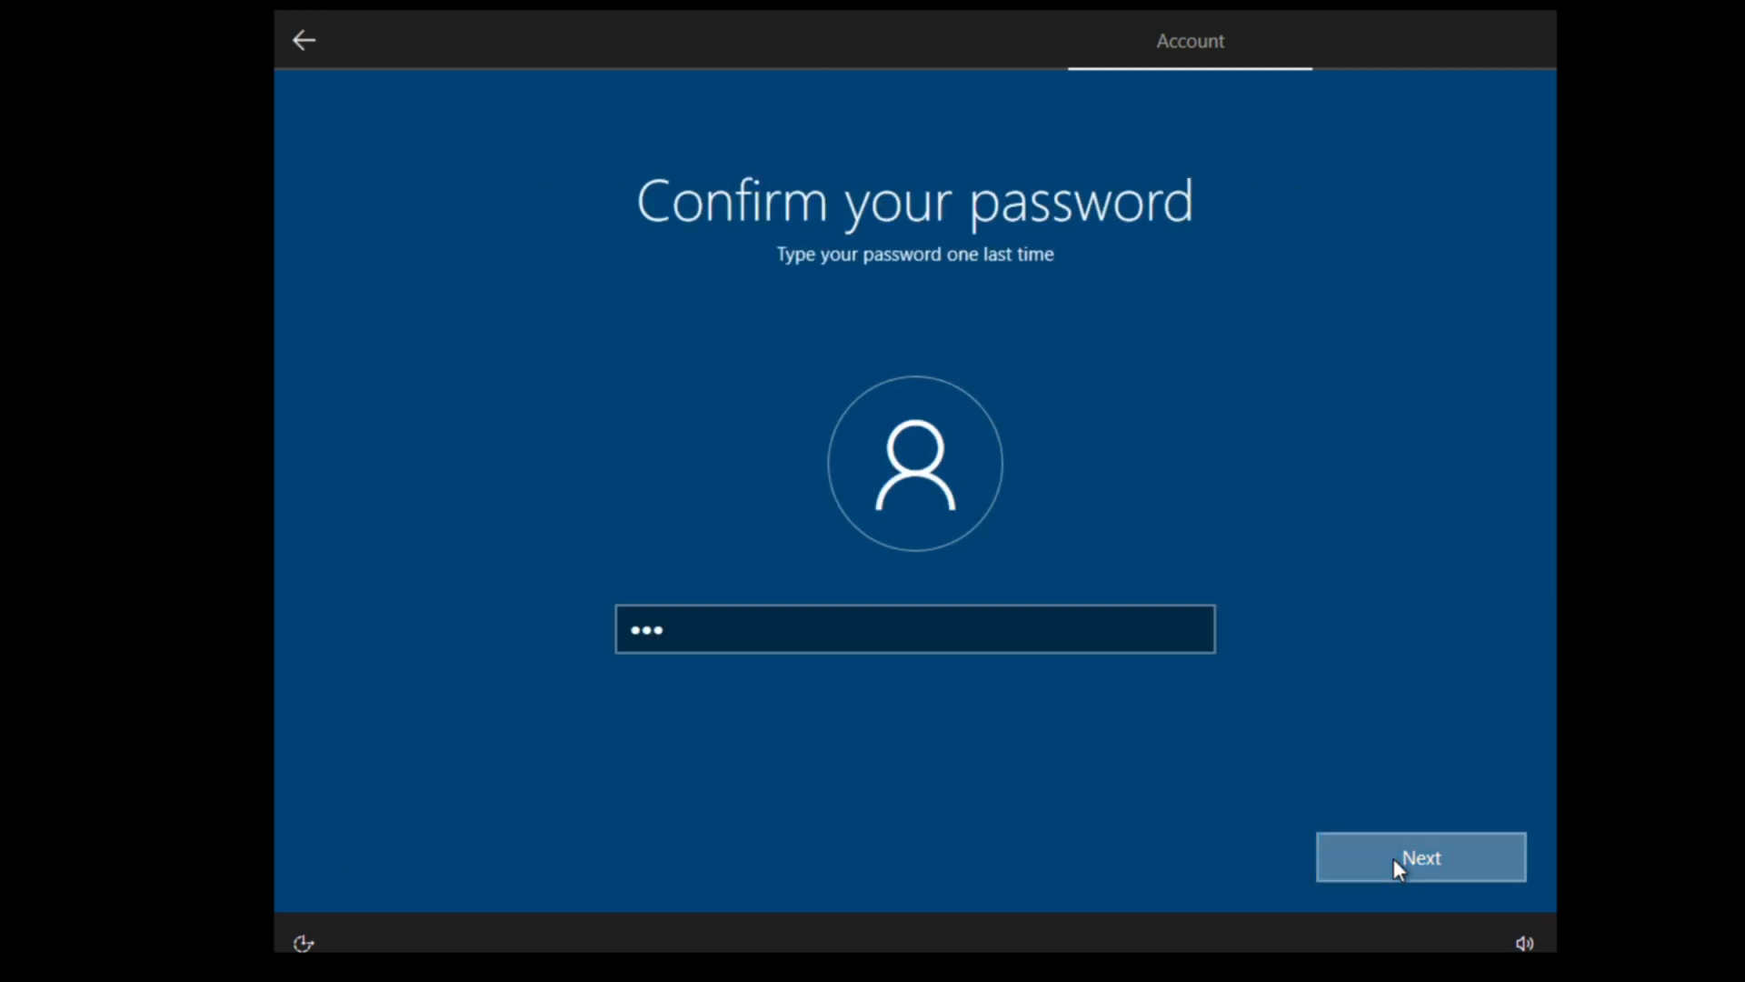
left_click(1420, 857)
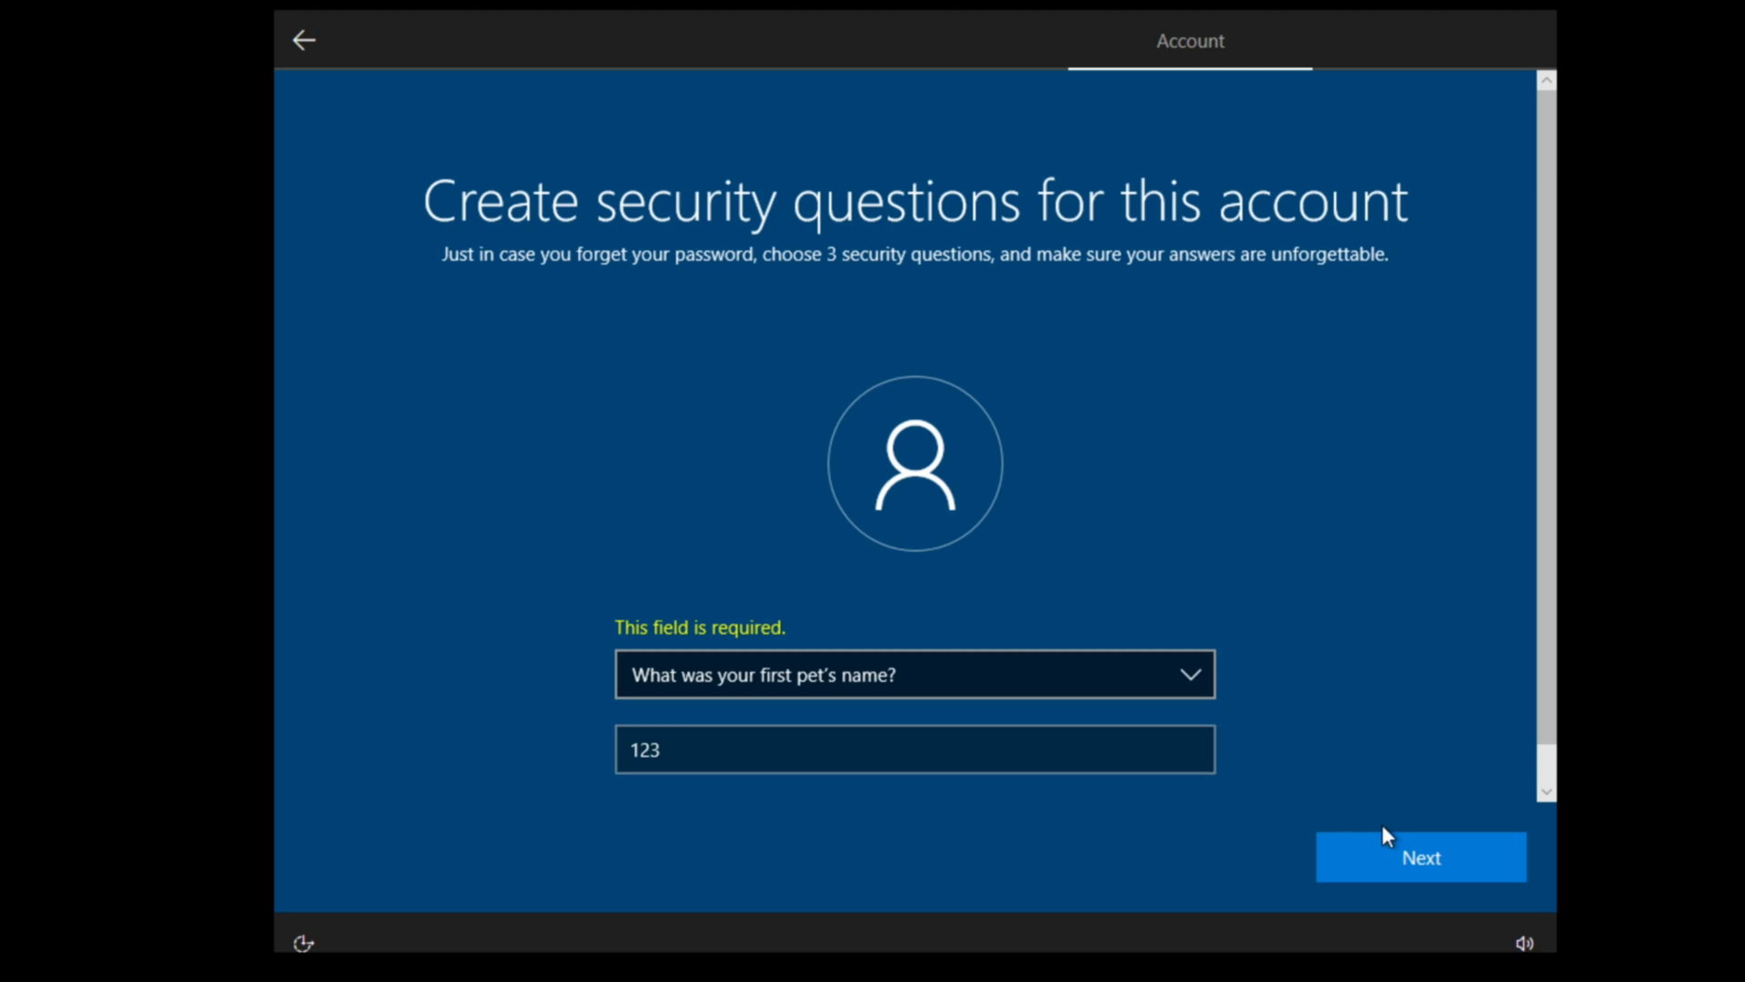
- Submit the security question answers, accept the privacy settings, and let Cortana help
left_click(1420, 857)
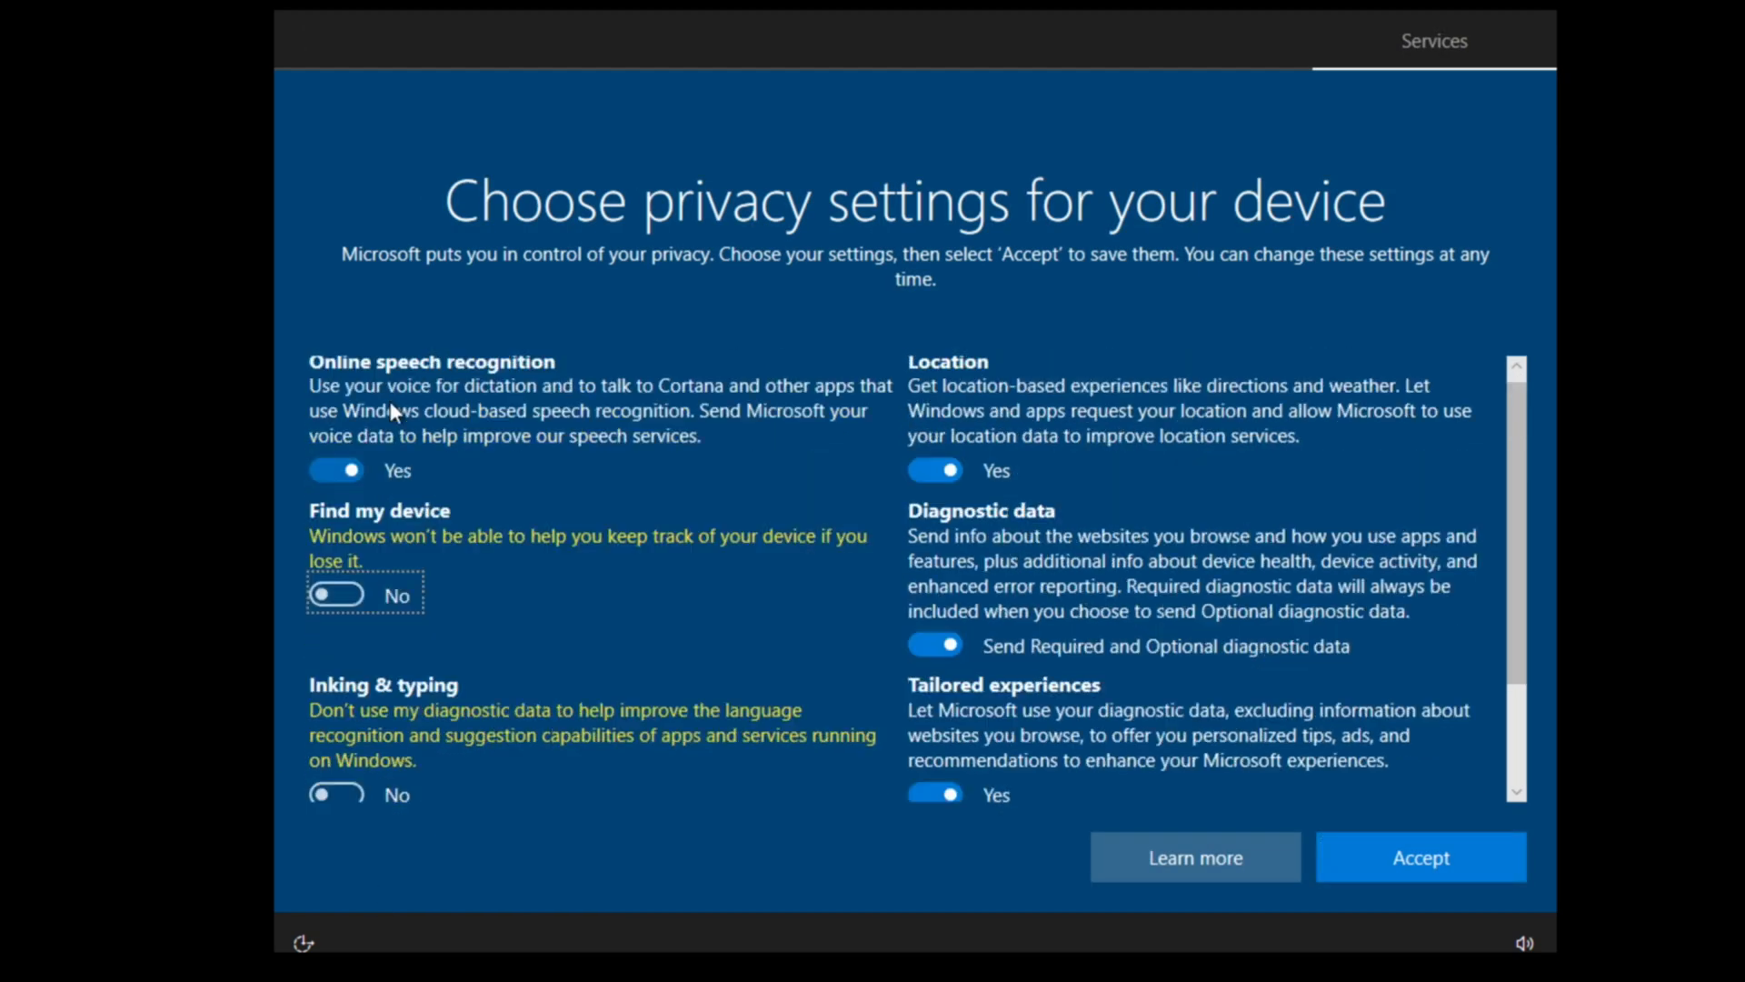
left_click(1420, 857)
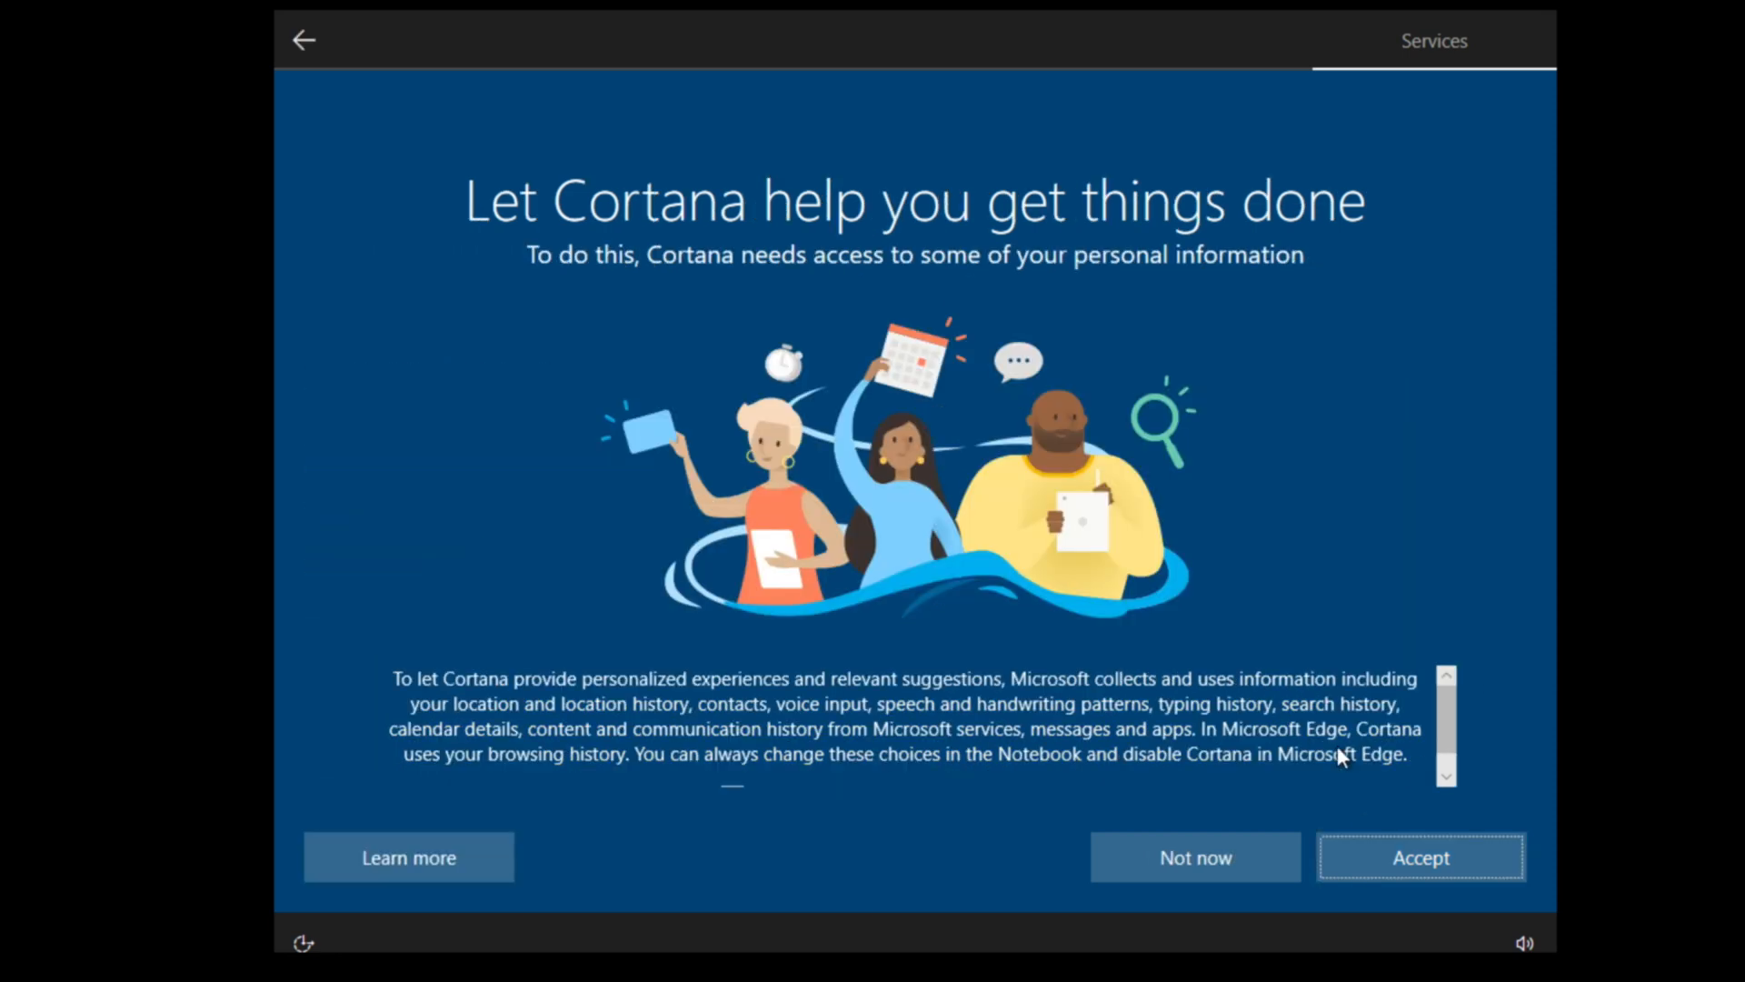
left_click(1195, 858)
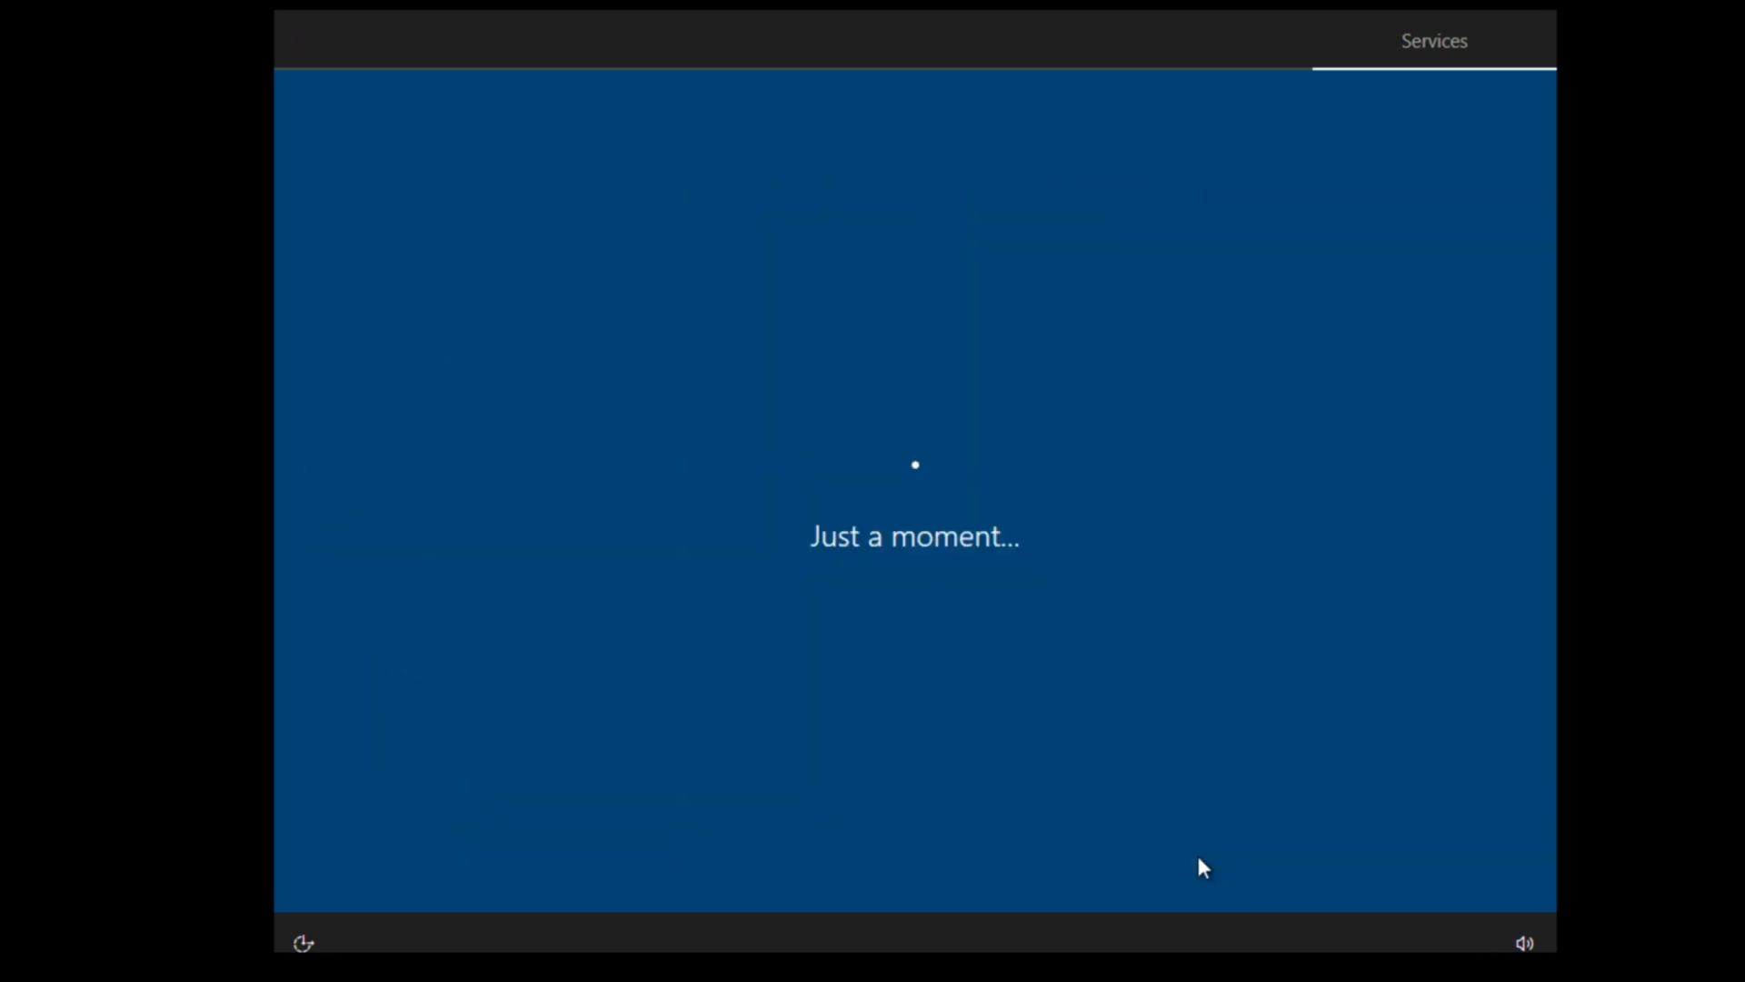